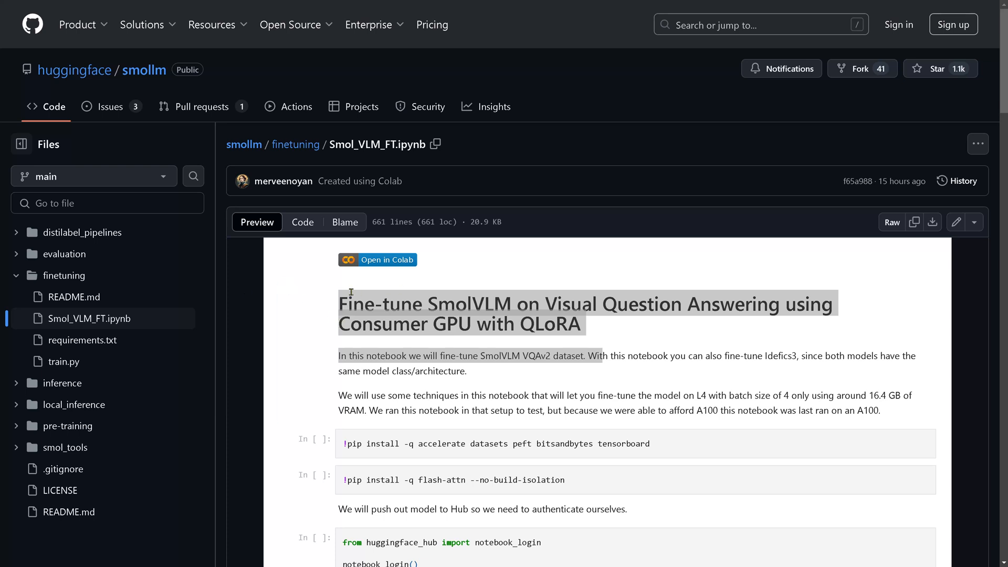
# Read the notebook from its title through the QLoRA config to the collate_fn user-message code.
pyautogui.doubleClick(376, 304)
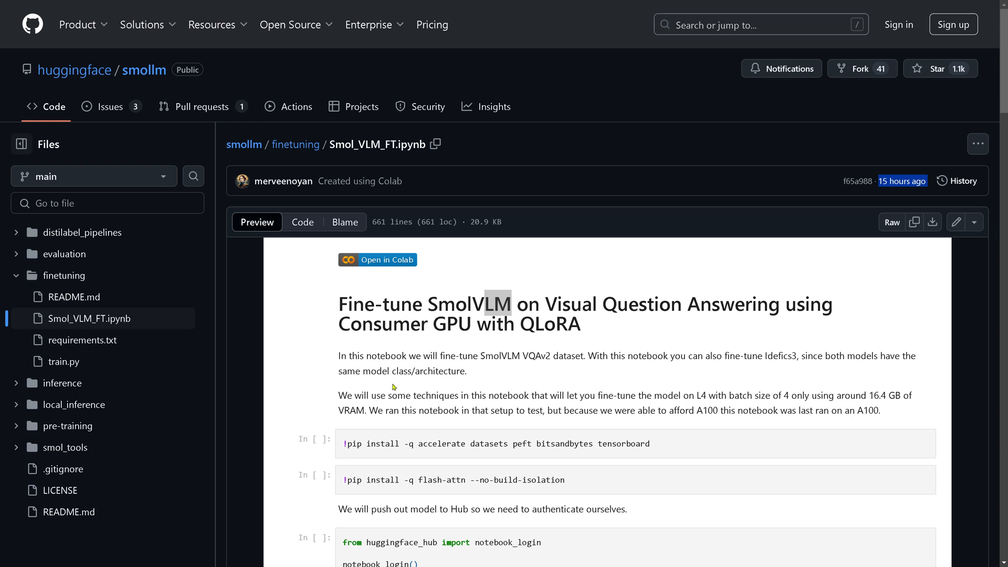
pyautogui.moveTo(409, 282)
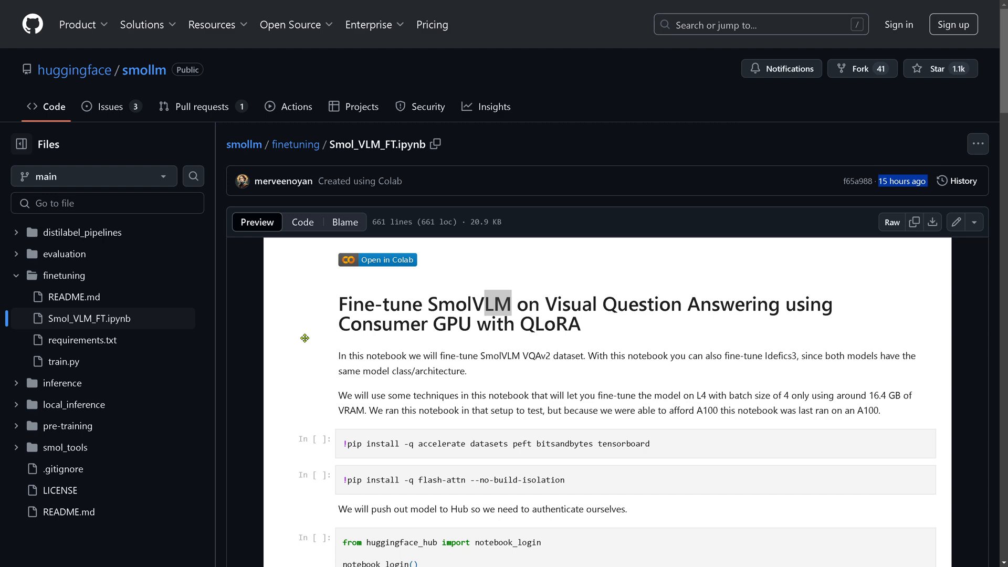
pyautogui.scroll(-3)
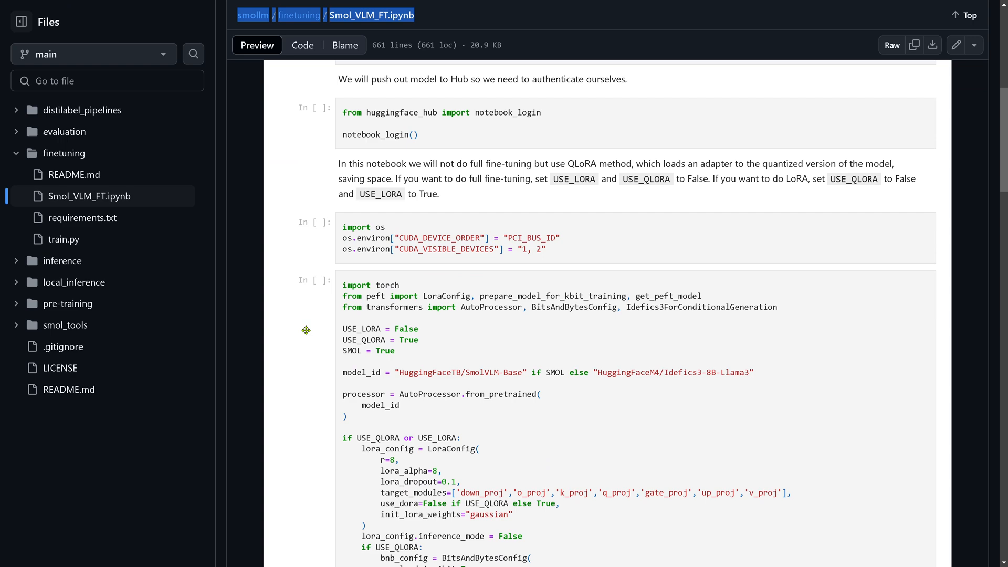
pyautogui.scroll(-3)
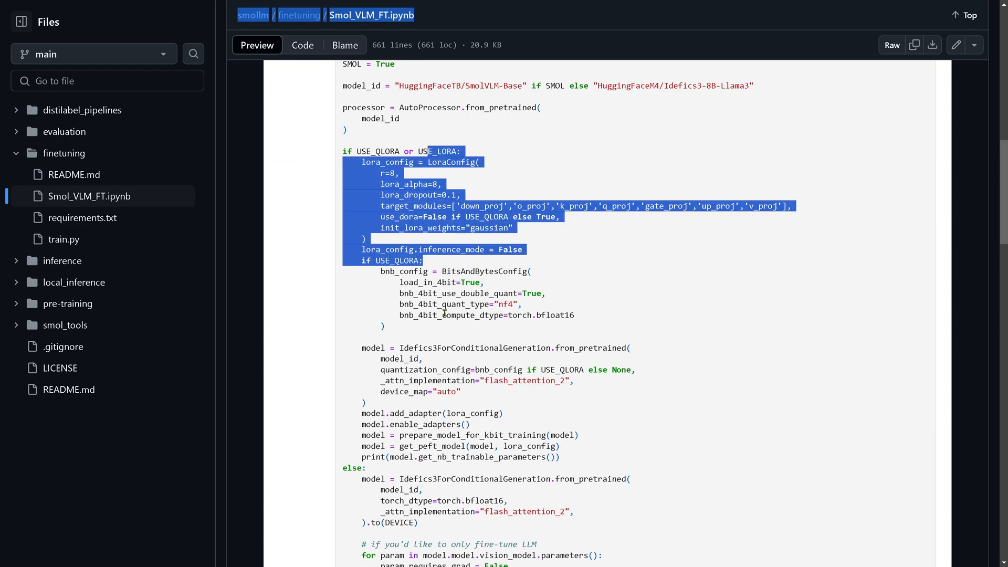
pyautogui.scroll(-3)
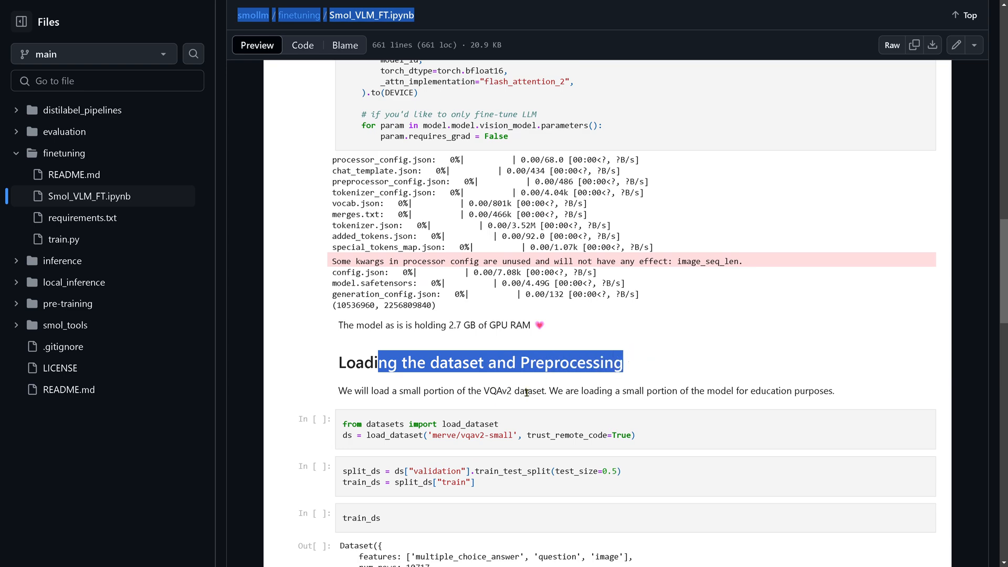
pyautogui.scroll(-3)
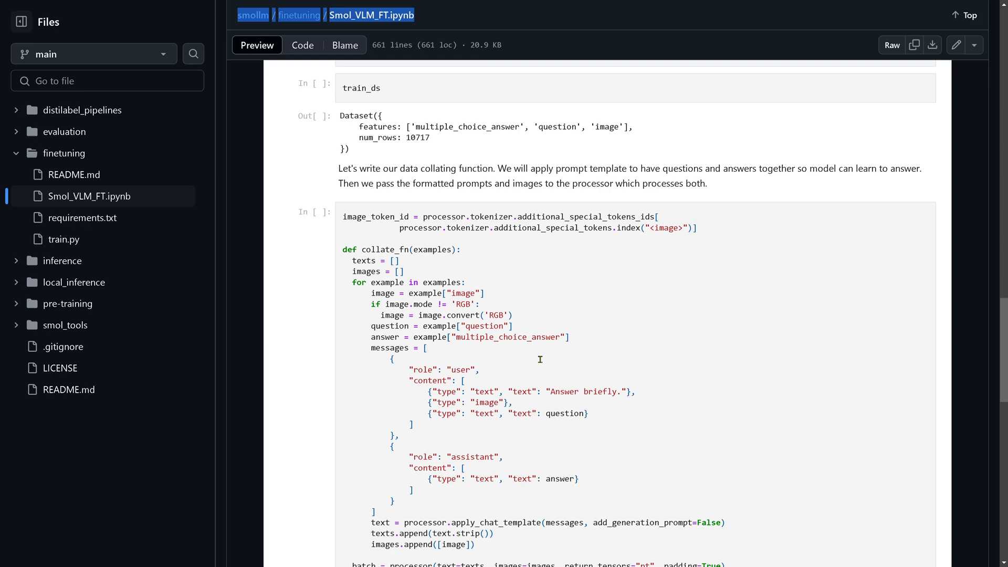
pyautogui.moveTo(399, 260); pyautogui.dragTo(587, 413)
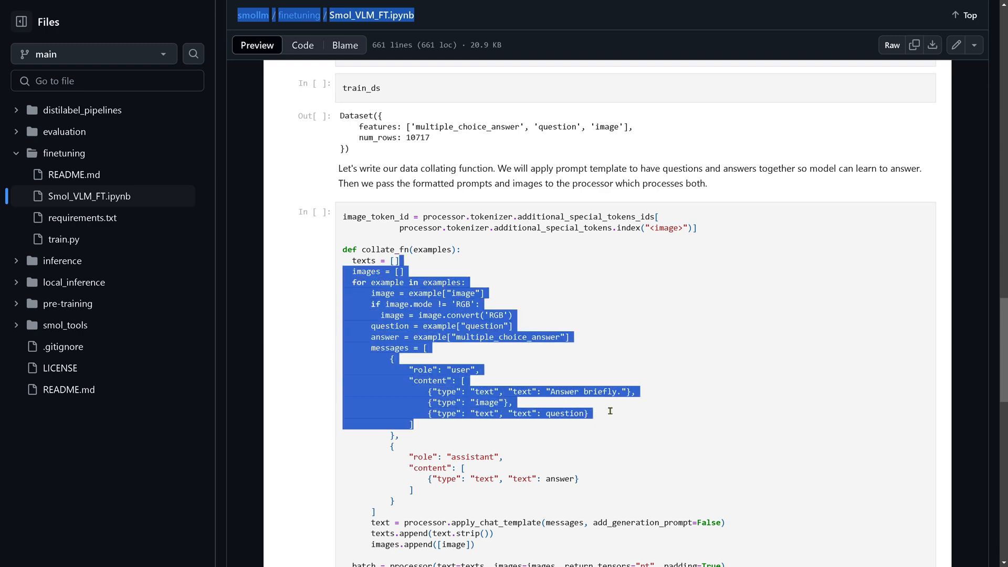
# Continue down through the TrainingArguments to the training and push_to_hub cells.
pyautogui.scroll(-3)
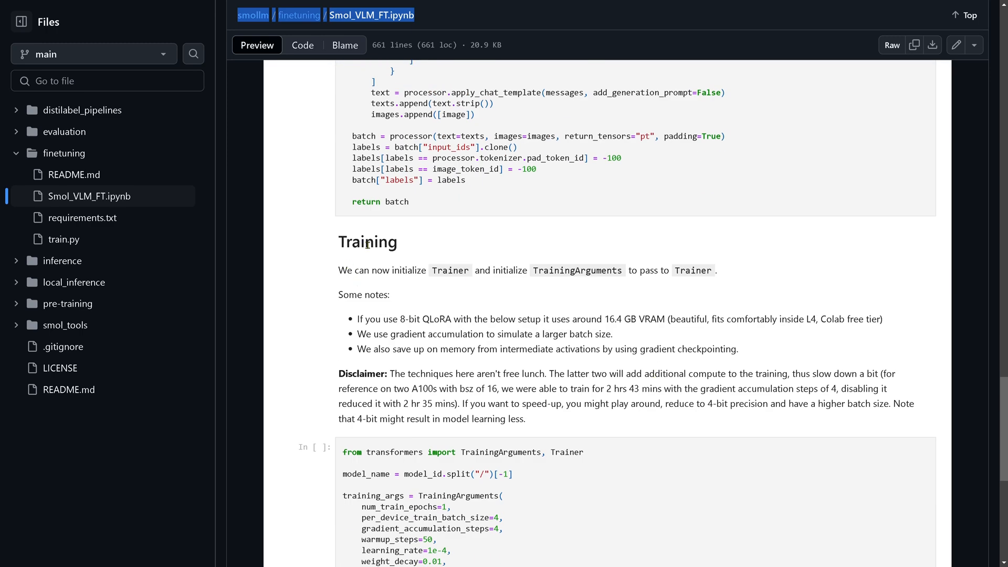
pyautogui.moveTo(442, 241)
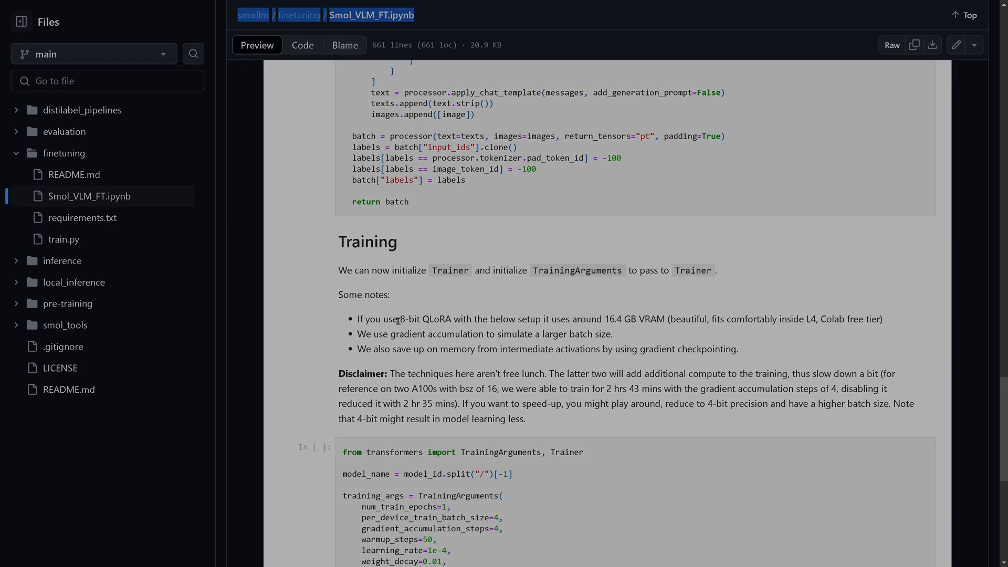
pyautogui.scroll(-3)
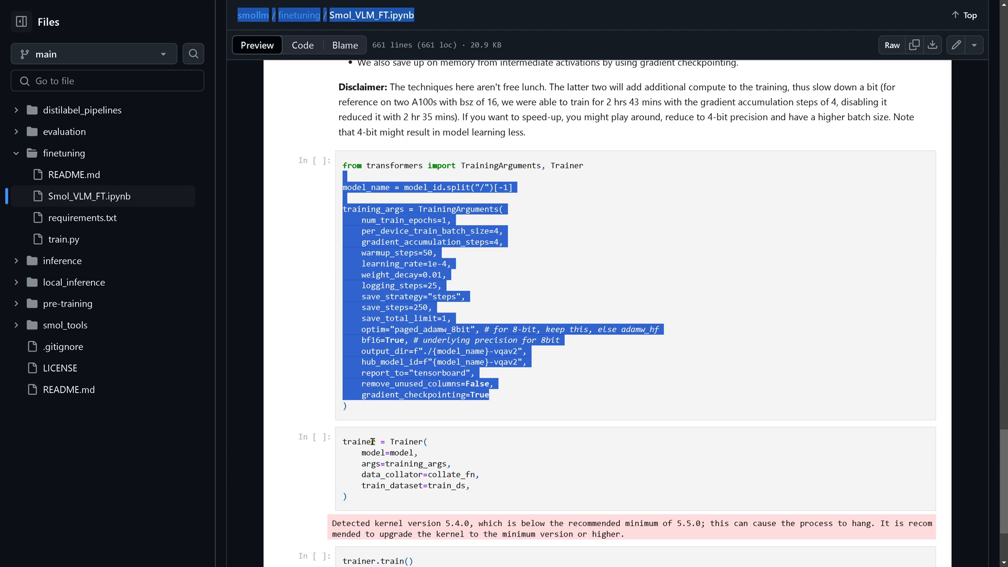
pyautogui.scroll(-3)
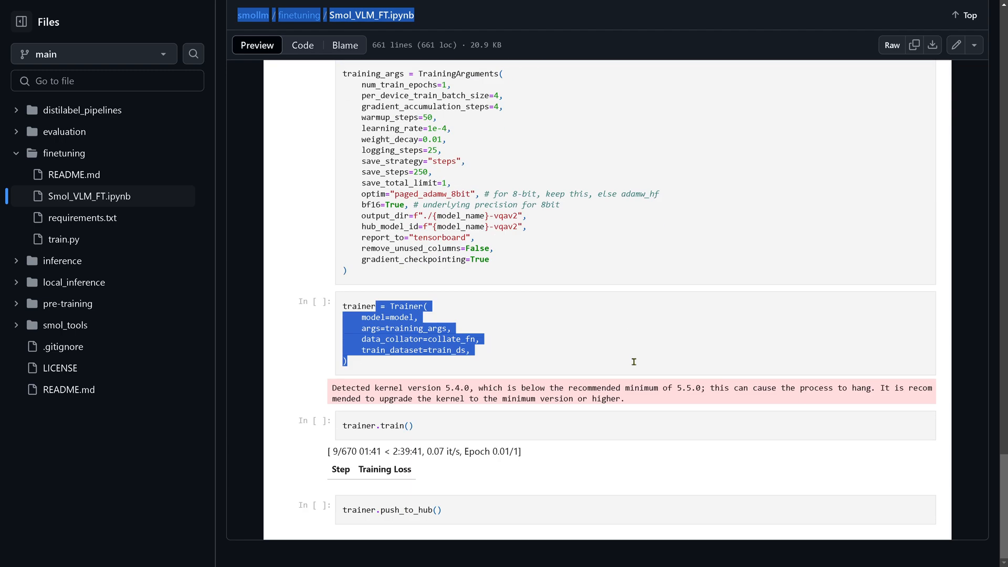
pyautogui.moveTo(609, 349)
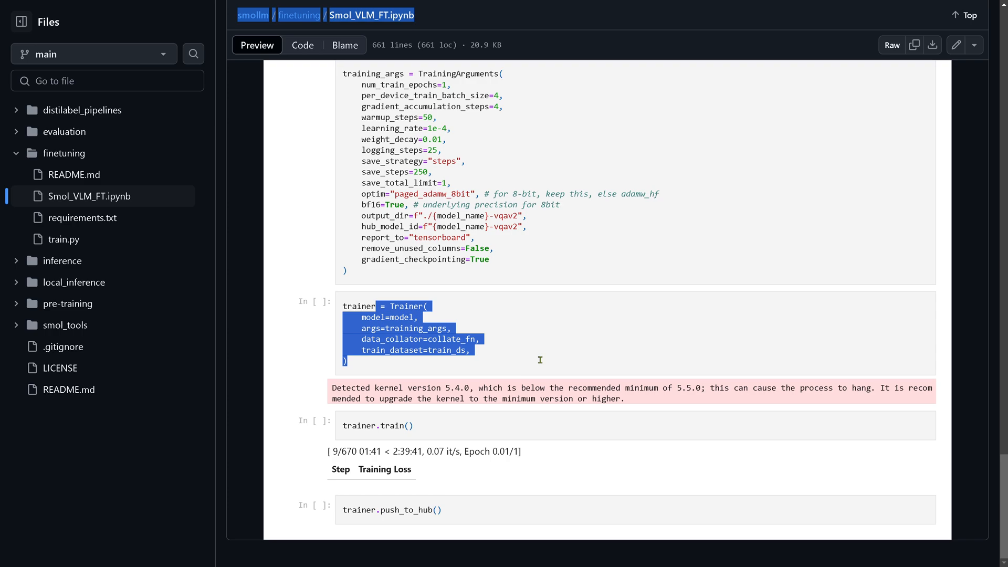
pyautogui.scroll(-3)
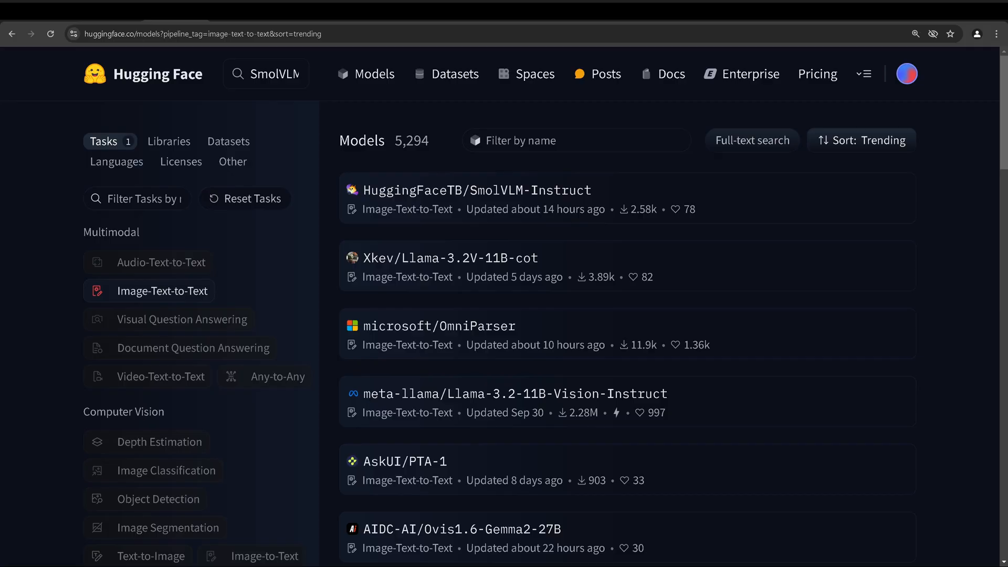
pyautogui.moveTo(196, 91)
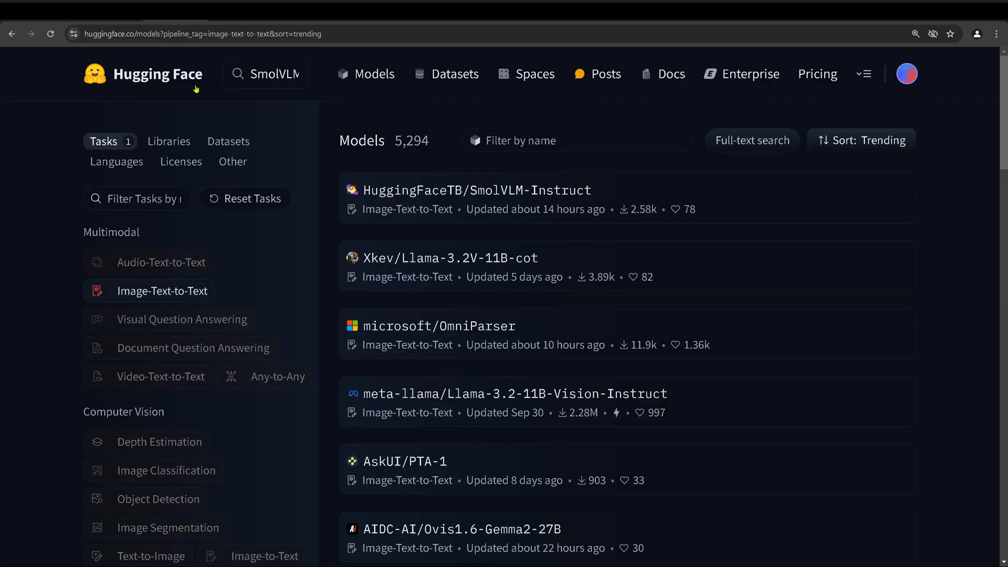
pyautogui.moveTo(162, 300)
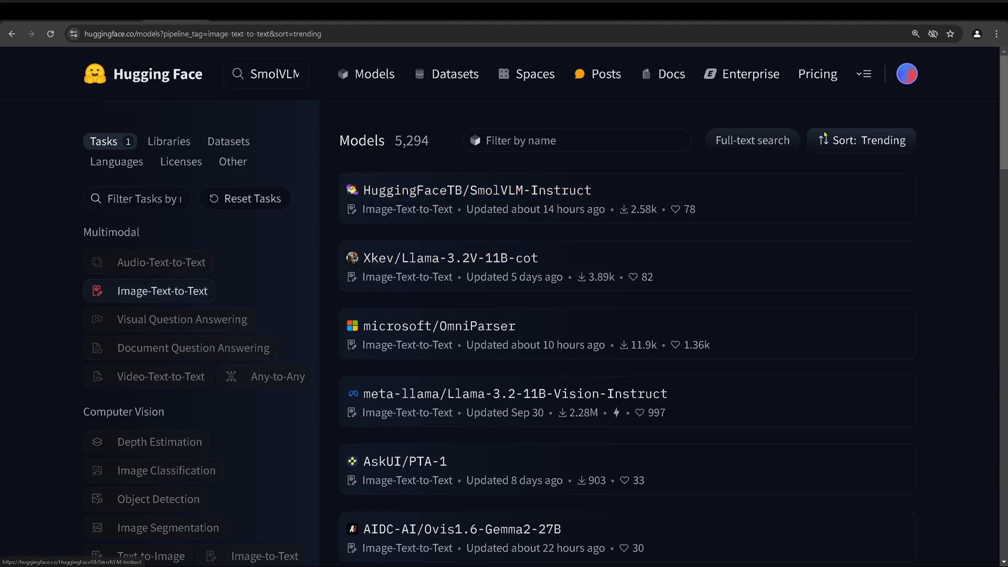
pyautogui.moveTo(396, 199)
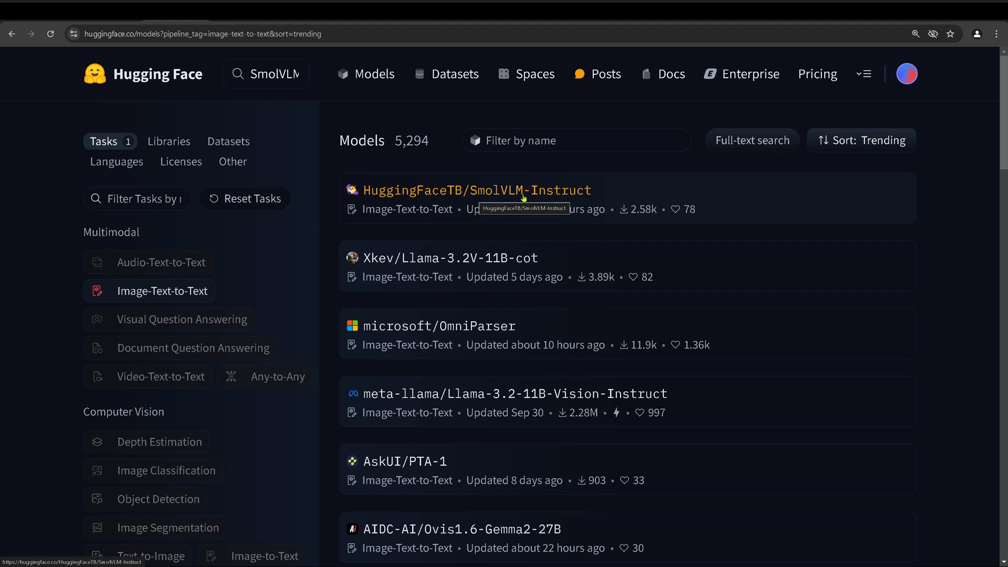
pyautogui.moveTo(556, 221)
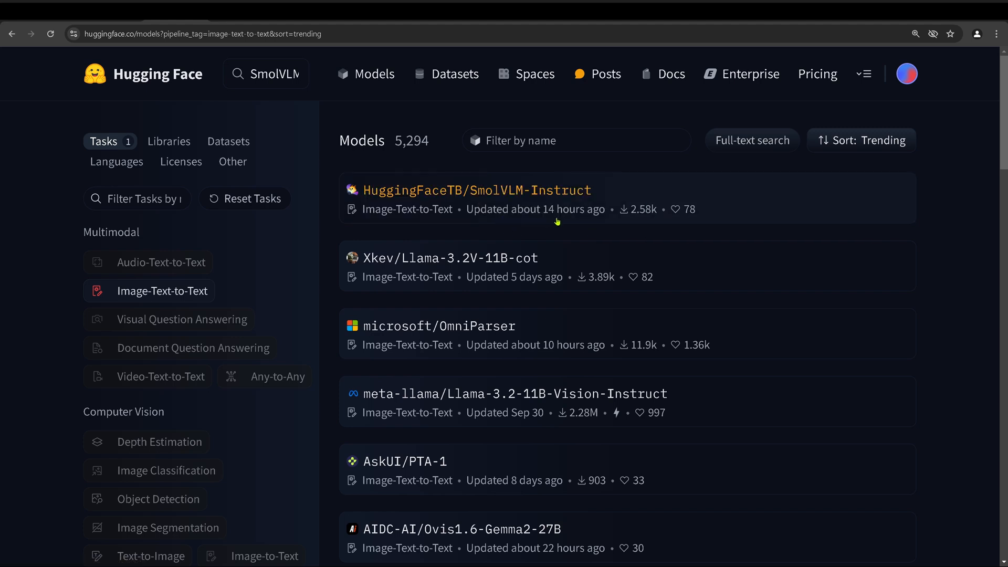
pyautogui.moveTo(566, 221)
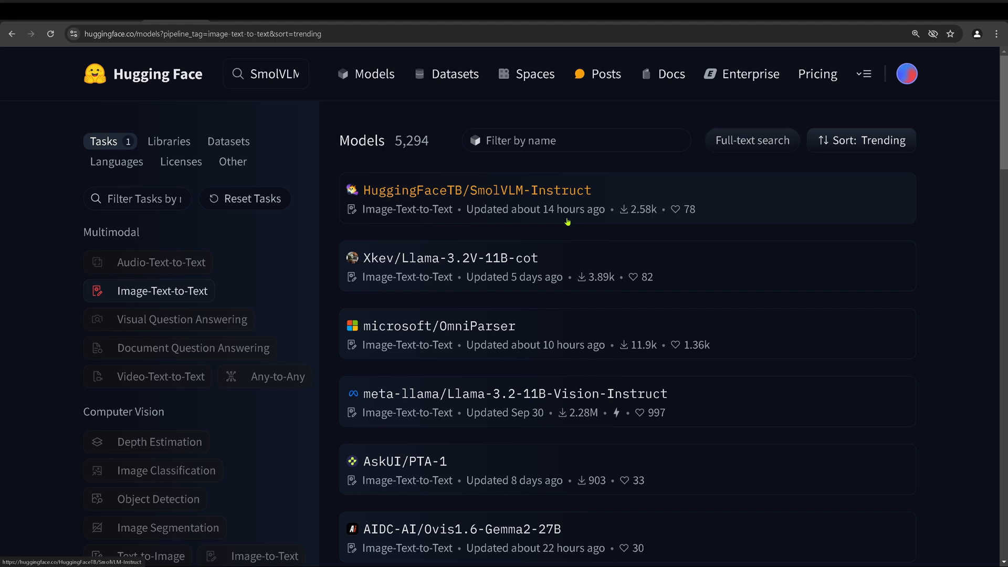
pyautogui.moveTo(601, 188)
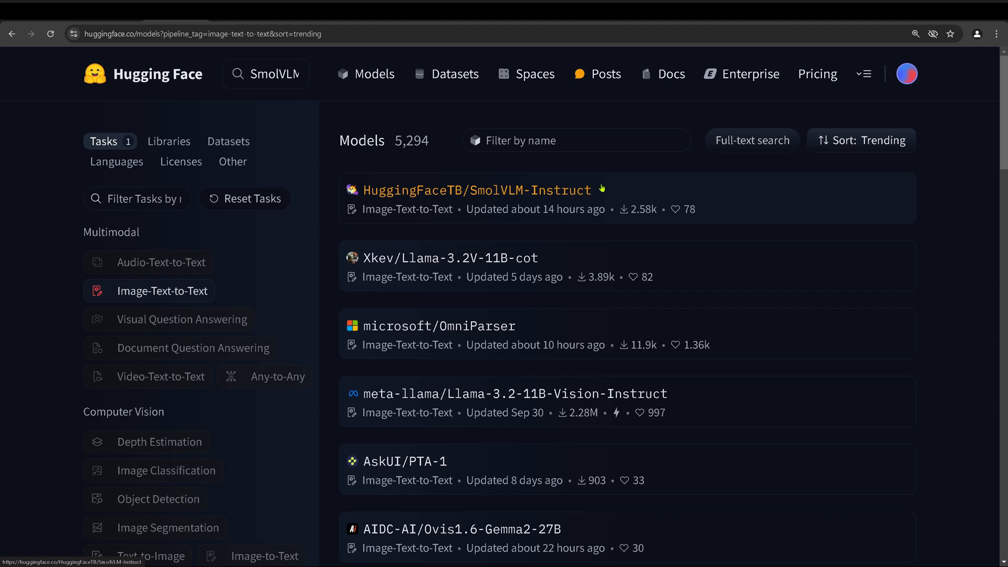
pyautogui.moveTo(600, 189)
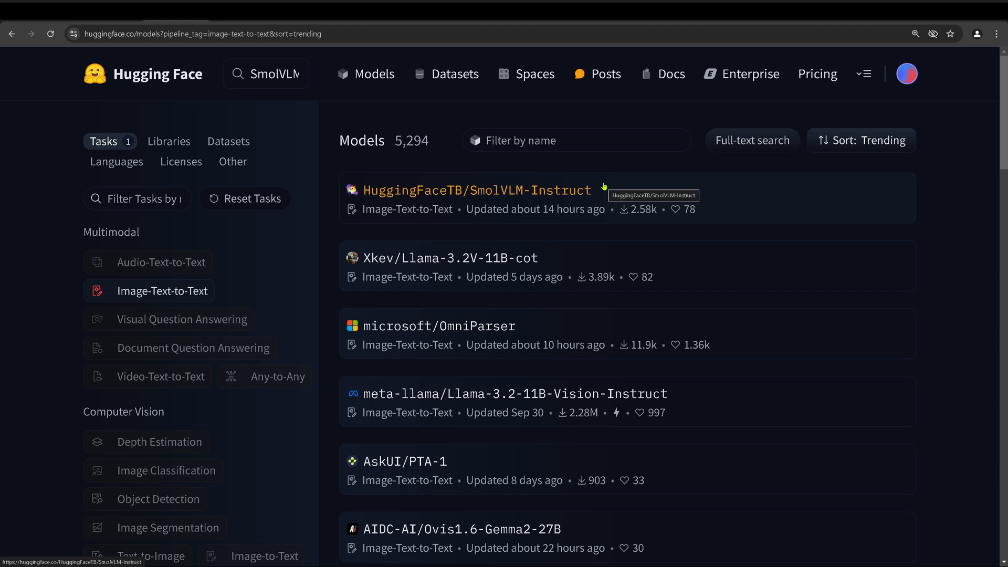
# Open the HuggingFaceTB/SmolVLM-Instruct model page from the trending list.
pyautogui.click(476, 190)
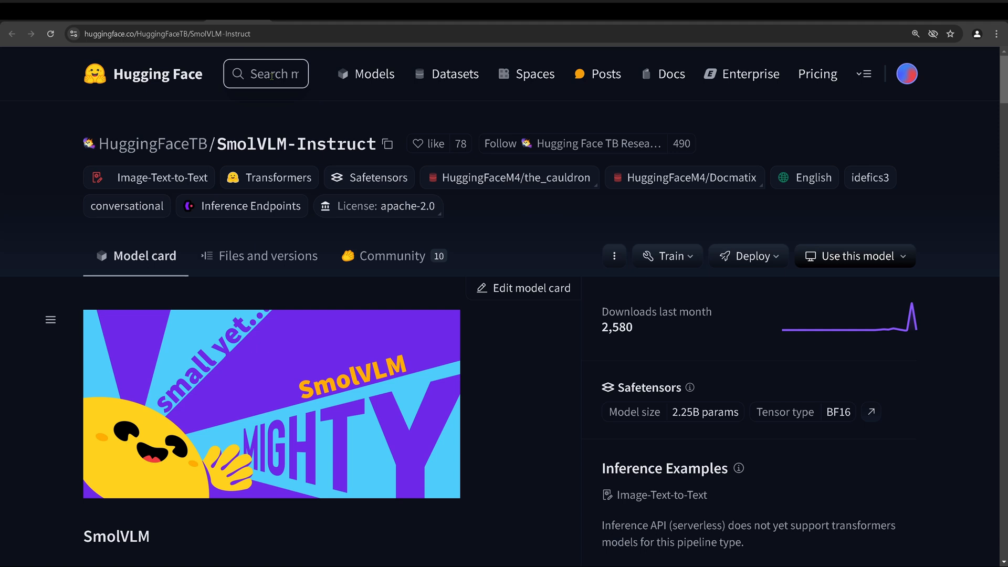
# Search Hugging Face for 'smolvlm' to list SmolVLM models and Spaces.
pyautogui.write('smolvlm')
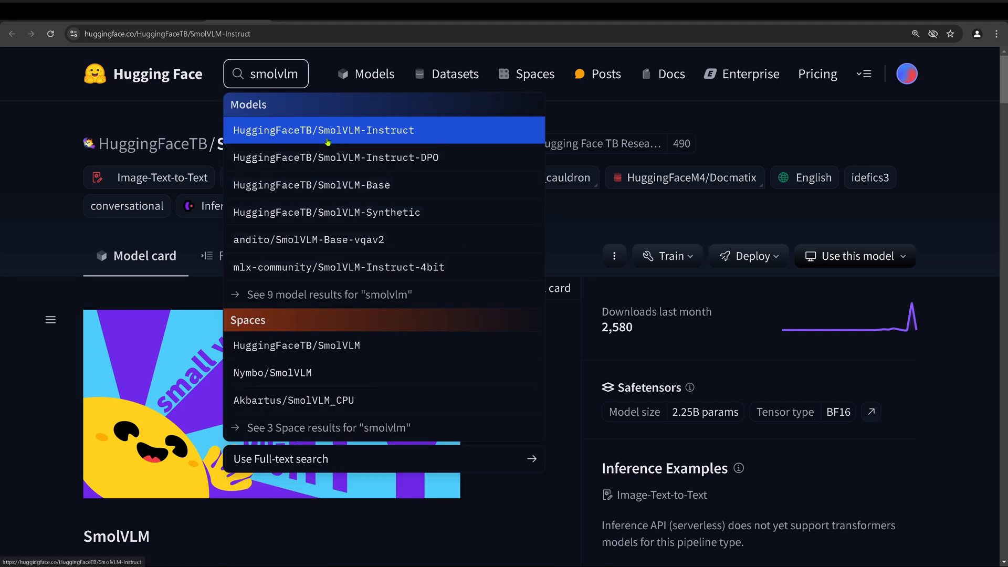
pyautogui.moveTo(350, 139)
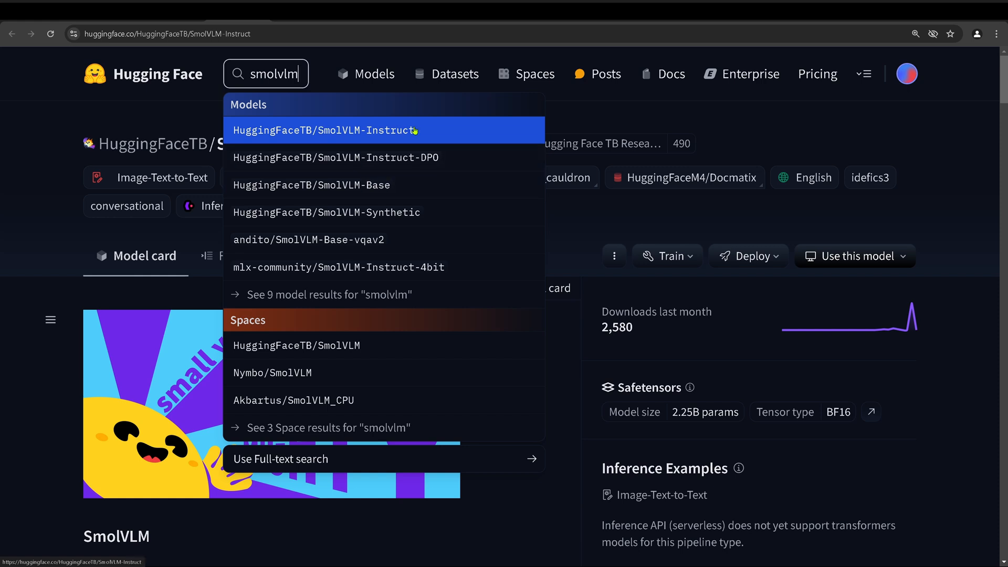
pyautogui.moveTo(430, 139)
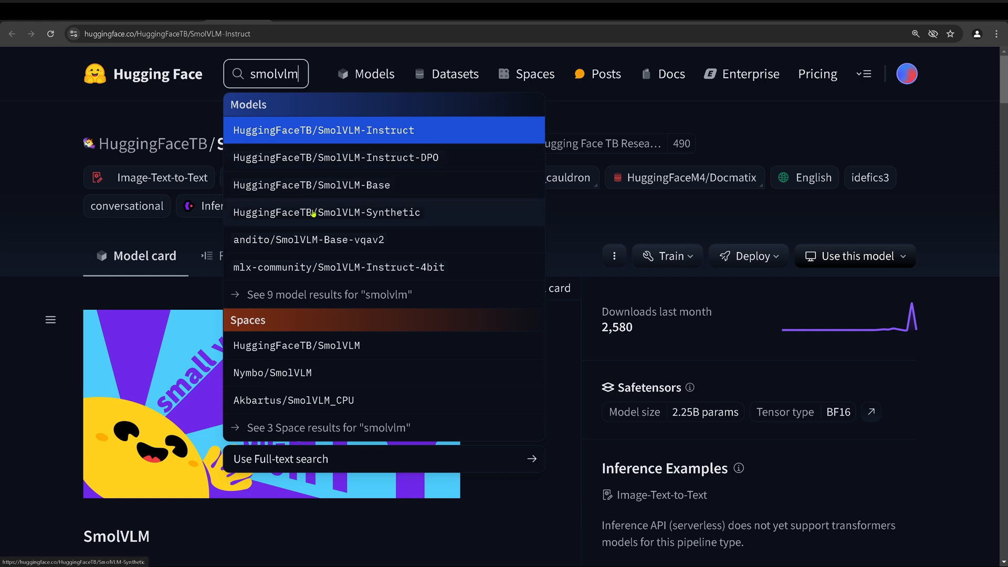
pyautogui.moveTo(444, 216)
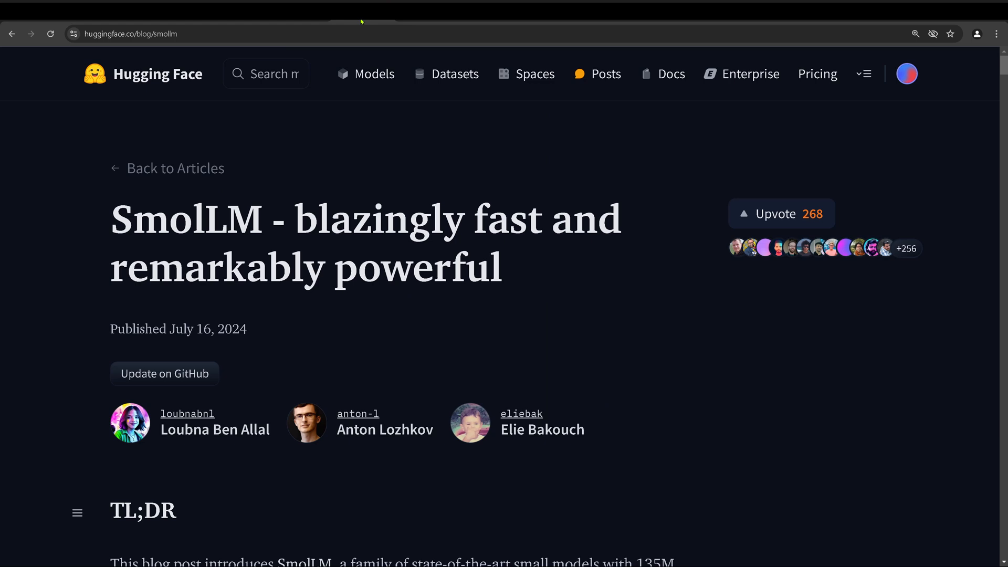
pyautogui.moveTo(269, 337)
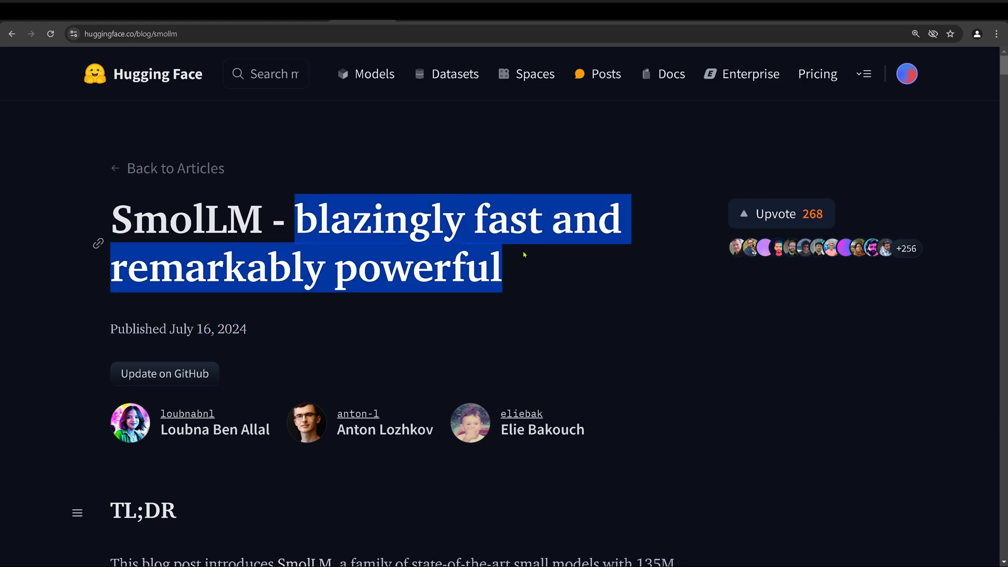
pyautogui.moveTo(612, 300)
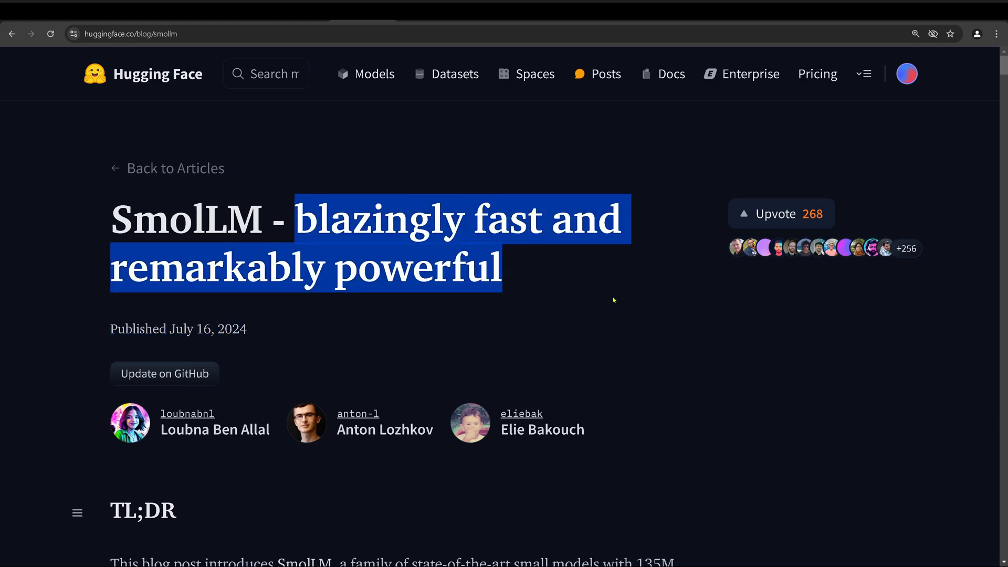
# Read the SmolLM blog's TL;DR model sizes and the benchmark table.
pyautogui.scroll(-3)
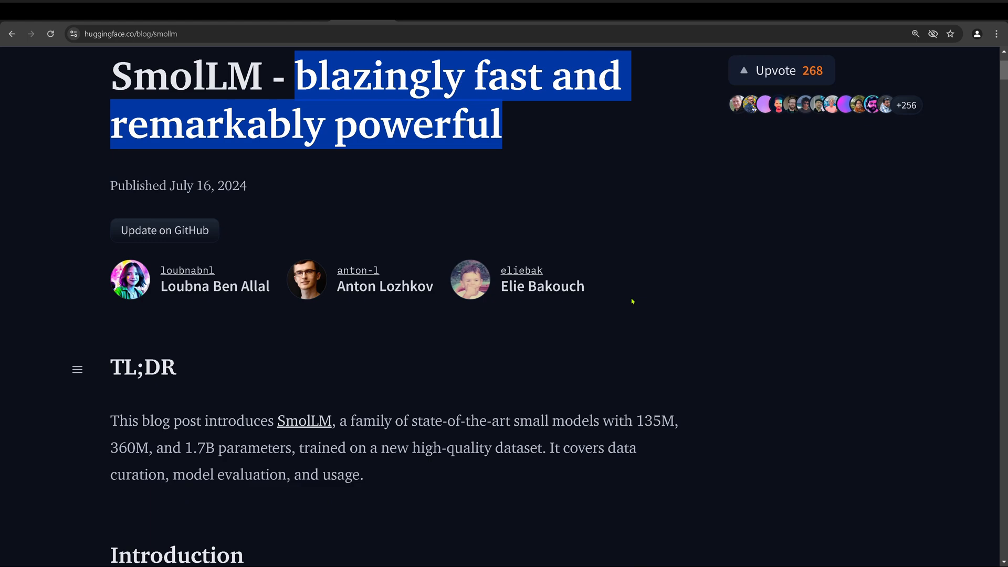
pyautogui.scroll(-3)
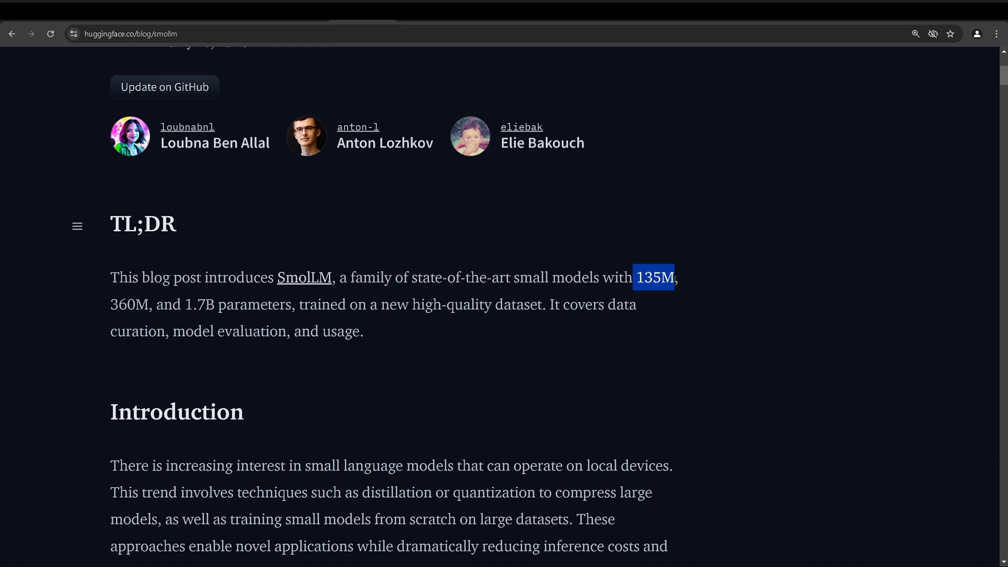
pyautogui.doubleClick(132, 304)
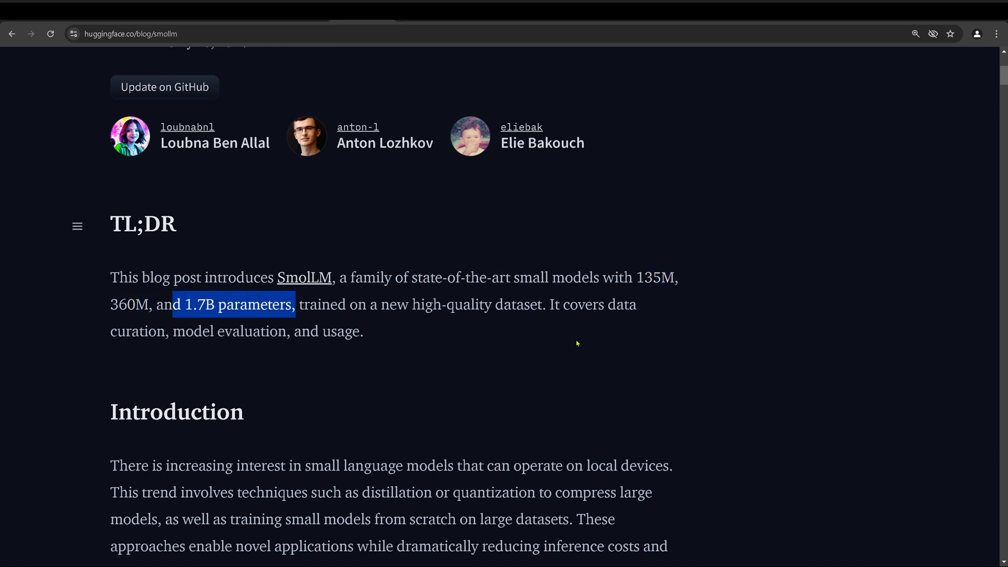
pyautogui.moveTo(458, 357)
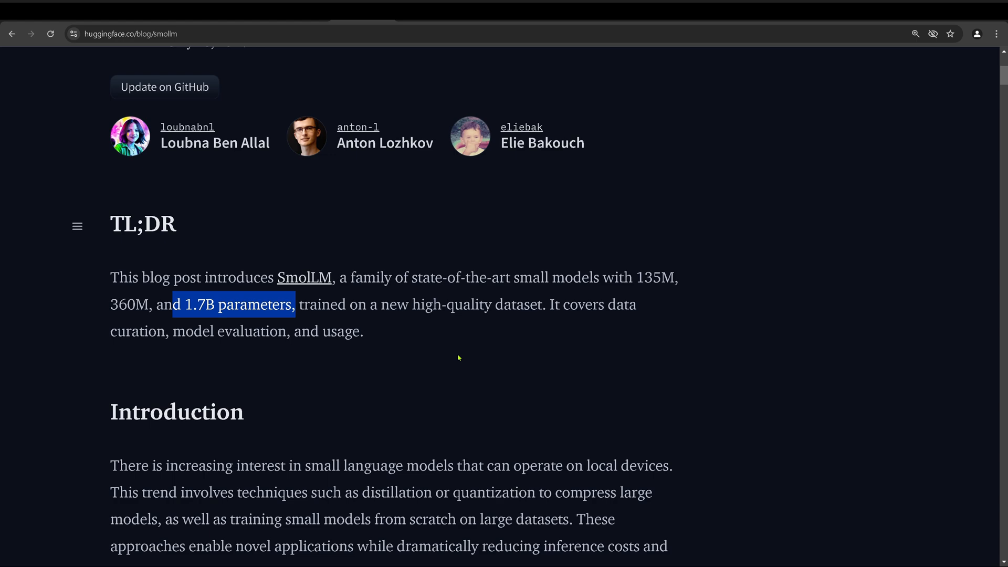
pyautogui.scroll(-3)
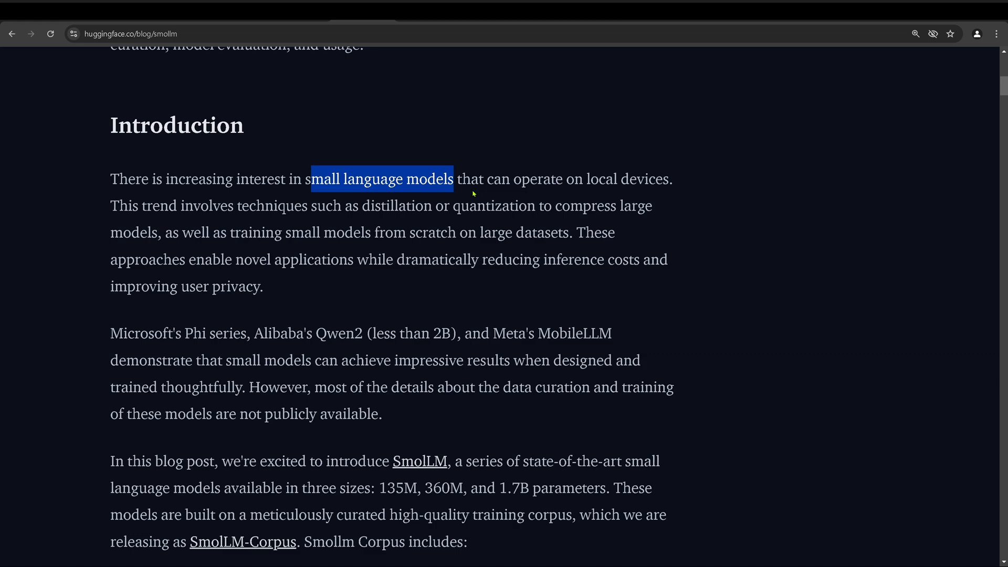
pyautogui.scroll(-3)
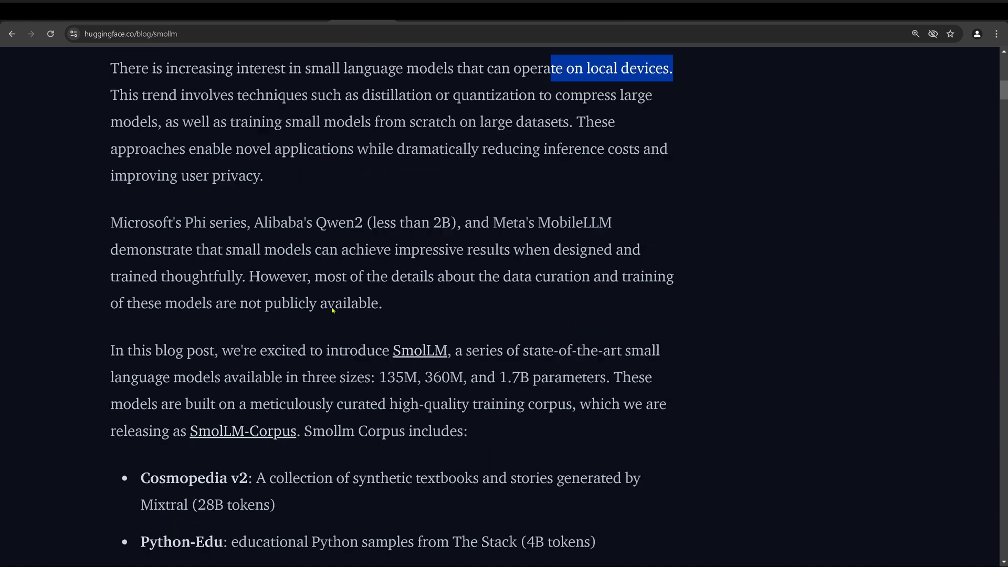
pyautogui.scroll(-3)
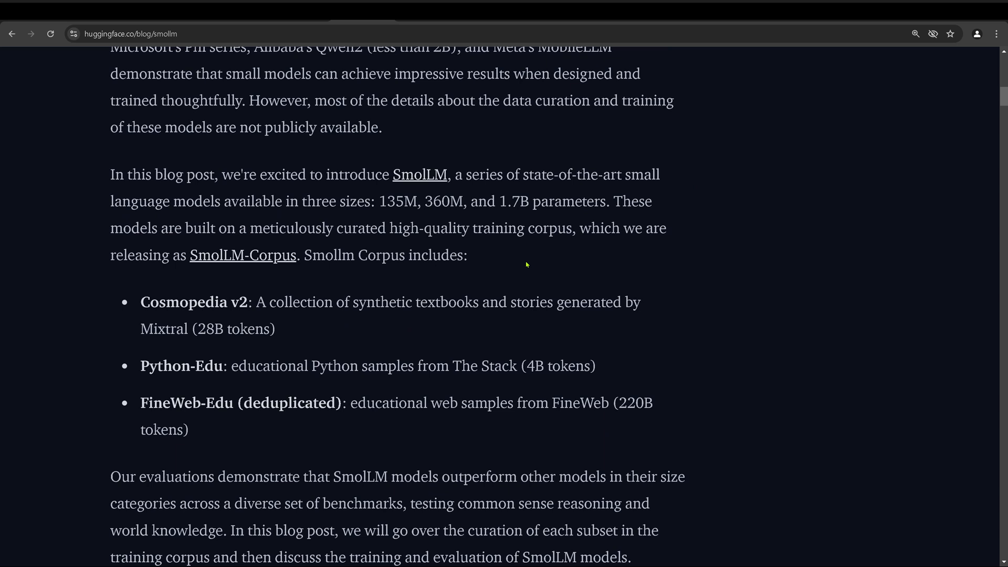
pyautogui.moveTo(239, 305)
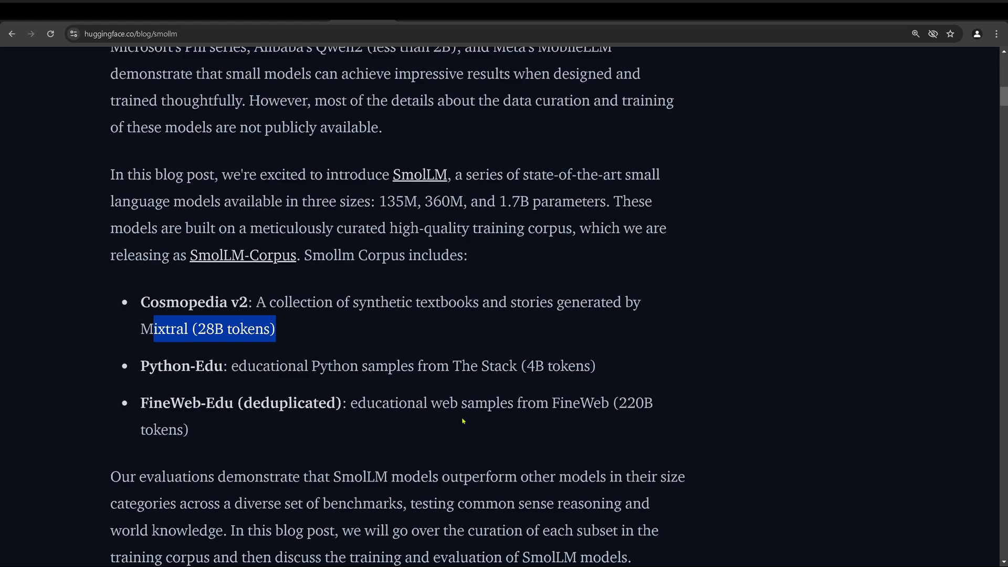
# Continue down the data-curation section to the FineWeb clusters figure.
pyautogui.scroll(-3)
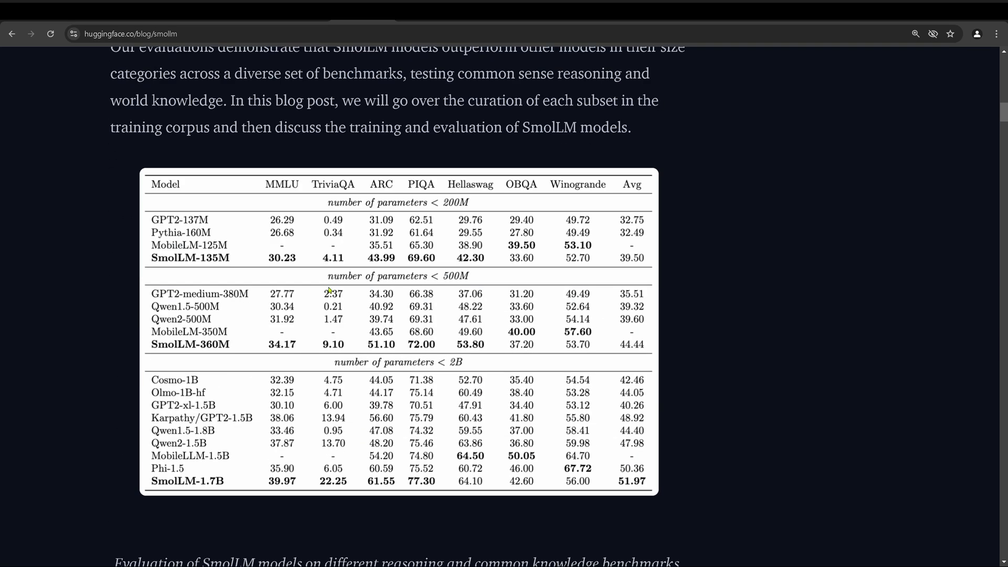
pyautogui.scroll(-3)
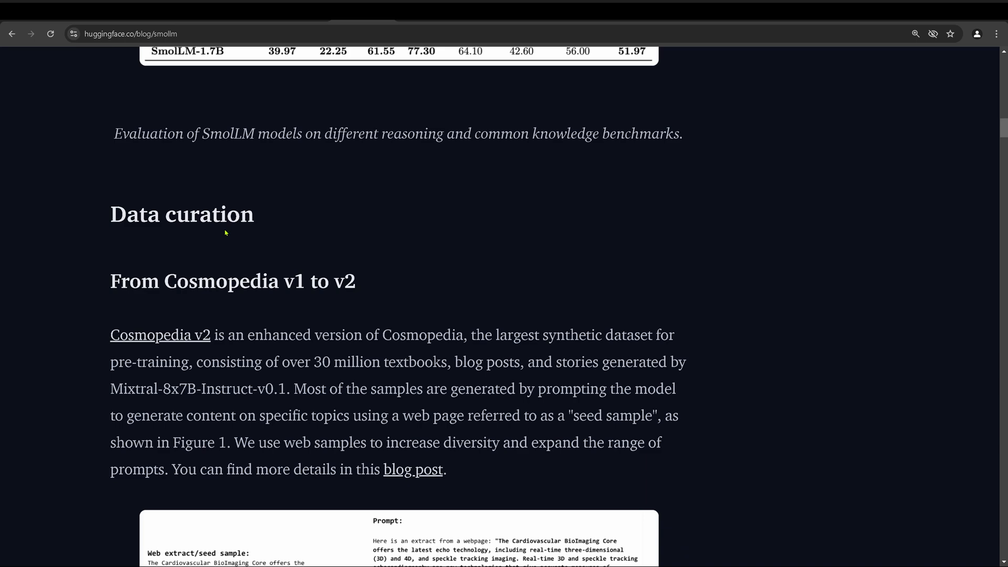
pyautogui.scroll(-3)
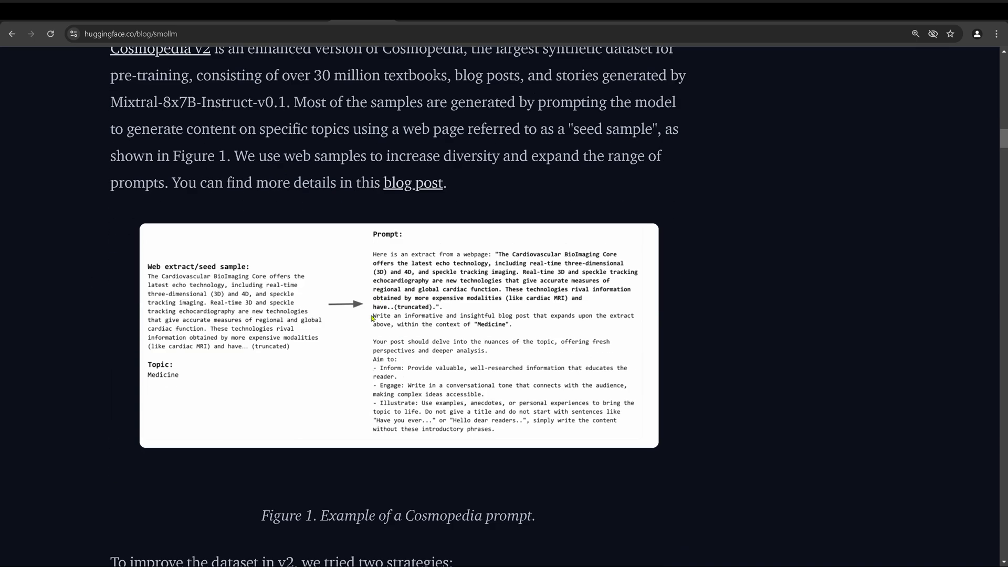
pyautogui.scroll(-3)
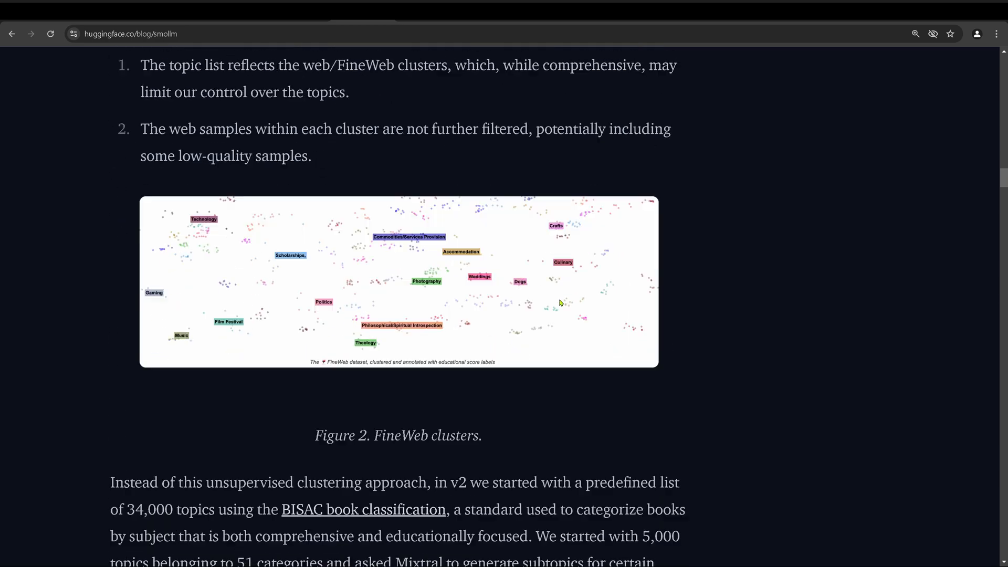
pyautogui.scroll(-3)
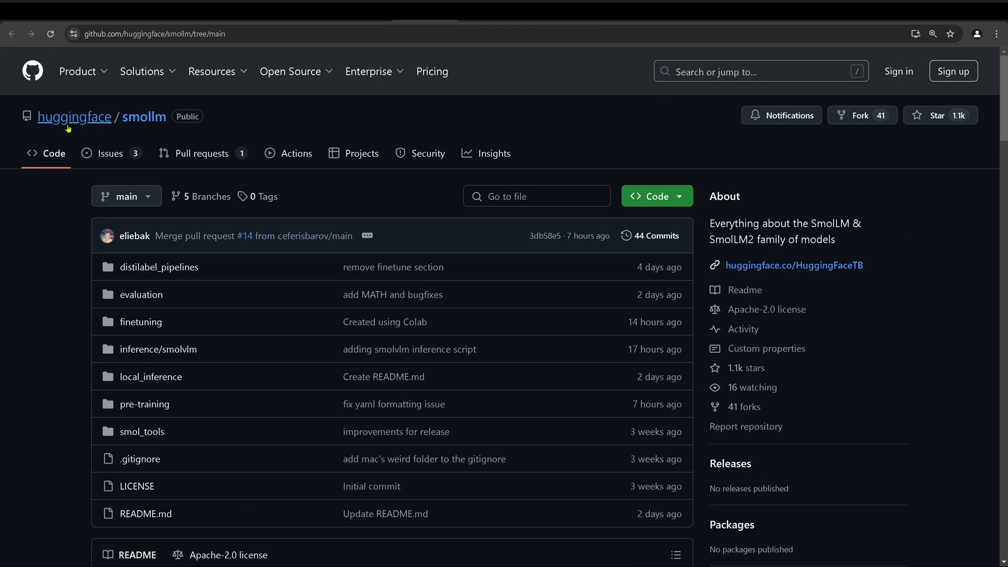
pyautogui.moveTo(144, 116)
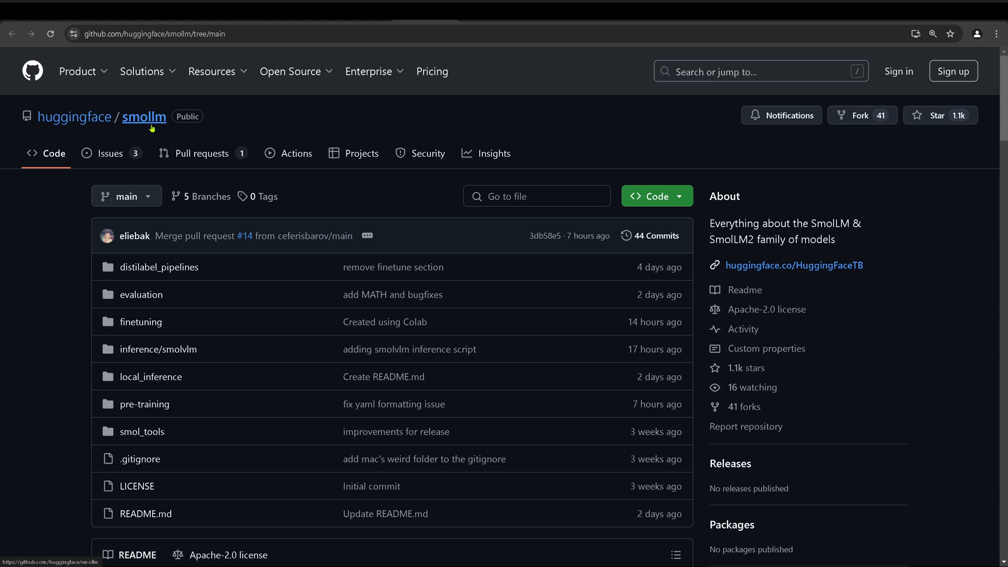
pyautogui.moveTo(393, 267)
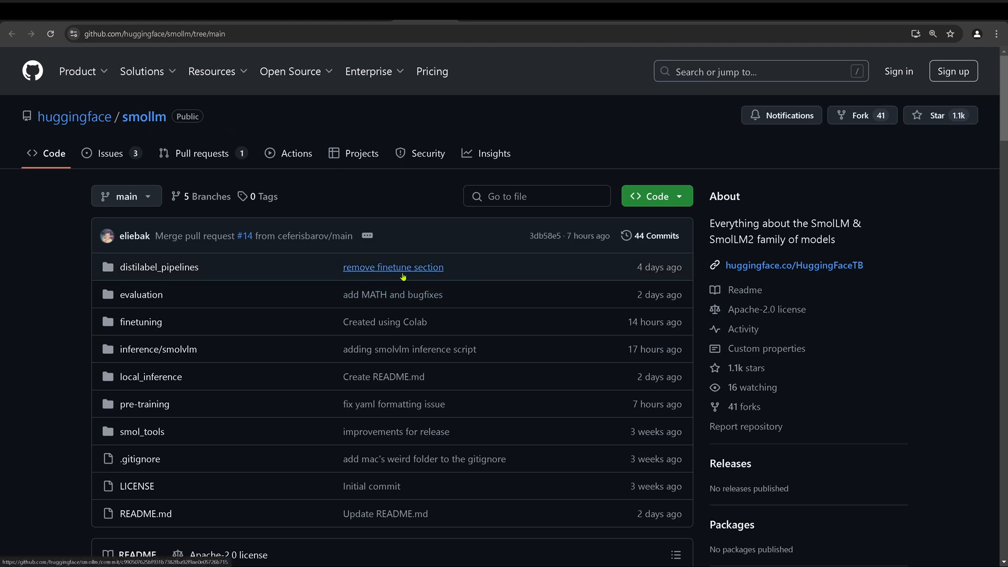
# Scroll the huggingface/smollm repository down to the SmolLM2 README section.
pyautogui.scroll(-3)
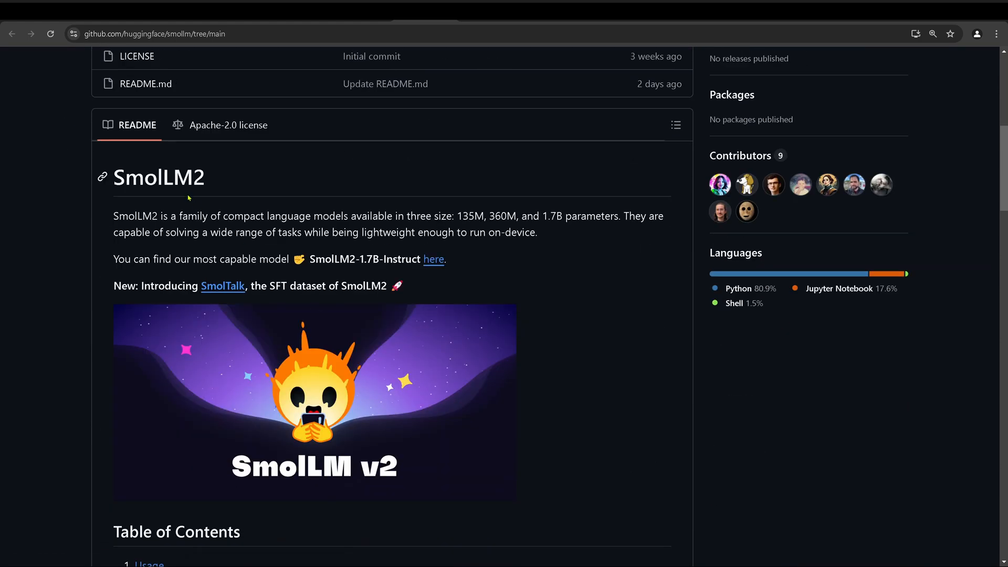
pyautogui.moveTo(206, 187)
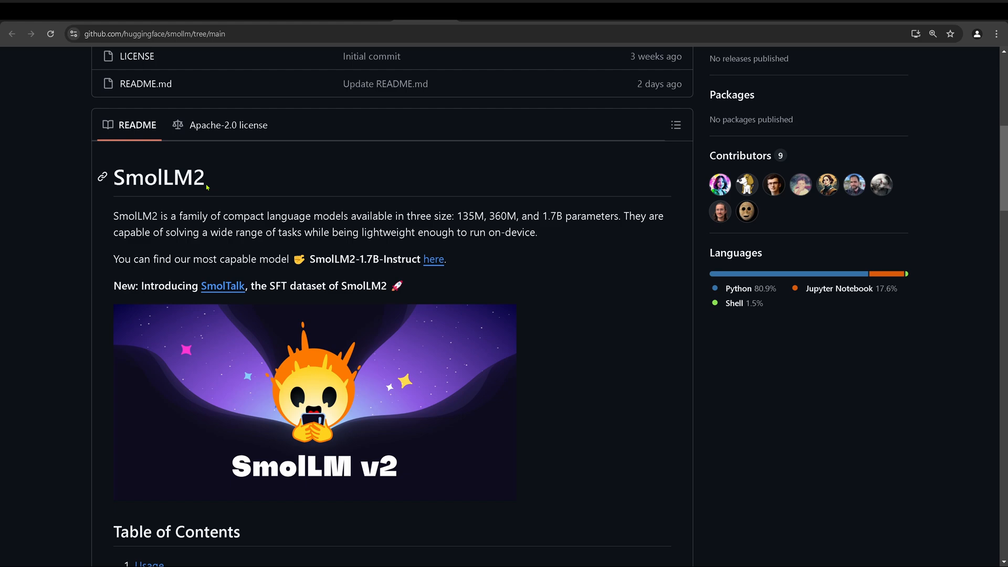
pyautogui.scroll(-3)
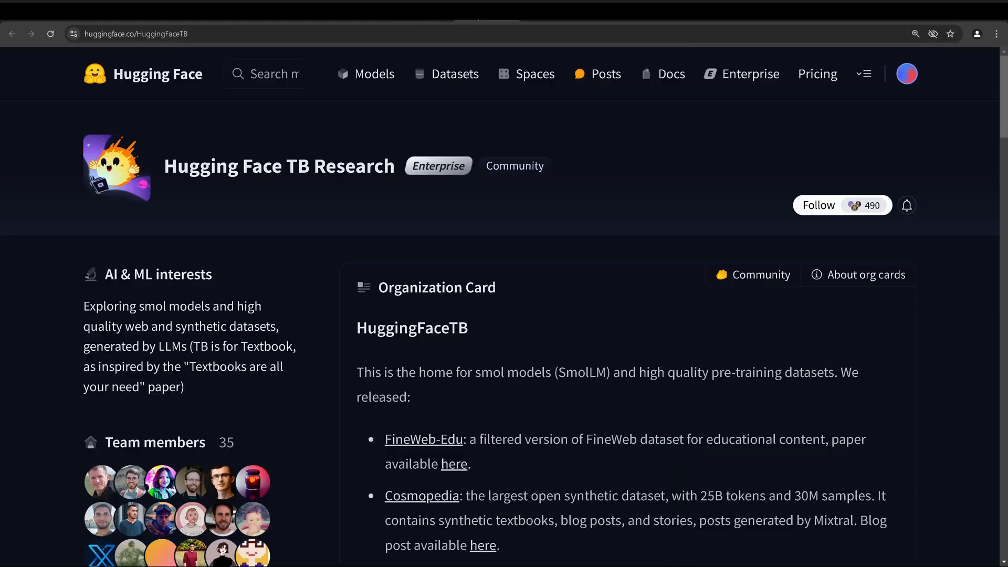
pyautogui.moveTo(281, 184)
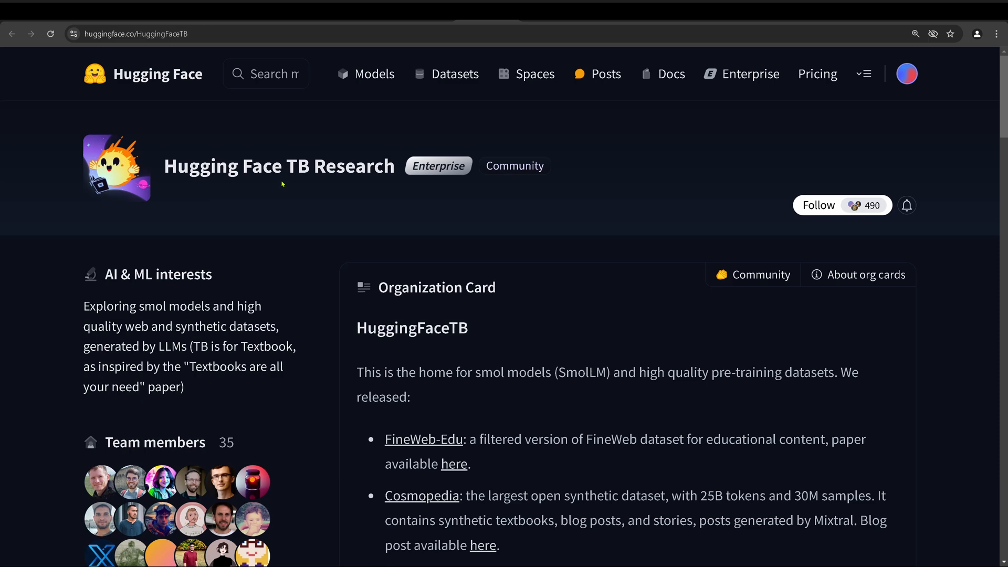
# Scroll the HuggingFaceTB organization card down to its SmolLM2 and SmolVLM release list.
pyautogui.scroll(-3)
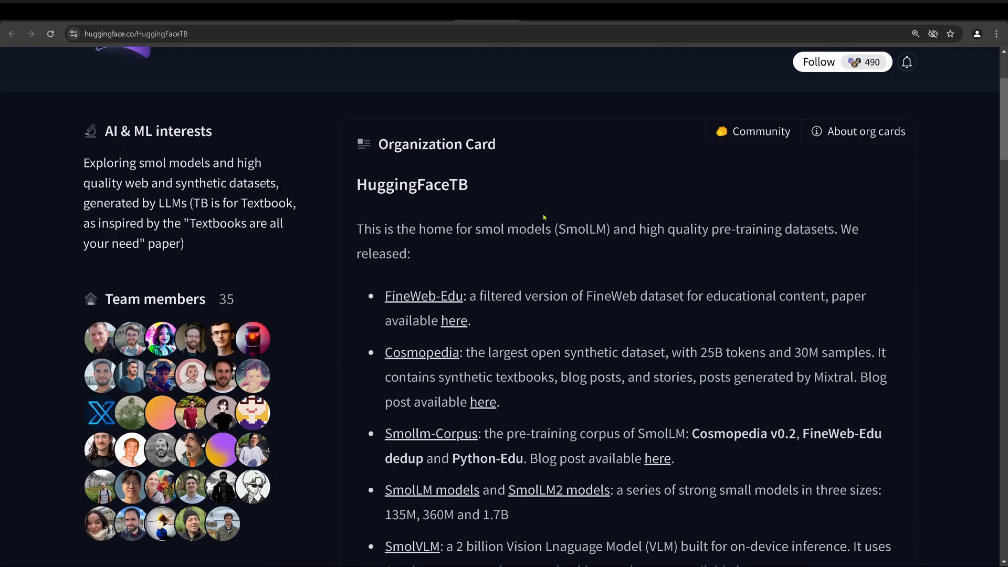
pyautogui.moveTo(443, 309)
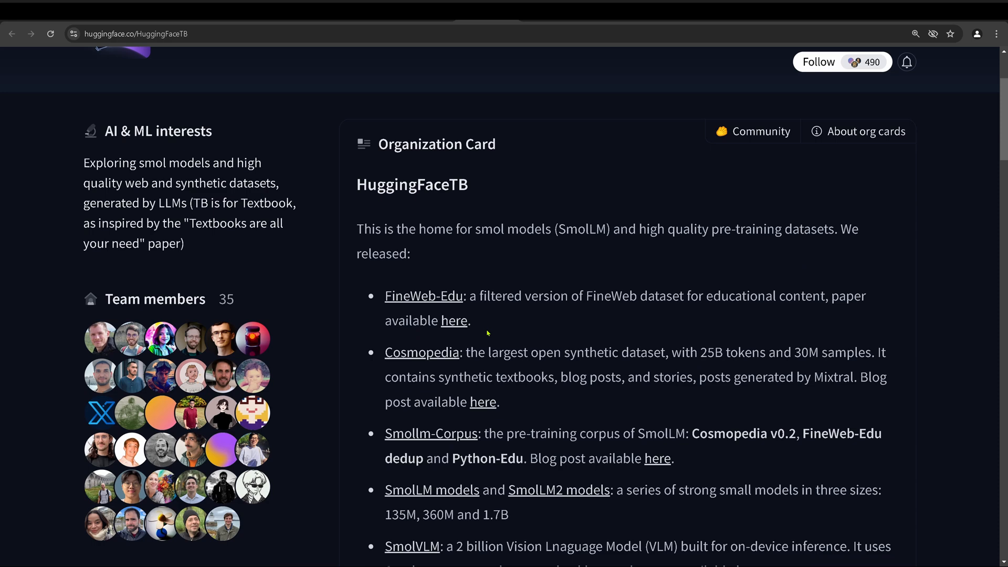
pyautogui.scroll(-3)
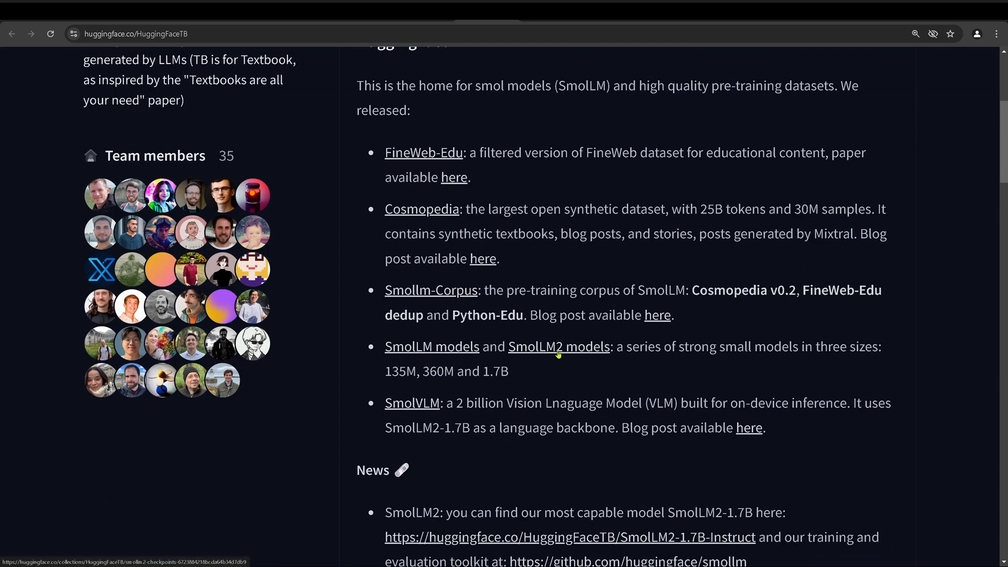
pyautogui.moveTo(416, 410)
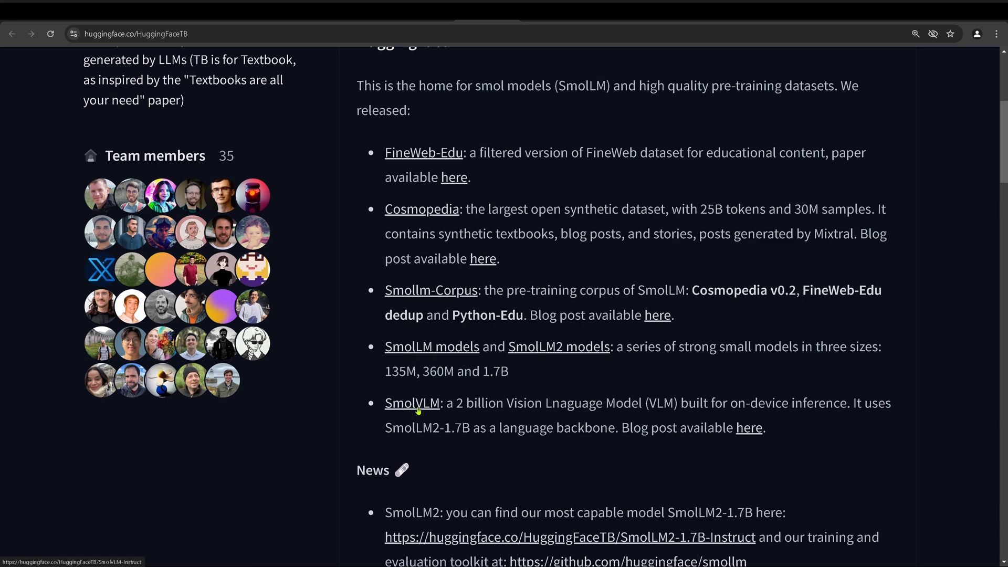
pyautogui.moveTo(614, 417)
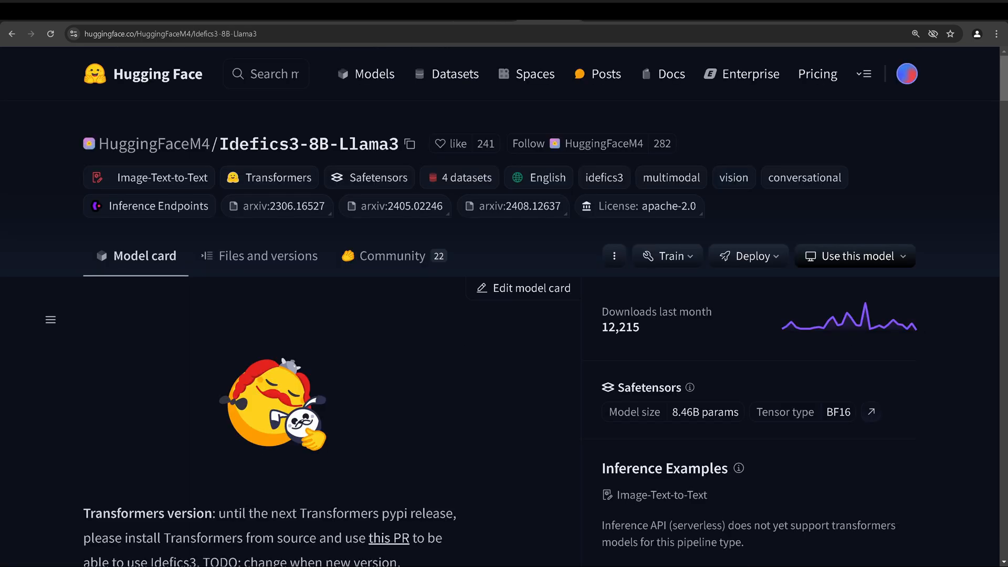
pyautogui.moveTo(419, 359)
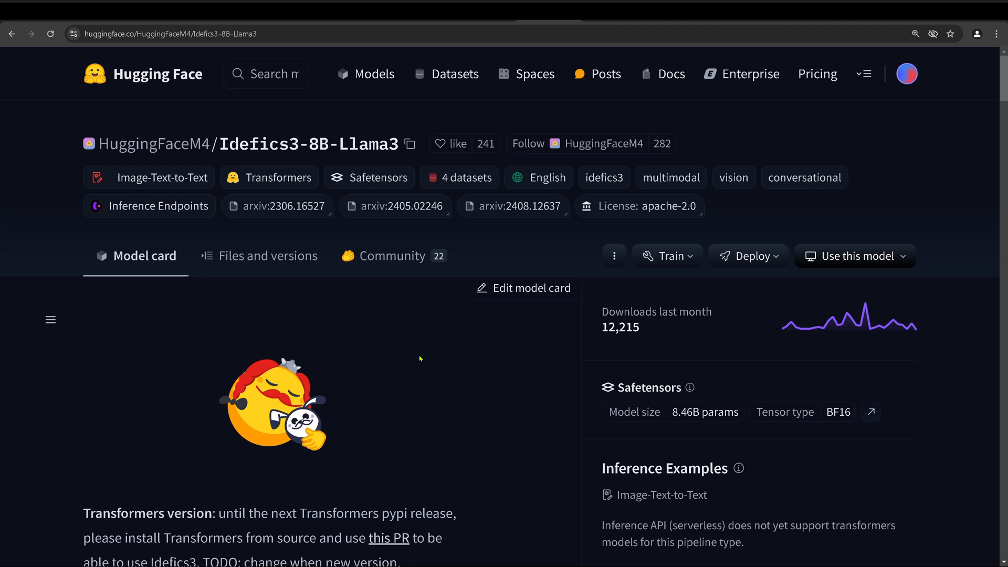
pyautogui.moveTo(148, 128)
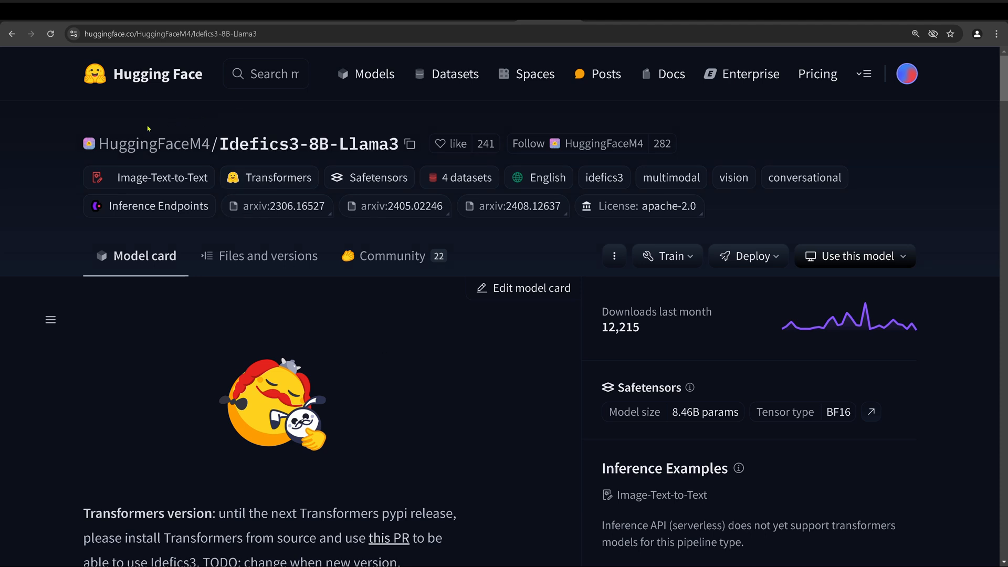
pyautogui.moveTo(265, 129)
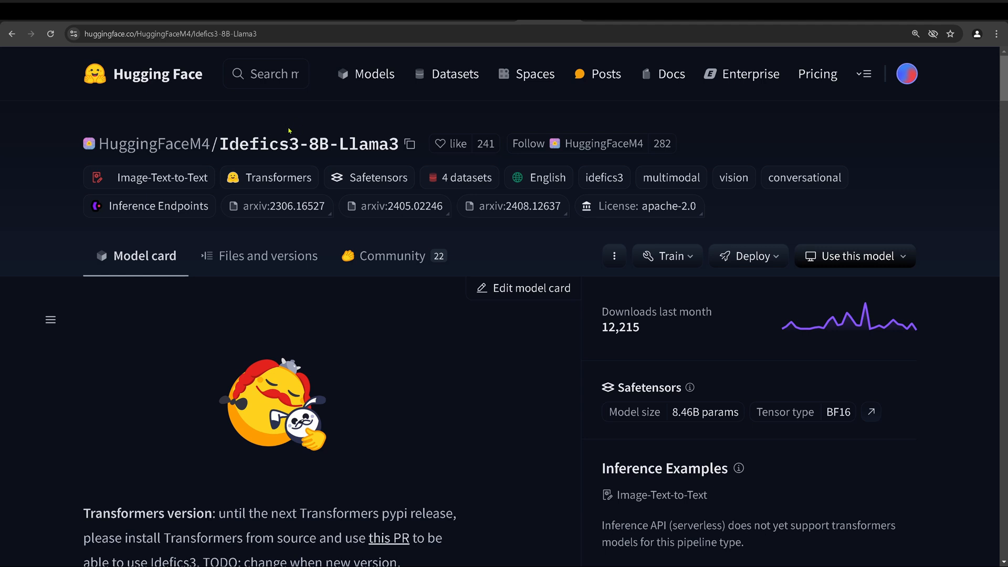
pyautogui.moveTo(313, 125)
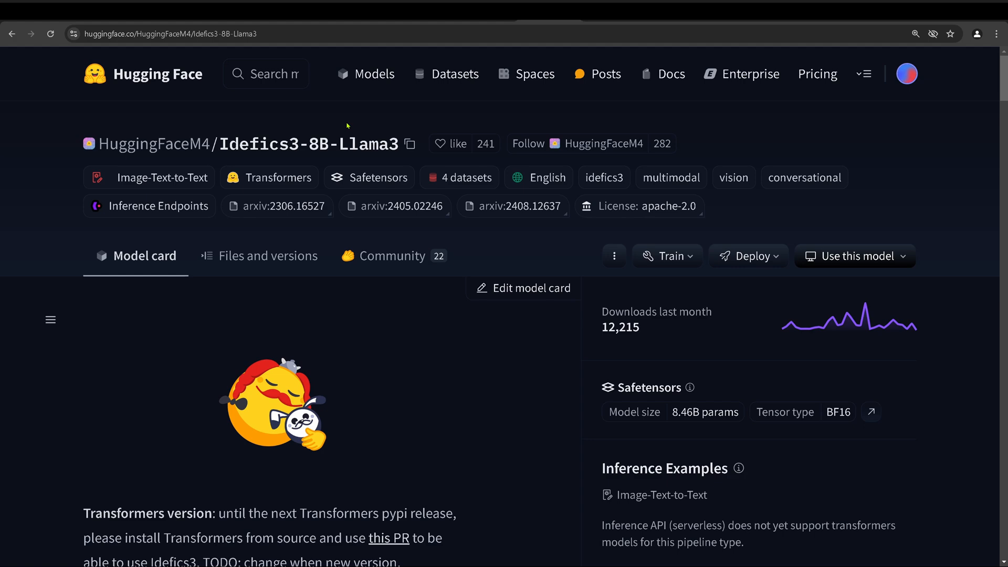
pyautogui.moveTo(324, 133)
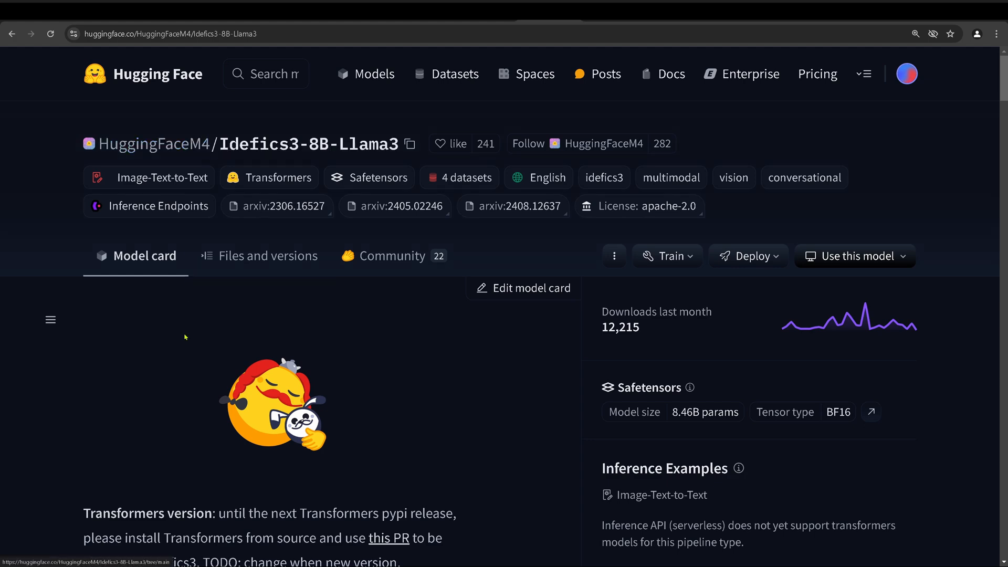
pyautogui.scroll(-3)
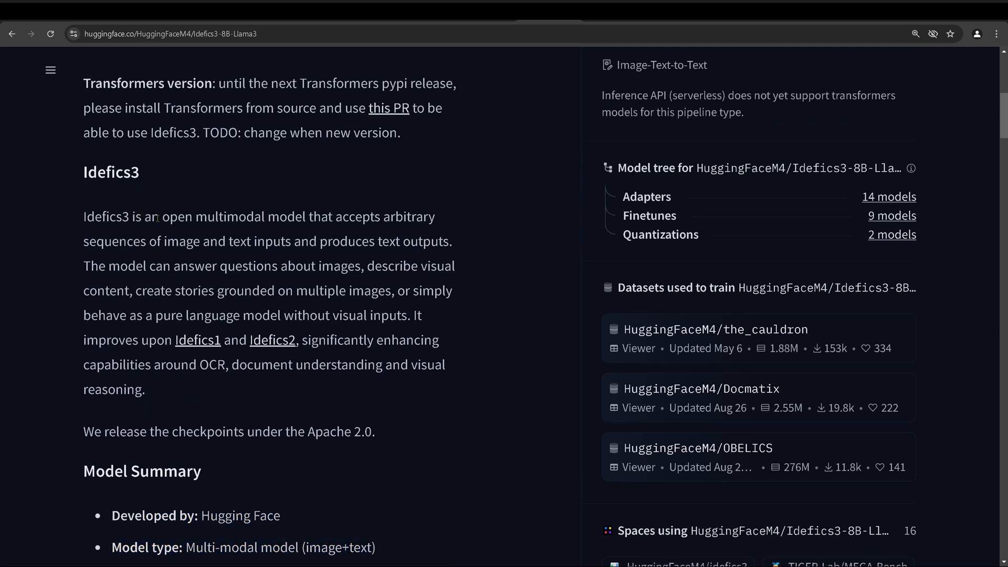
pyautogui.moveTo(160, 216); pyautogui.dragTo(305, 216)
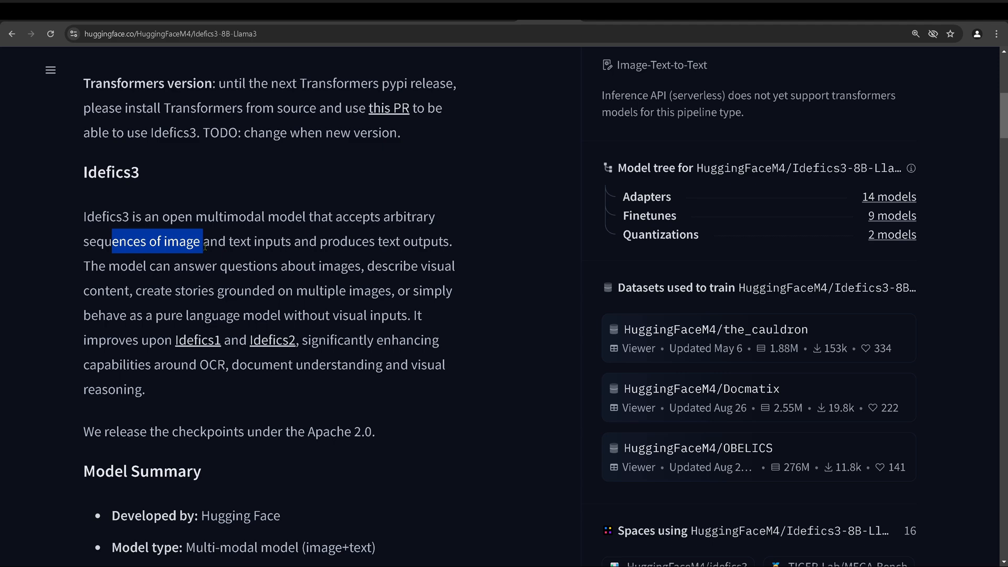
pyautogui.moveTo(200, 242); pyautogui.dragTo(451, 241)
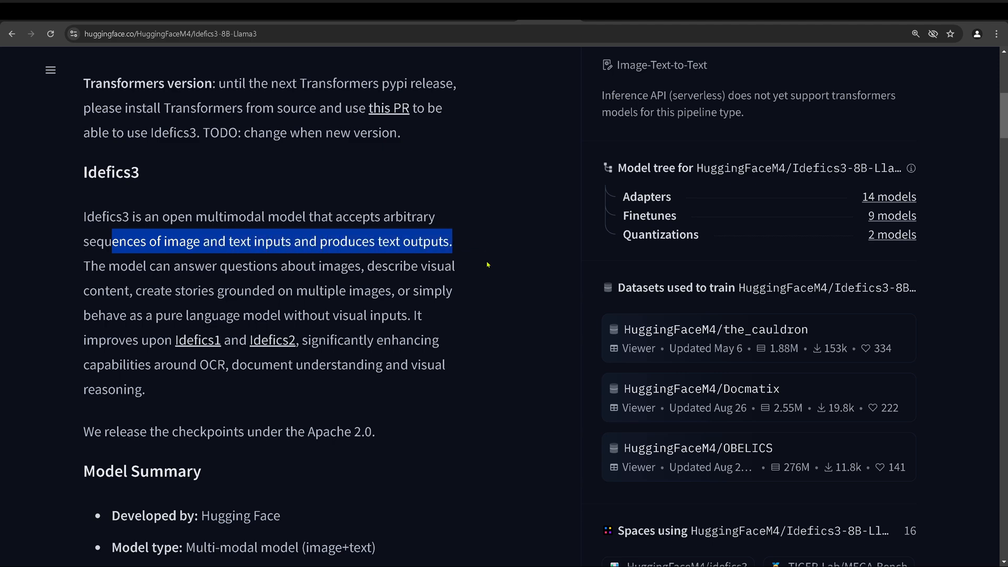
pyautogui.scroll(-3)
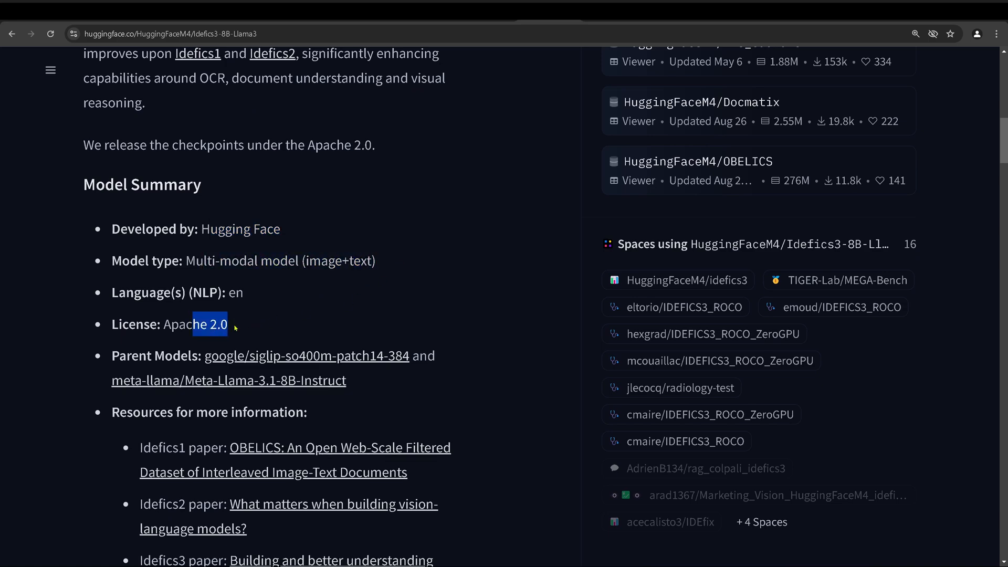
pyautogui.scroll(-3)
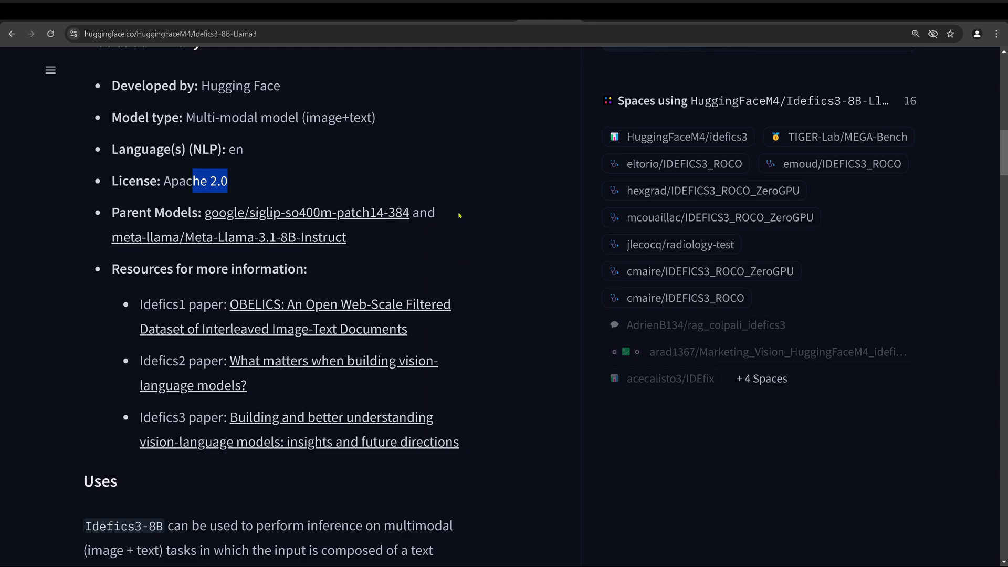
pyautogui.scroll(-3)
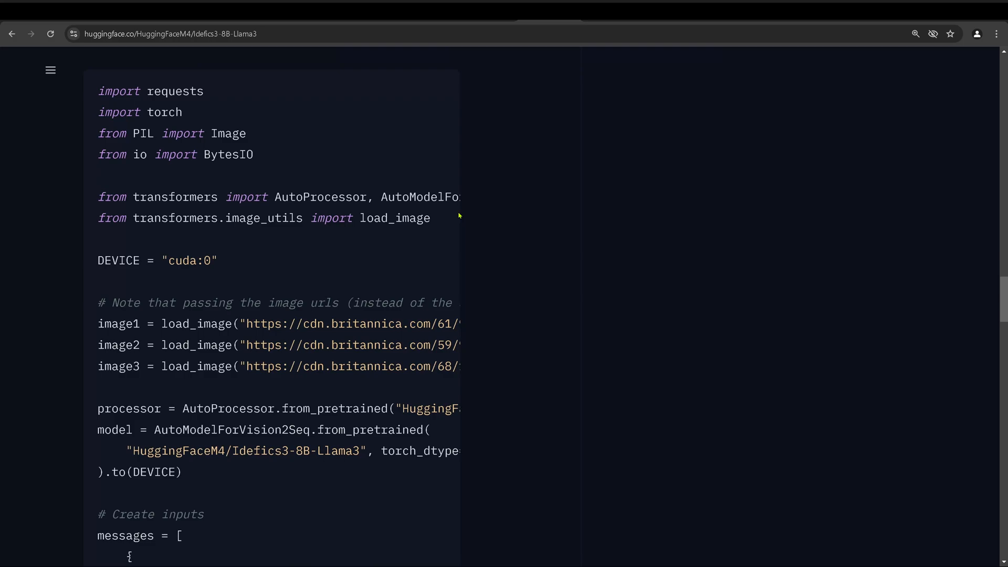
pyautogui.scroll(-3)
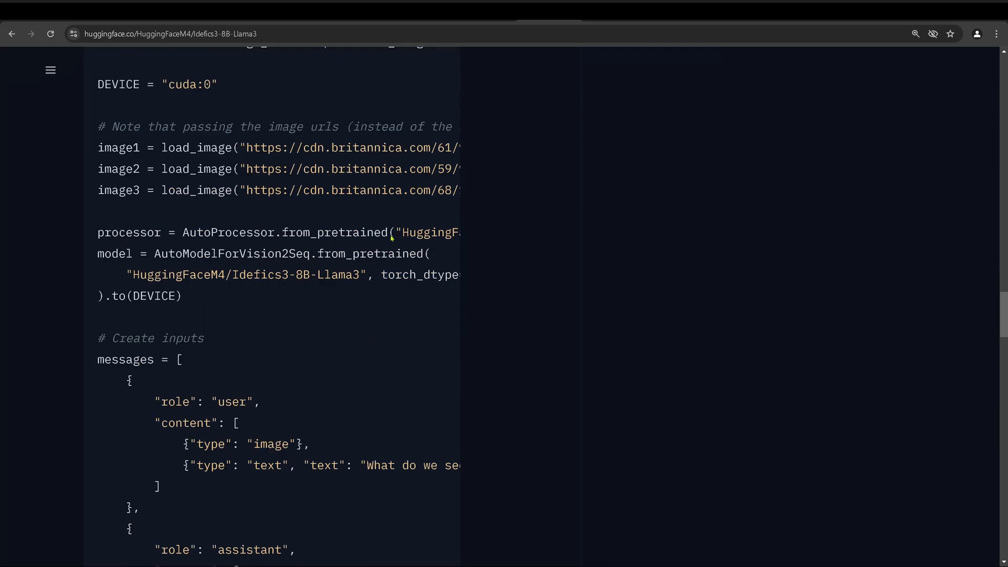
pyautogui.scroll(-3)
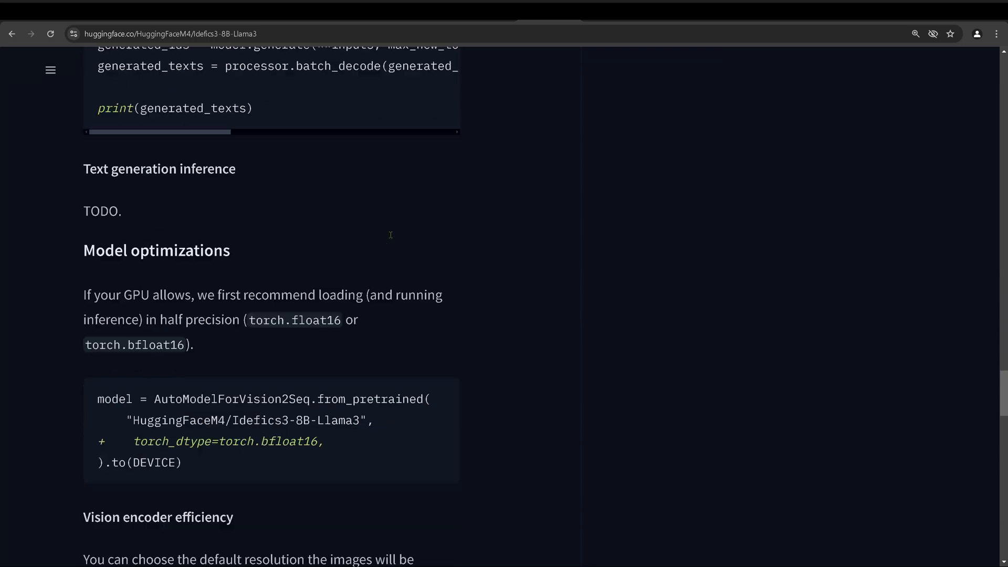
pyautogui.scroll(-3)
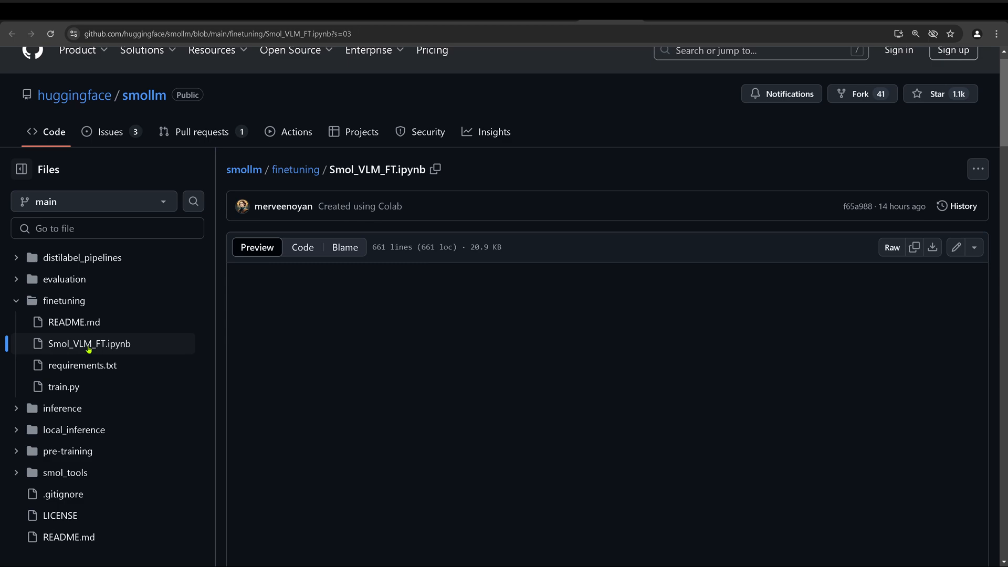
# Open Smol_VLM_FT.ipynb and note that Idefics3 can be fine-tuned with it too.
pyautogui.click(77, 51)
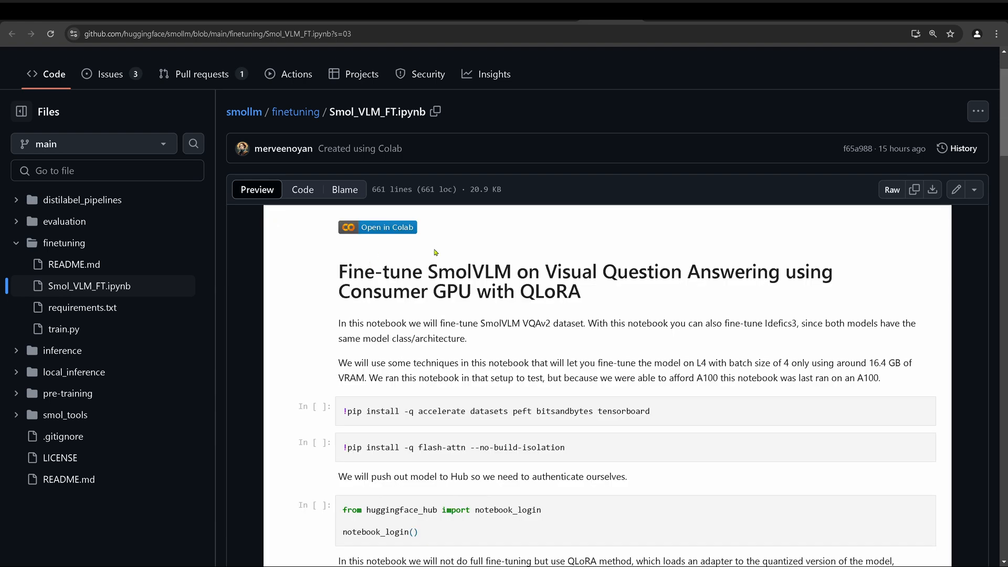
pyautogui.moveTo(276, 120)
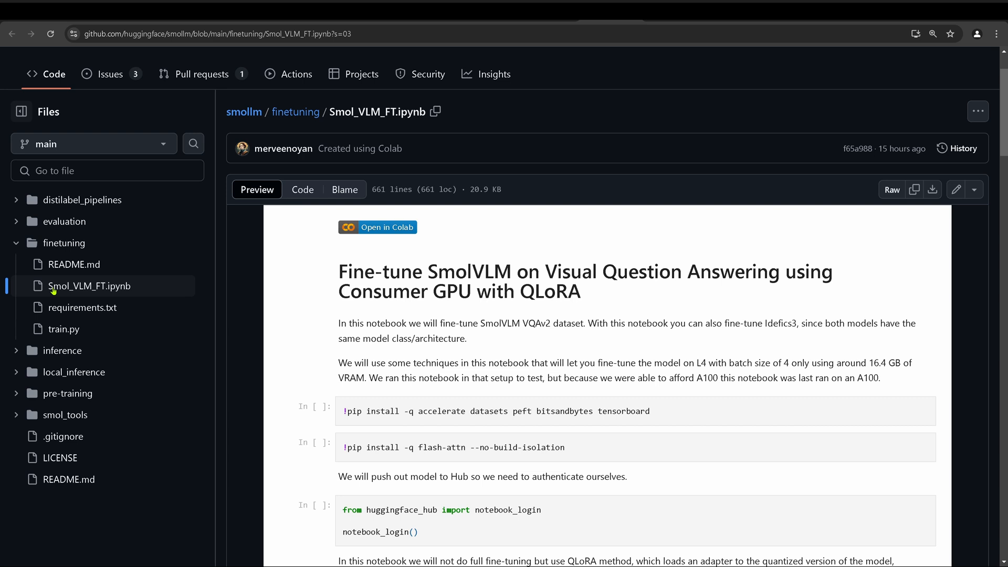
pyautogui.moveTo(90, 293)
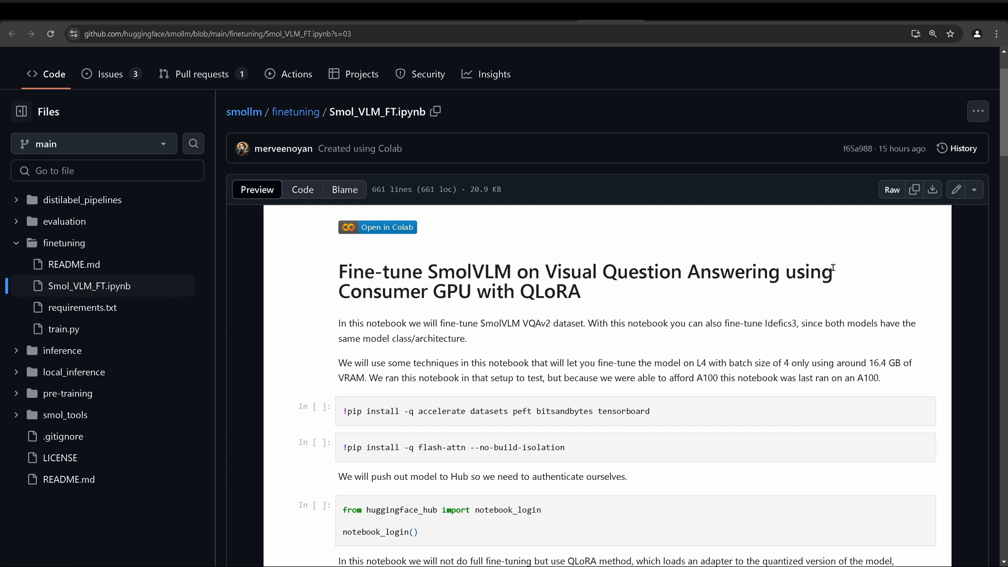
pyautogui.moveTo(531, 316)
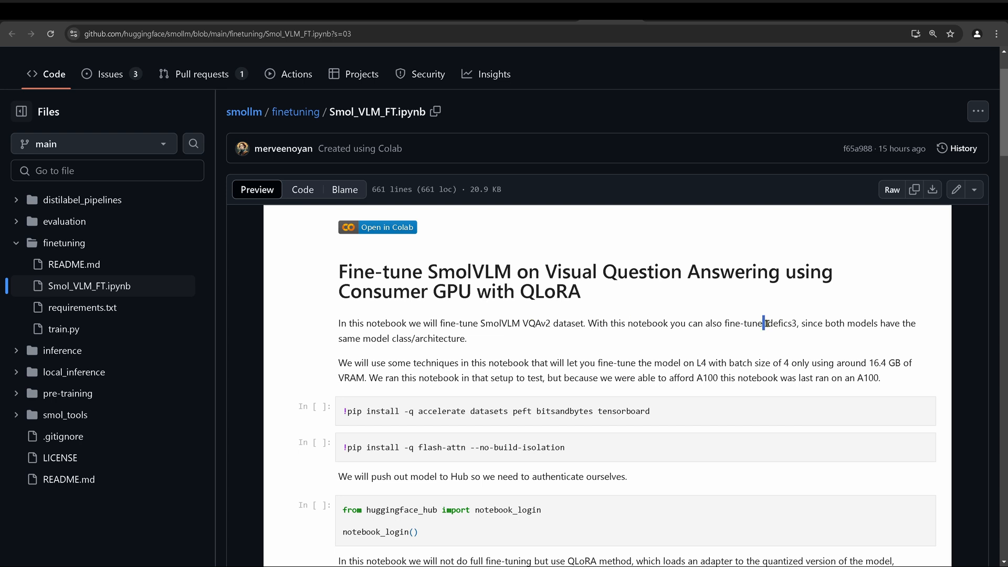
pyautogui.moveTo(764, 323); pyautogui.dragTo(451, 338)
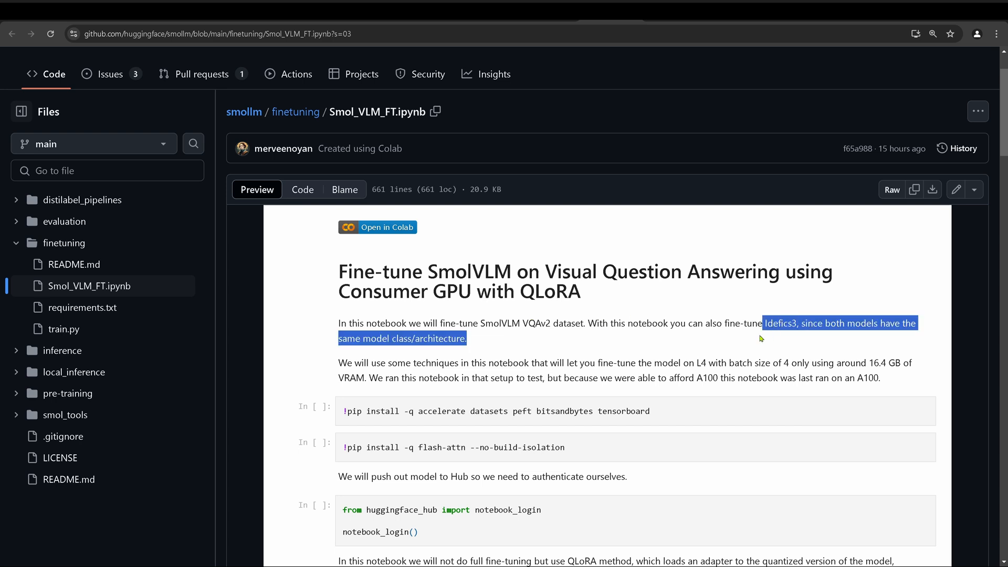
pyautogui.click(512, 366)
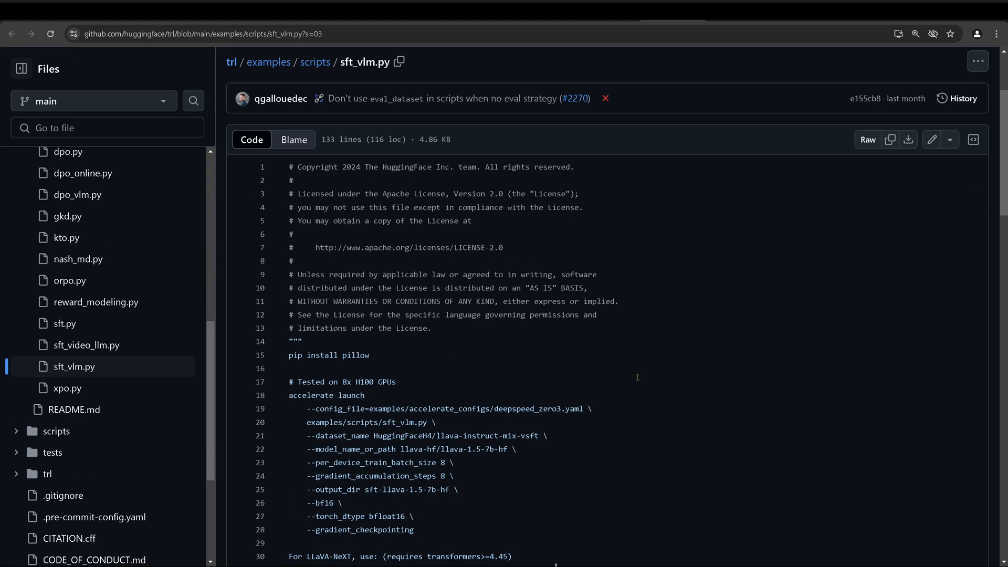
# Read sft_vlm.py's Llama-3.2-11B-Vision launch instructions and scroll to the training code.
pyautogui.scroll(-3)
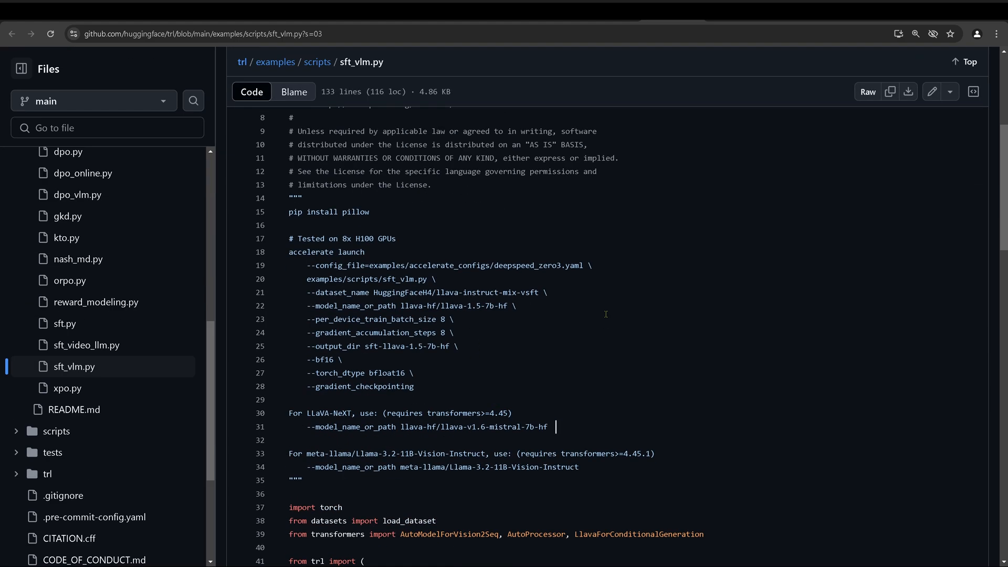
pyautogui.moveTo(327, 238); pyautogui.dragTo(397, 238)
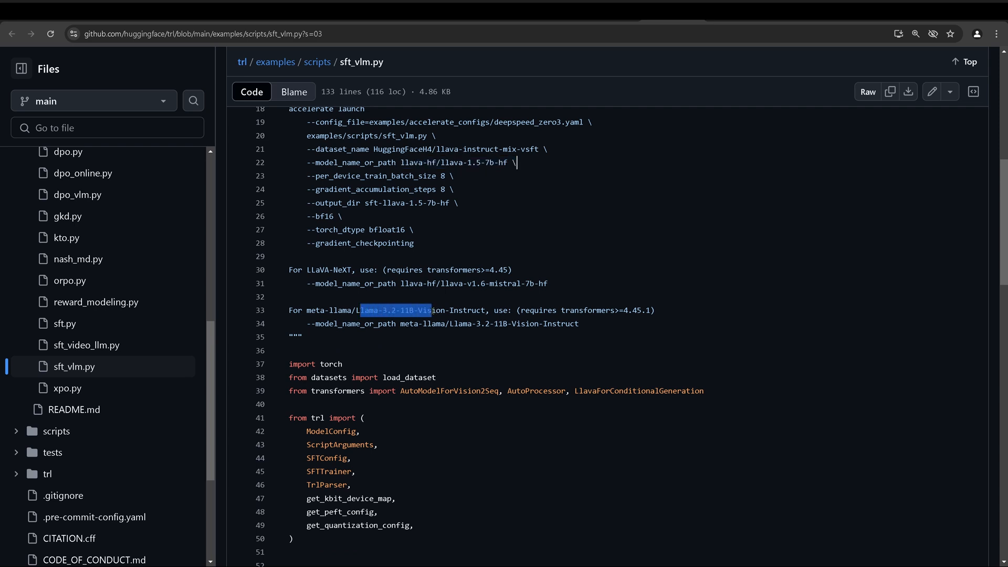
pyautogui.moveTo(434, 309); pyautogui.dragTo(578, 324)
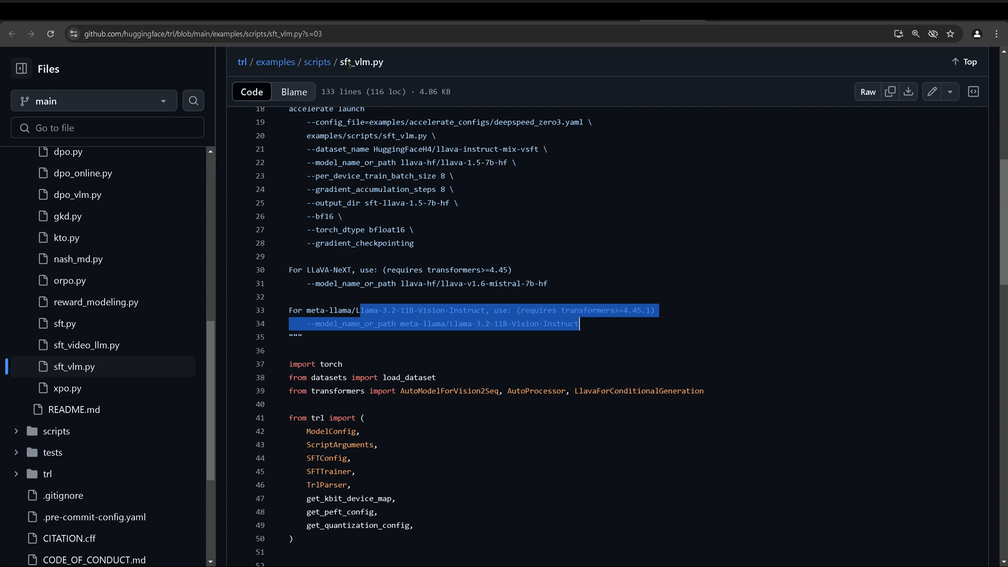
pyautogui.scroll(-3)
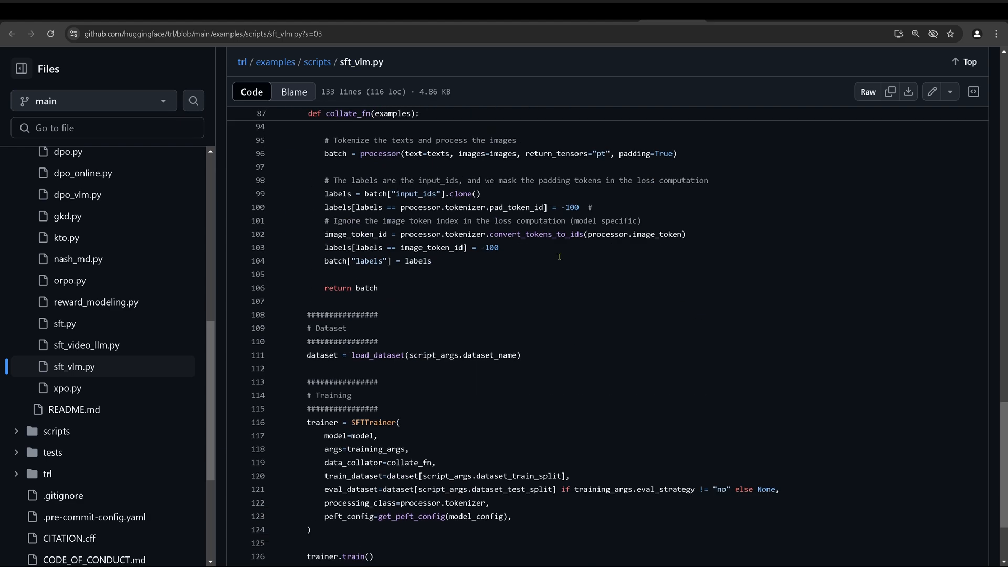
pyautogui.scroll(-3)
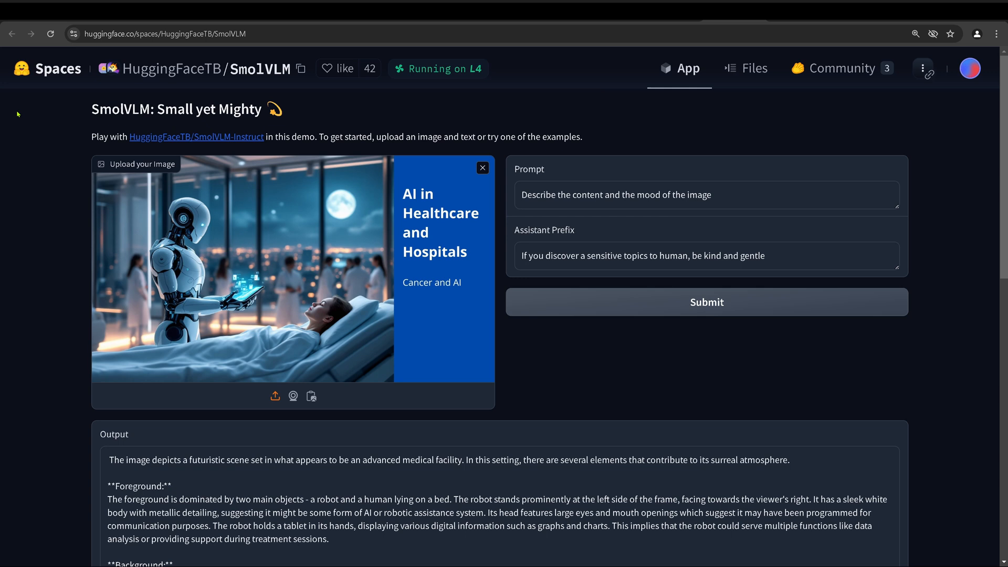
pyautogui.moveTo(287, 85)
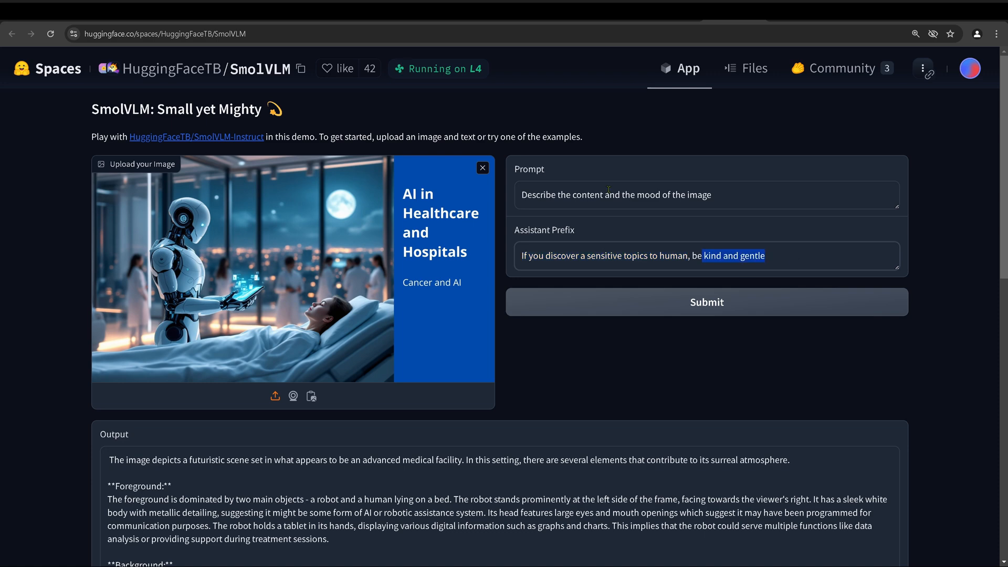
# Scroll through the SmolVLM demo's prompt, assistant prefix and generated robot-image description.
pyautogui.scroll(-3)
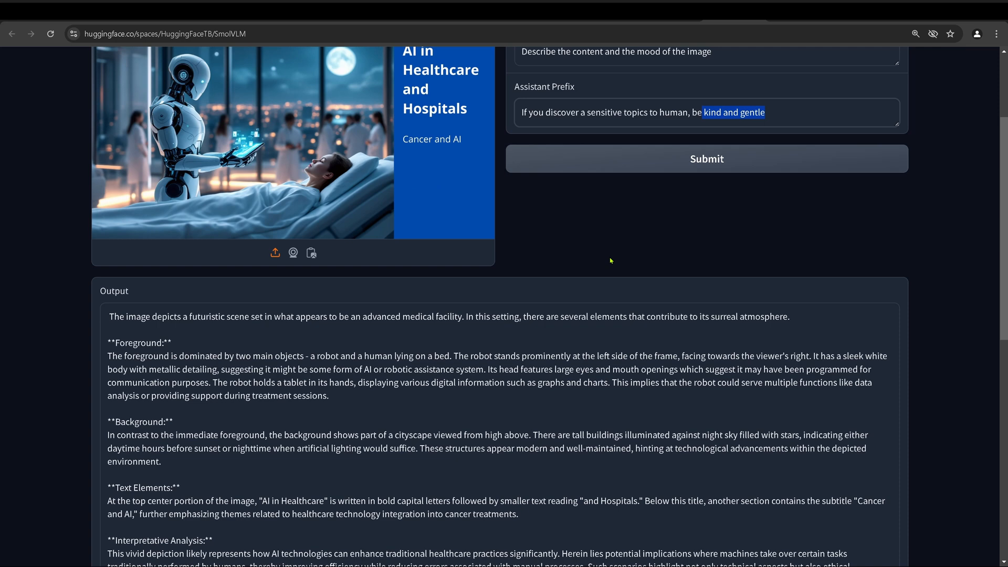
pyautogui.scroll(-3)
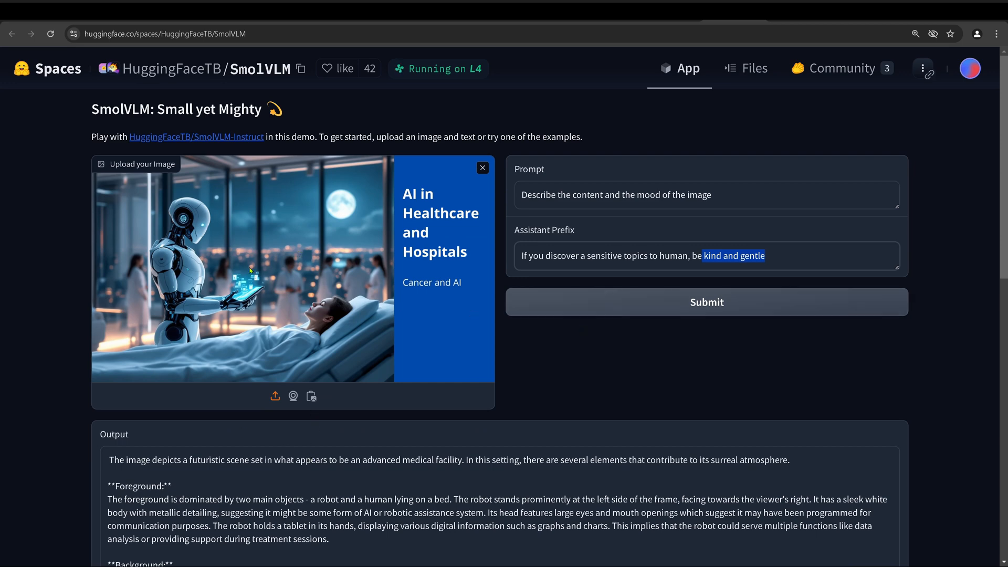
pyautogui.scroll(-3)
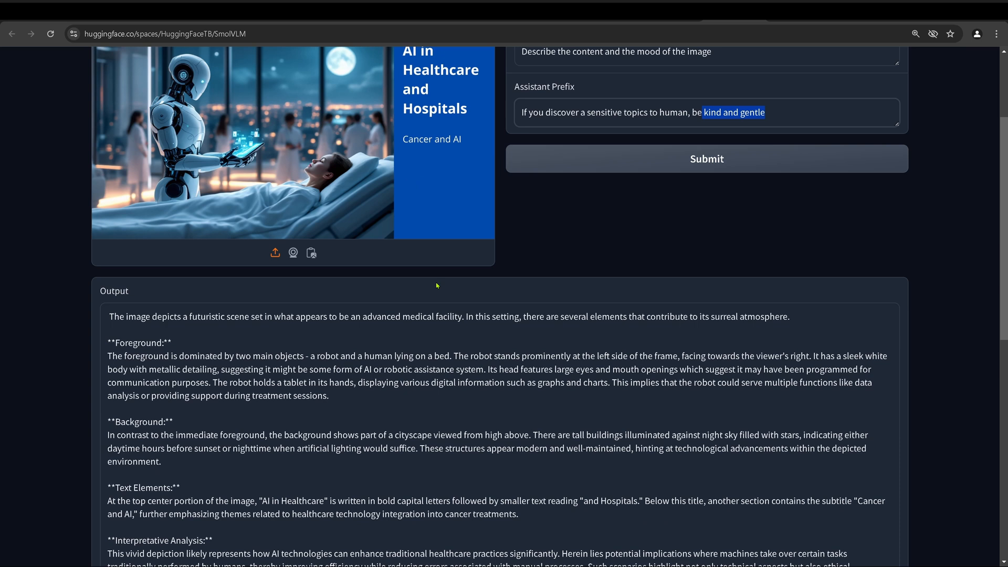
pyautogui.moveTo(492, 335)
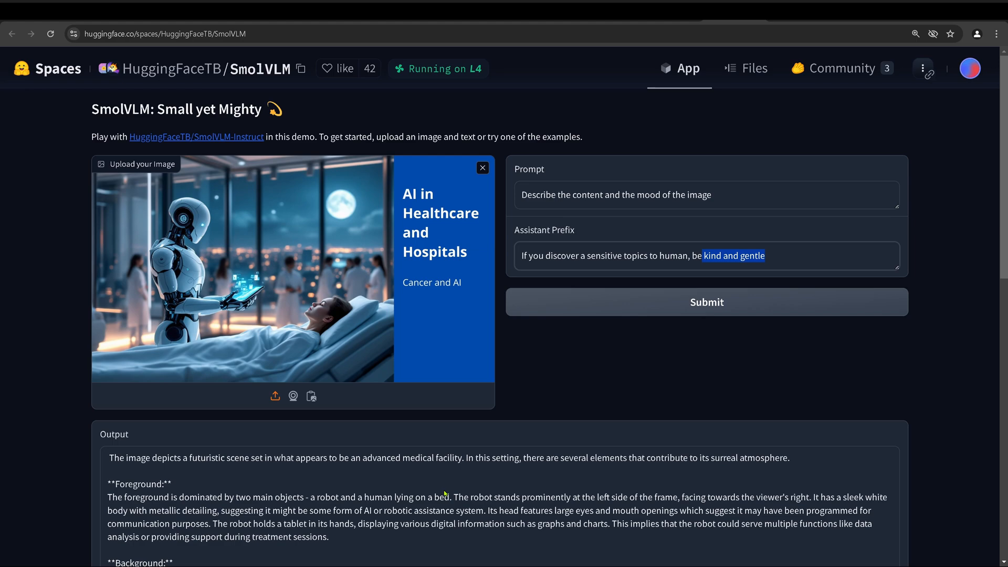
pyautogui.scroll(-3)
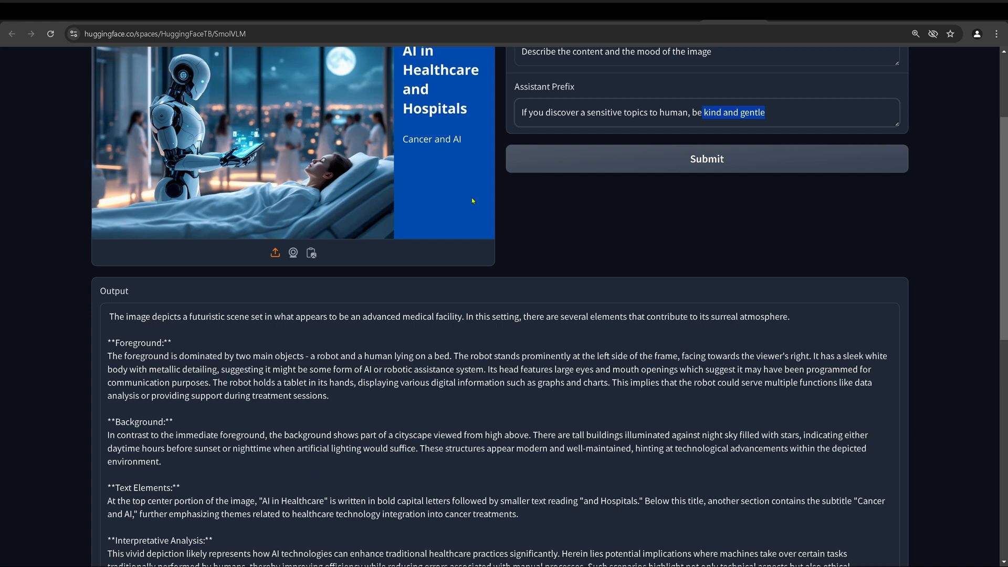
pyautogui.scroll(-3)
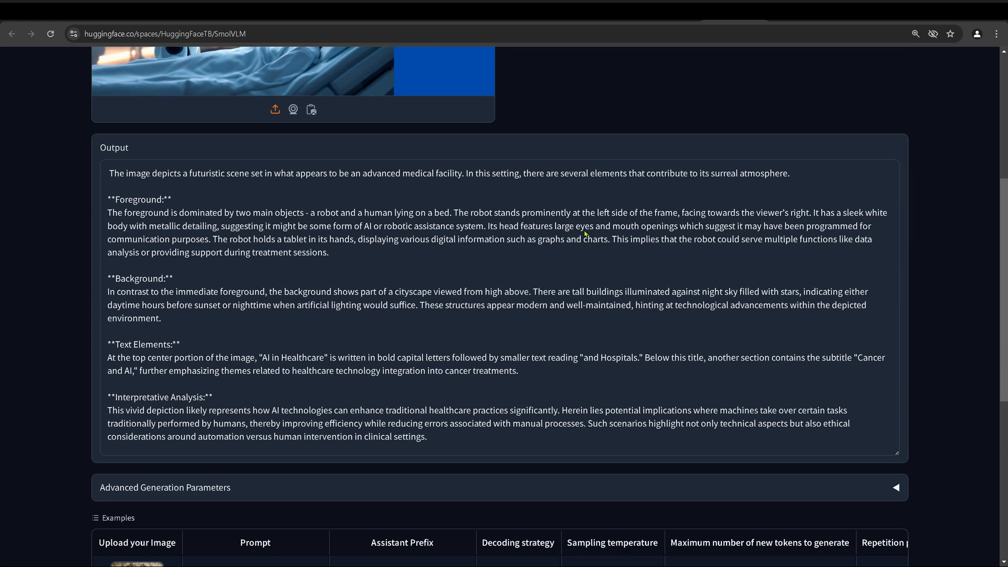
pyautogui.moveTo(160, 193)
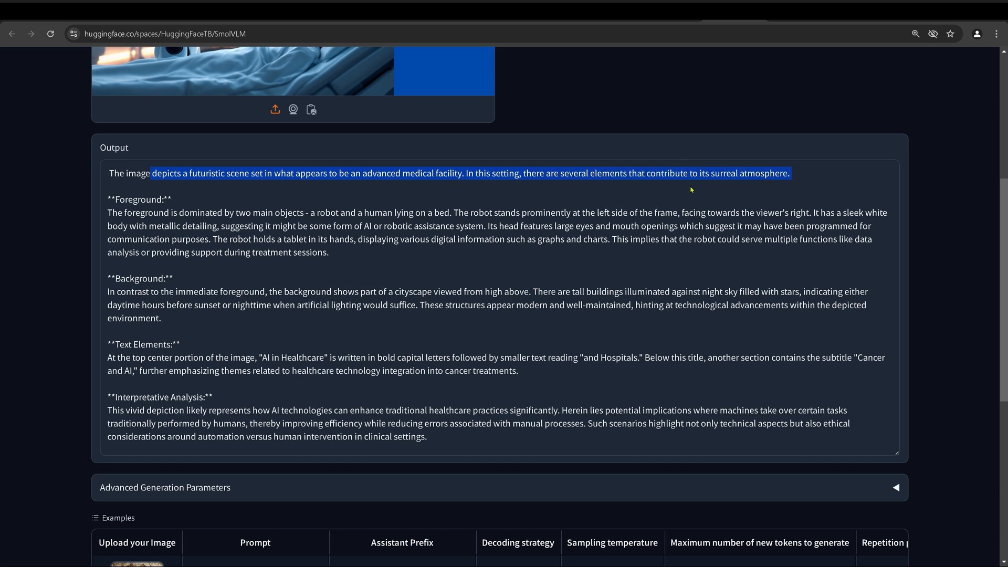
pyautogui.moveTo(128, 216)
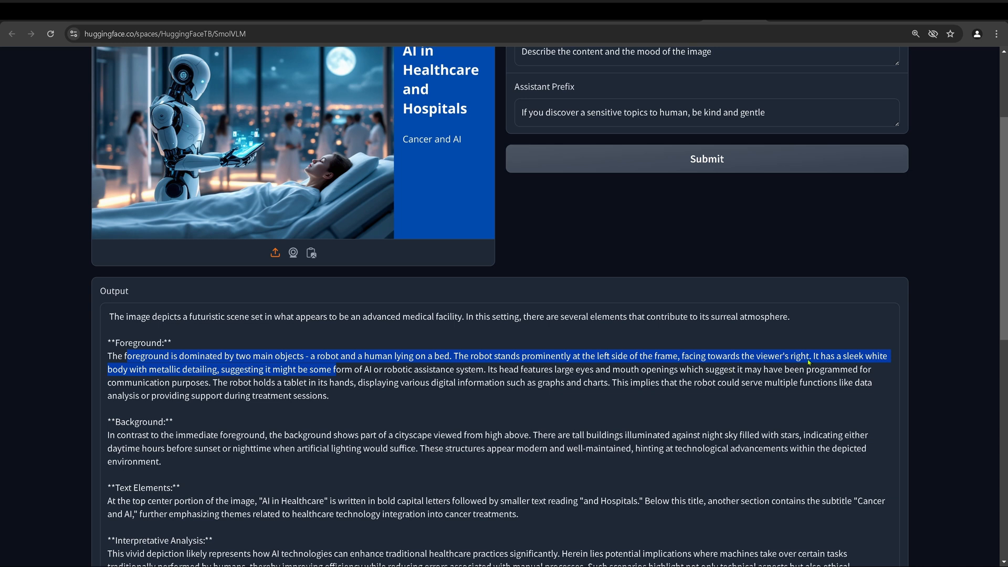
pyautogui.moveTo(214, 376)
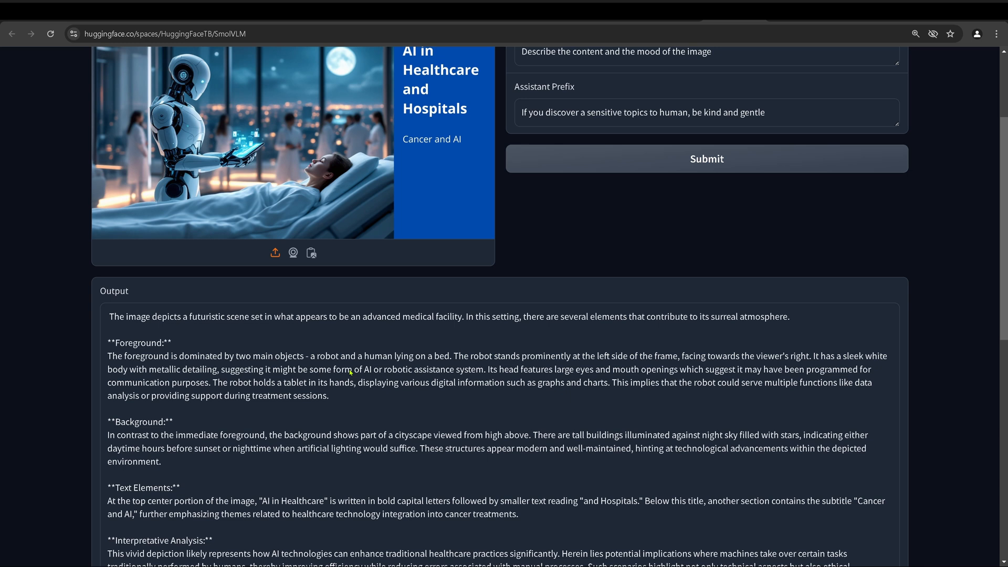
pyautogui.moveTo(342, 368); pyautogui.dragTo(482, 368)
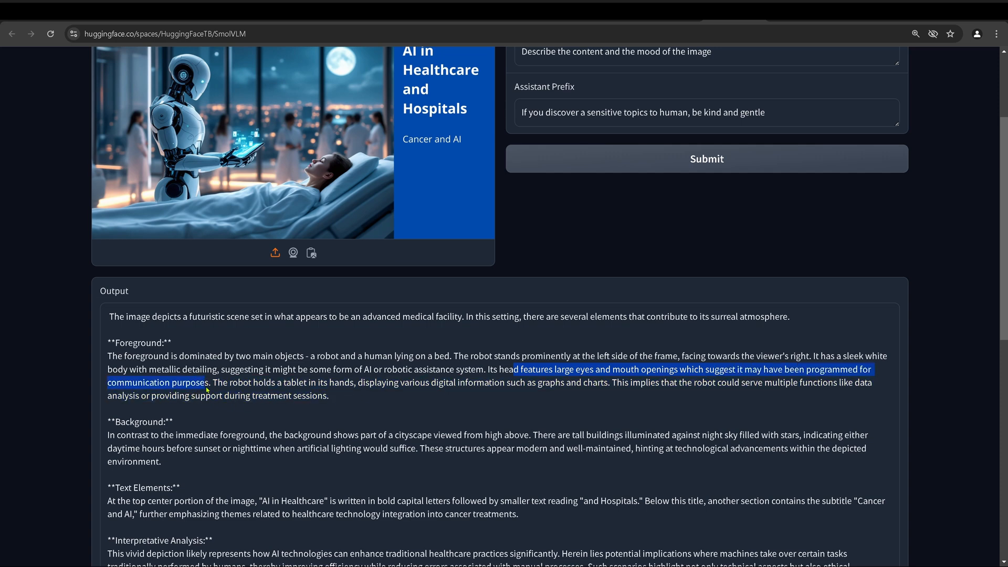
pyautogui.moveTo(200, 97)
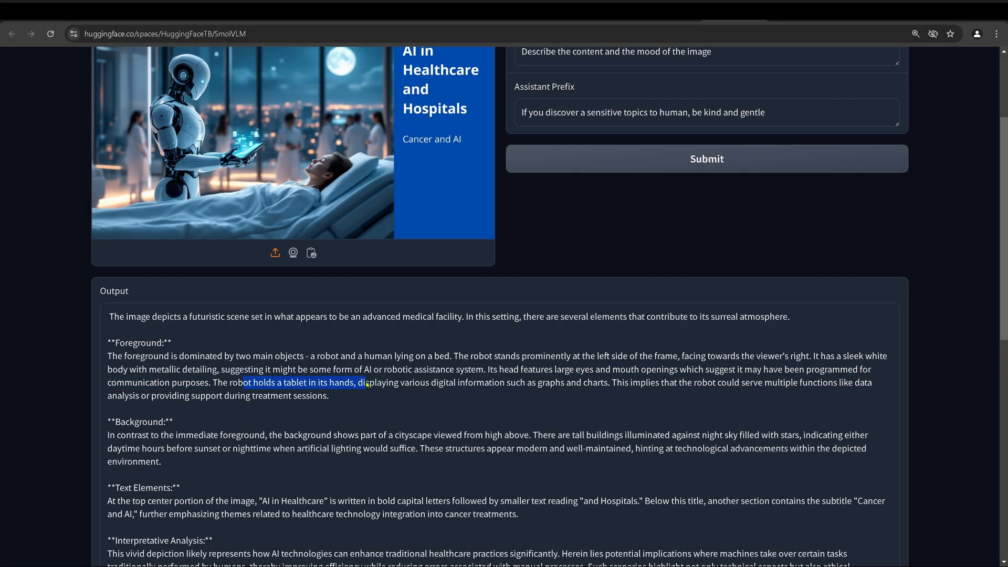
pyautogui.moveTo(367, 382); pyautogui.dragTo(502, 382)
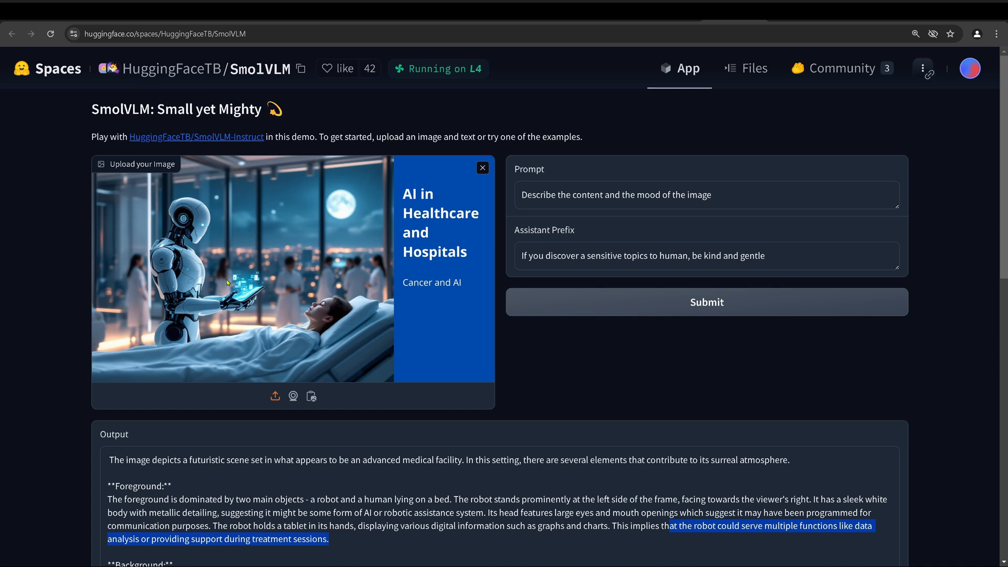
pyautogui.moveTo(274, 258)
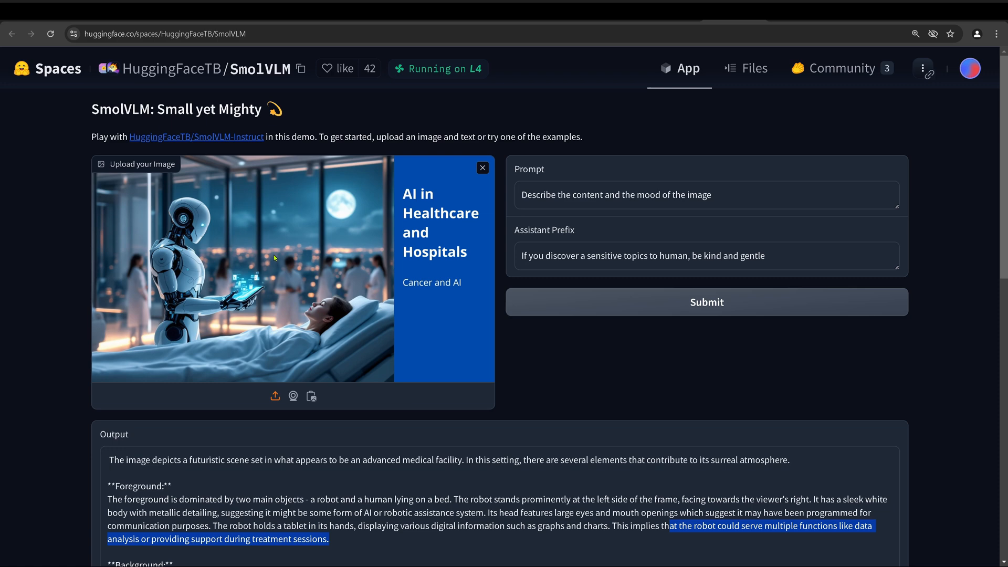
pyautogui.scroll(-3)
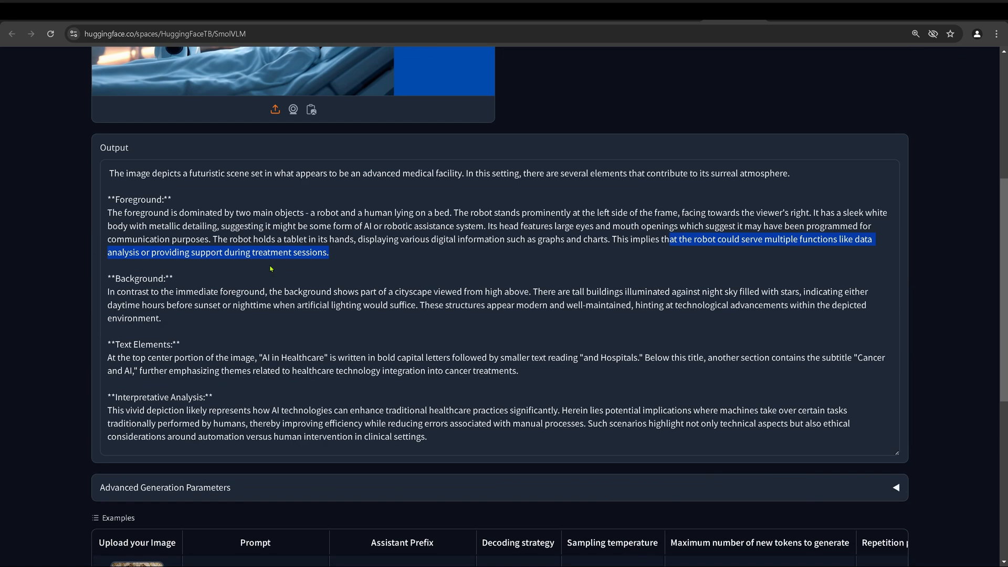
pyautogui.moveTo(136, 281)
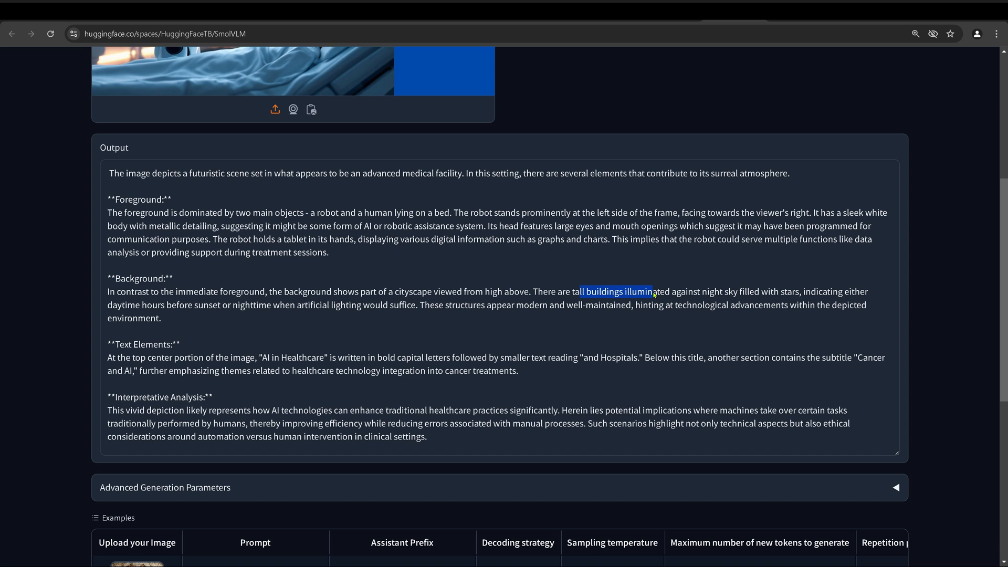
pyautogui.moveTo(651, 291); pyautogui.dragTo(797, 304)
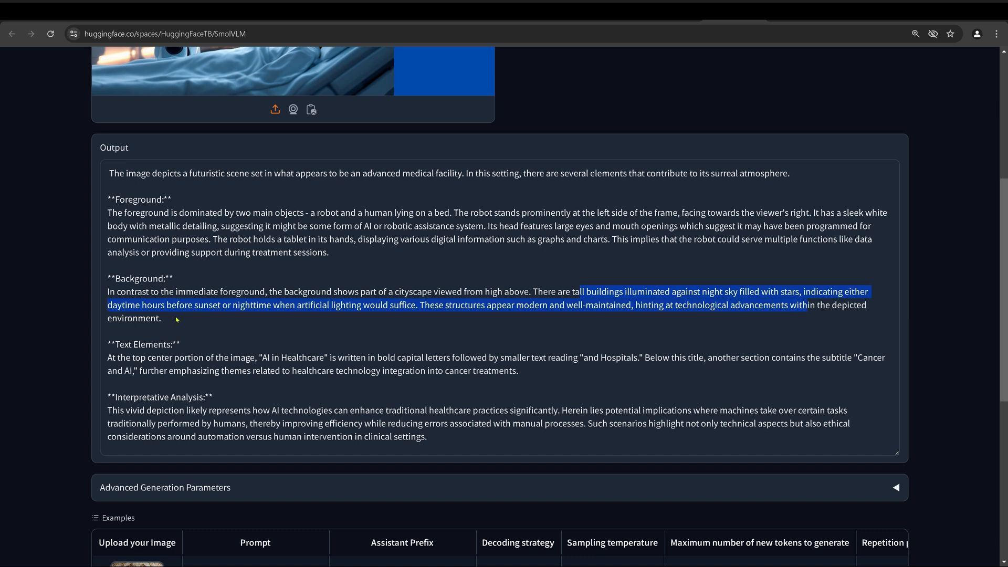
pyautogui.click(262, 297)
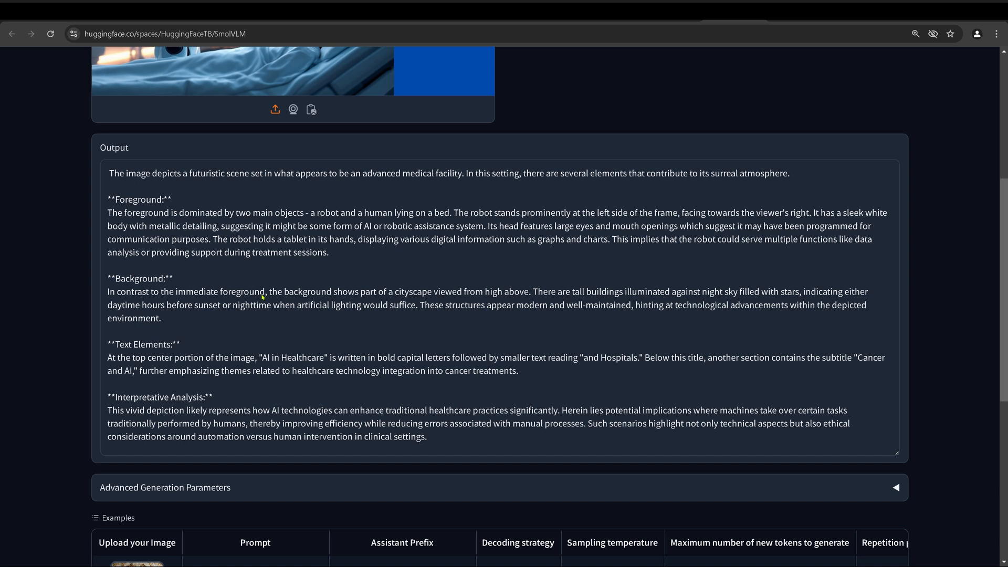
pyautogui.moveTo(266, 305); pyautogui.dragTo(417, 304)
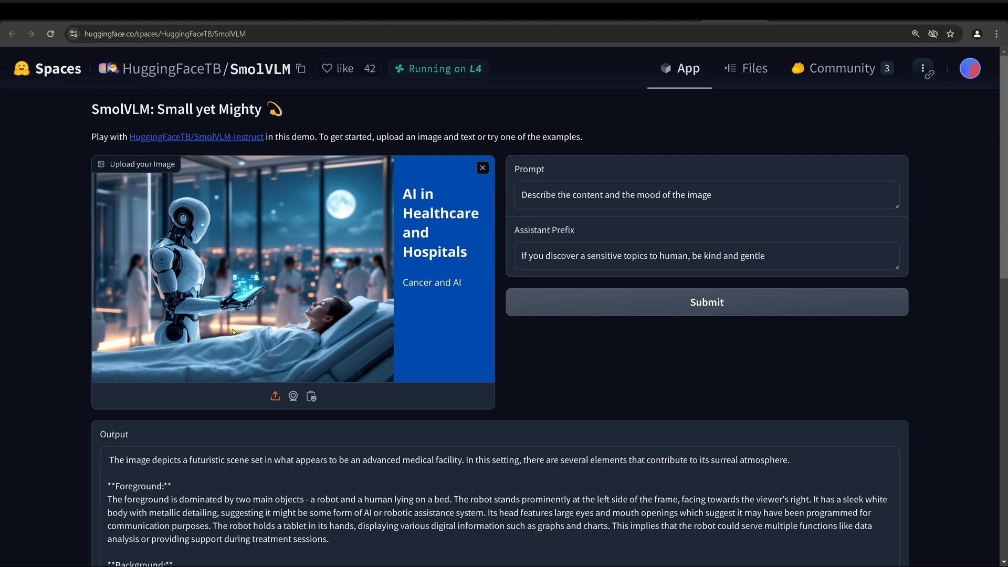
pyautogui.moveTo(427, 324)
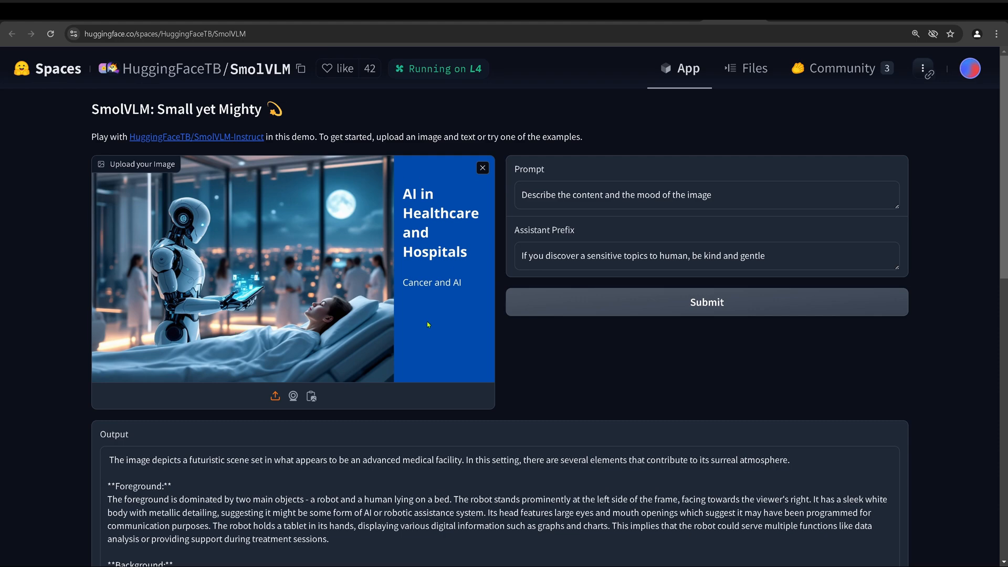
pyautogui.scroll(-3)
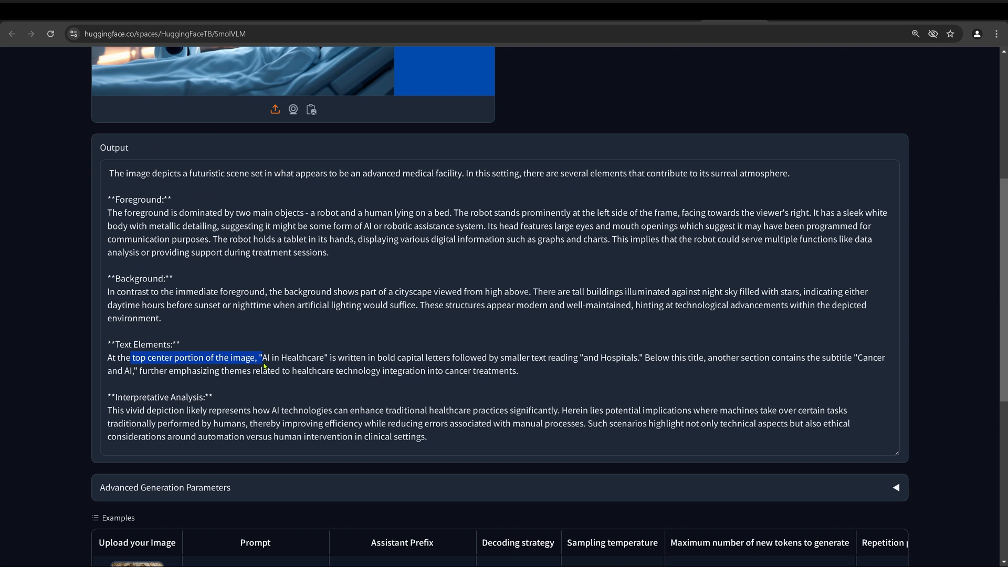
pyautogui.moveTo(256, 356); pyautogui.dragTo(424, 356)
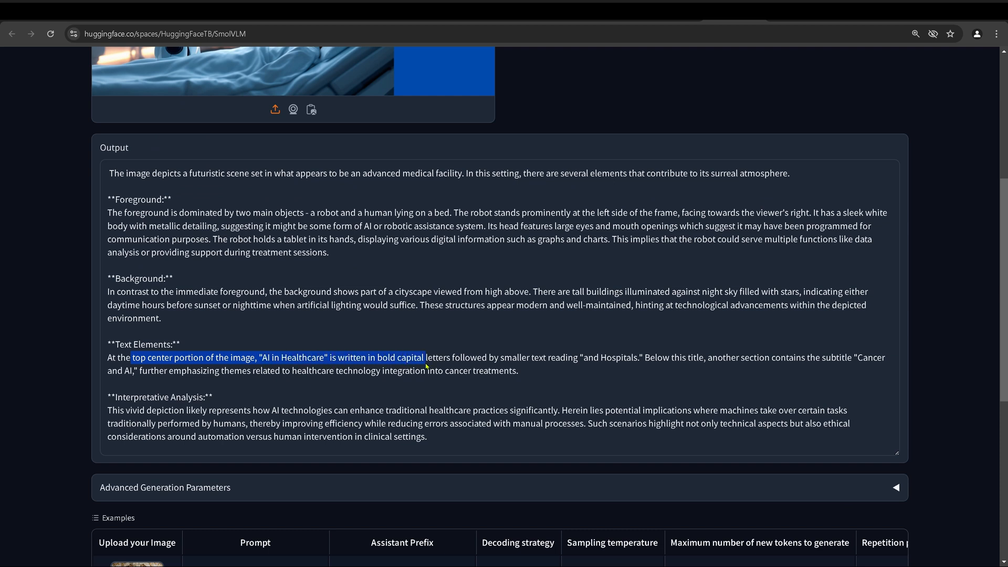
pyautogui.moveTo(424, 357); pyautogui.dragTo(579, 357)
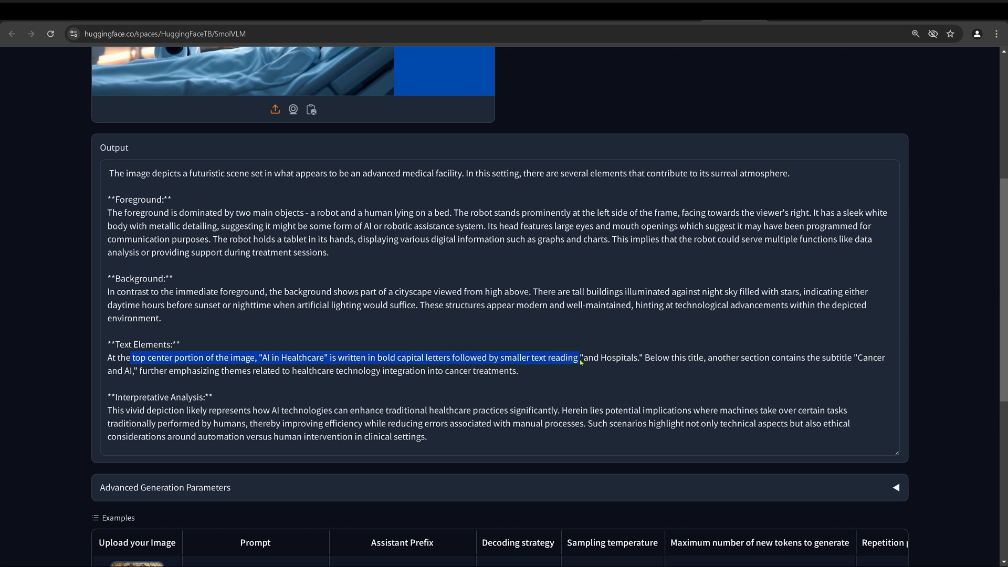
pyautogui.moveTo(578, 357); pyautogui.dragTo(722, 366)
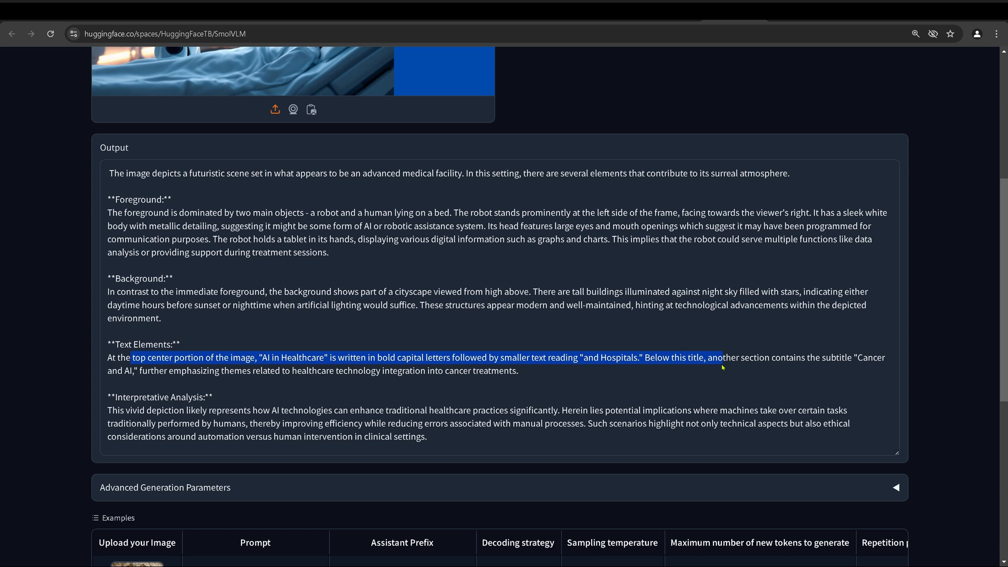
pyautogui.moveTo(722, 357); pyautogui.dragTo(204, 379)
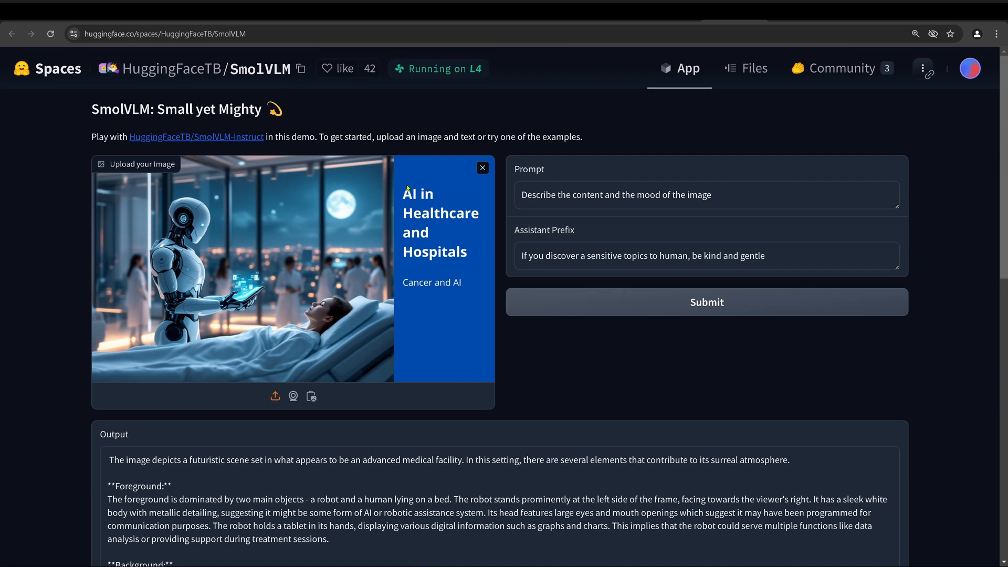
pyautogui.moveTo(421, 233)
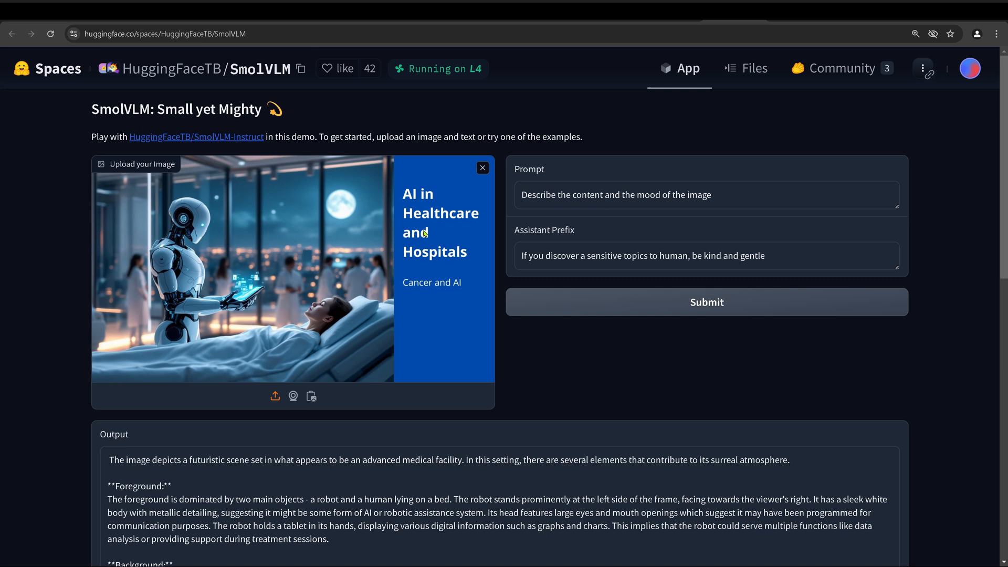
pyautogui.moveTo(417, 208)
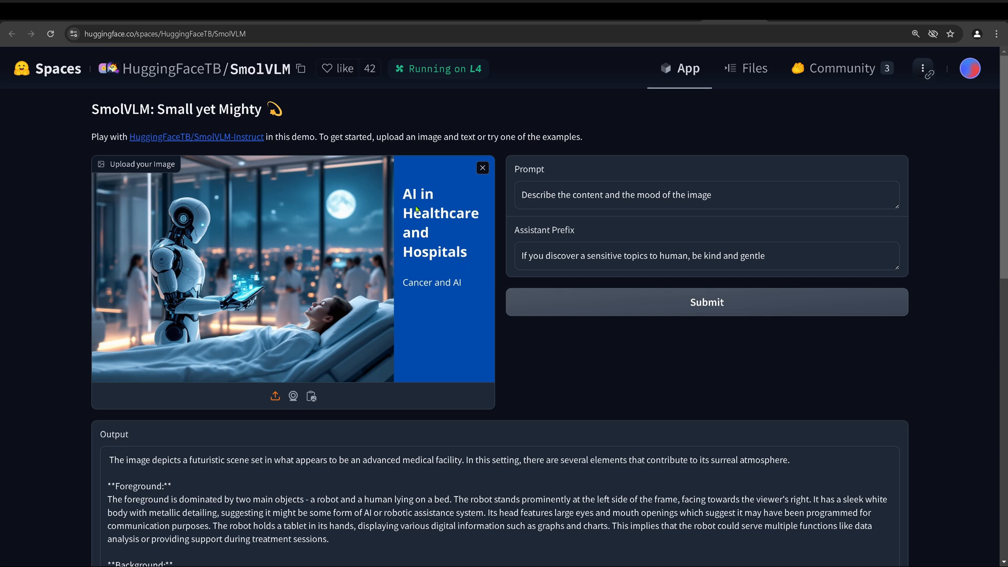
pyautogui.moveTo(420, 239)
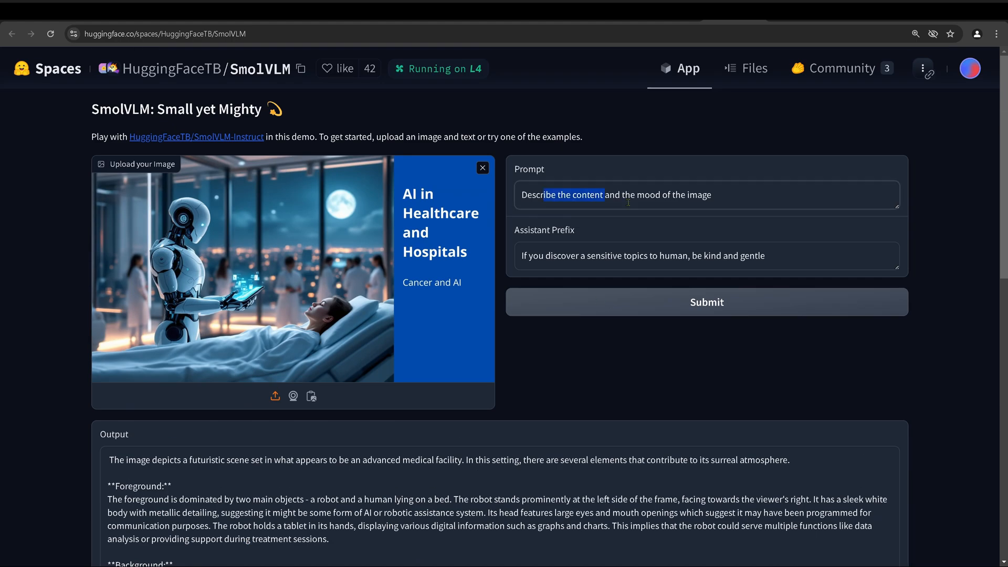
pyautogui.scroll(-3)
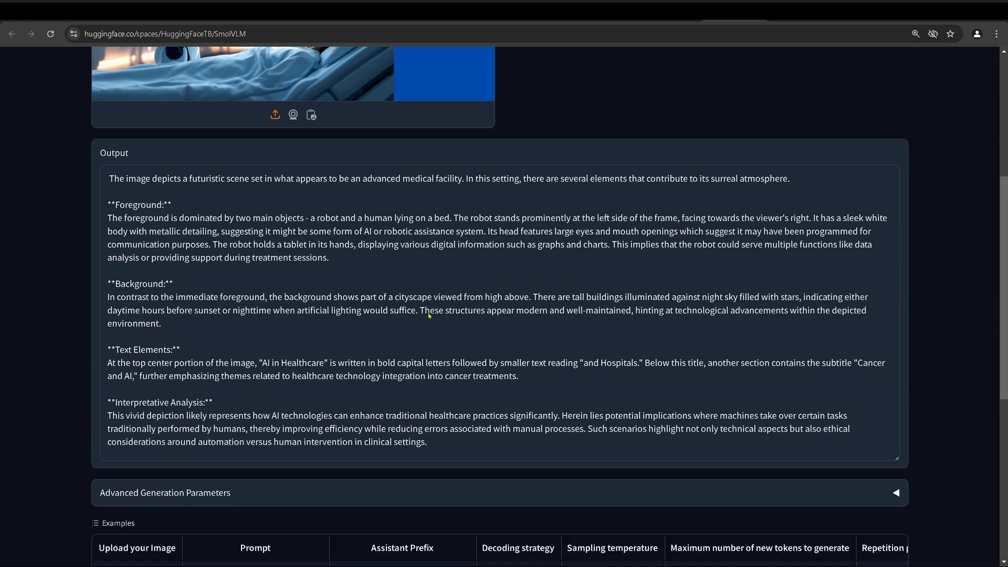
pyautogui.scroll(-3)
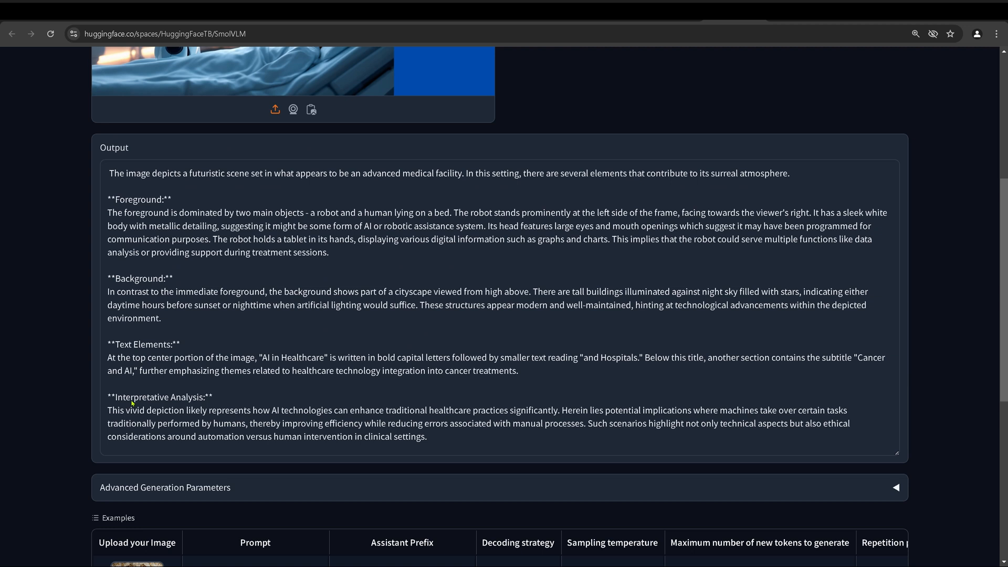
pyautogui.doubleClick(160, 396)
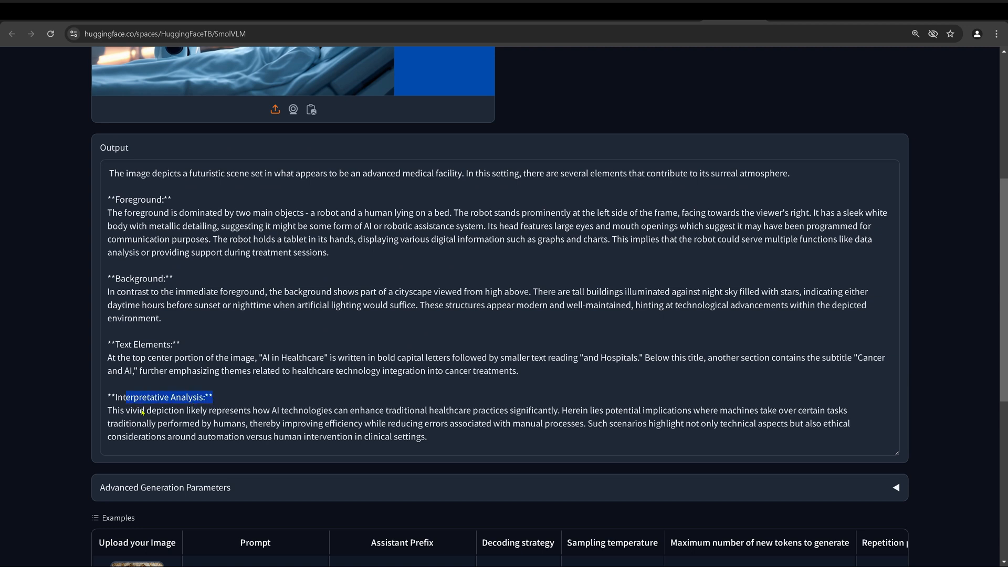
pyautogui.moveTo(127, 410); pyautogui.dragTo(254, 411)
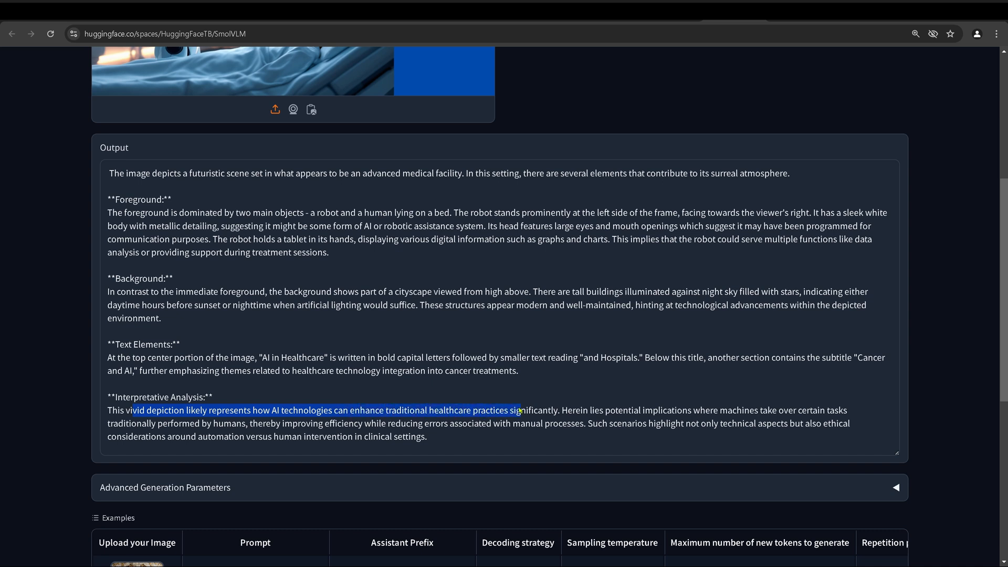
pyautogui.moveTo(520, 410); pyautogui.dragTo(557, 410)
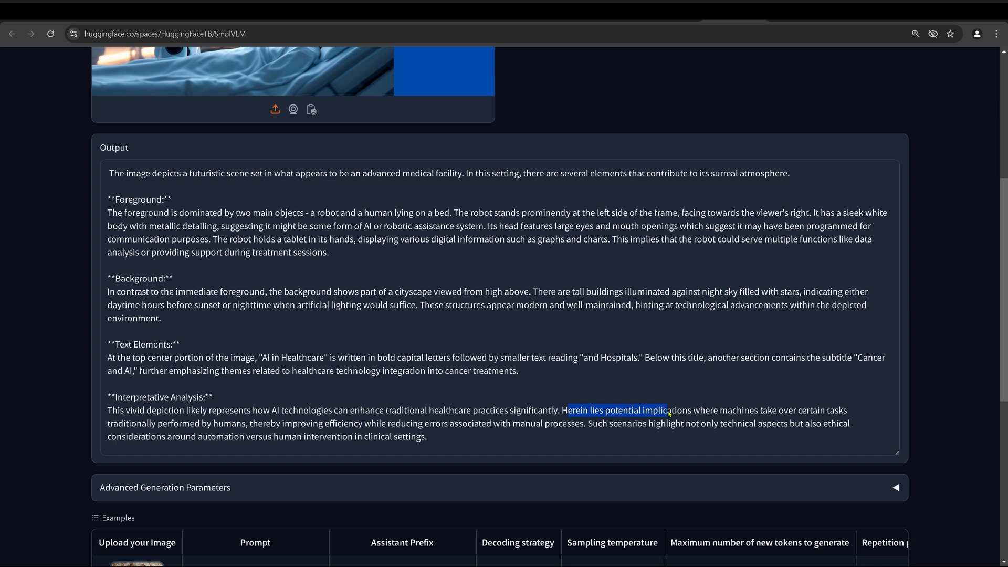
pyautogui.moveTo(668, 411); pyautogui.dragTo(648, 423)
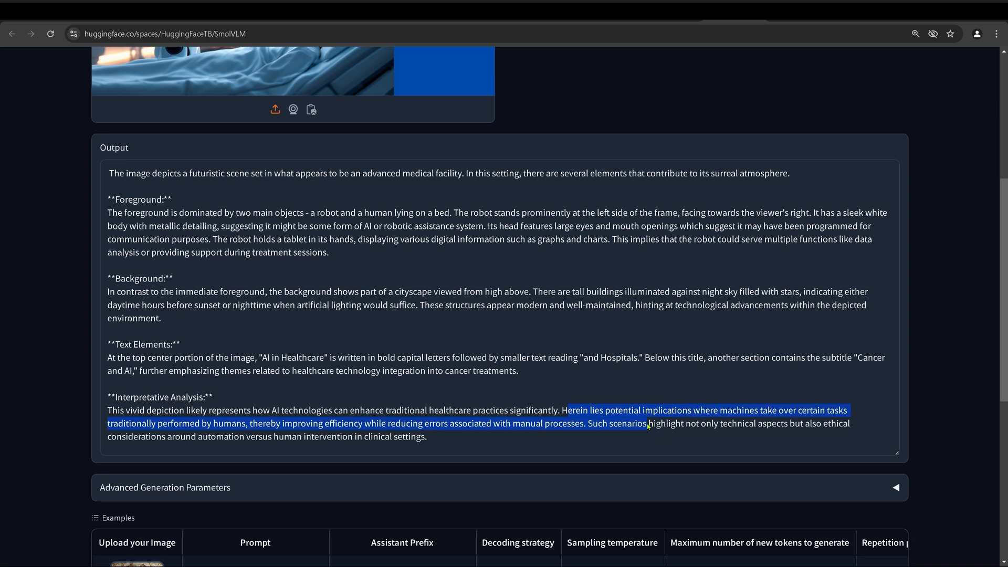
pyautogui.moveTo(646, 423); pyautogui.dragTo(161, 427)
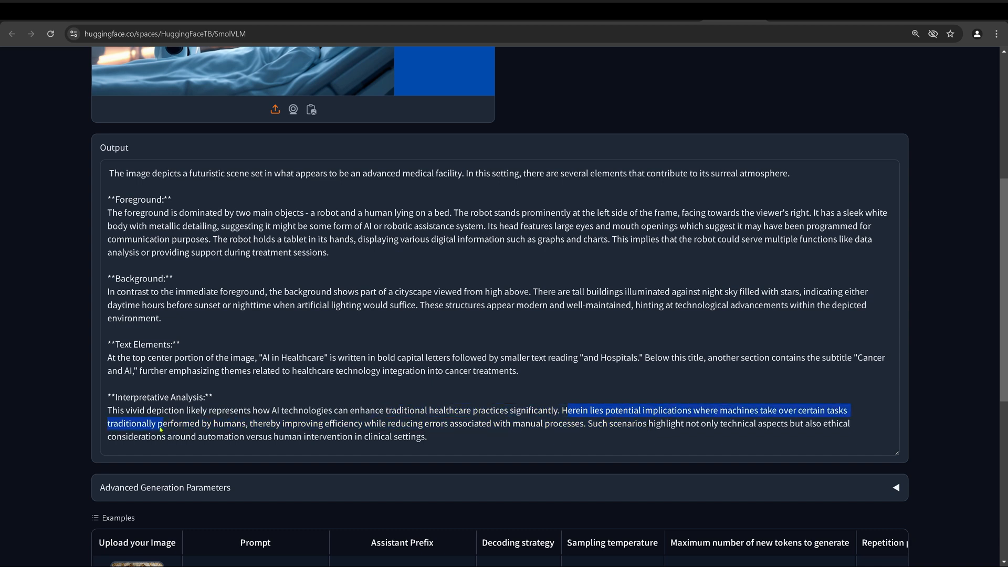
pyautogui.moveTo(163, 423); pyautogui.dragTo(246, 423)
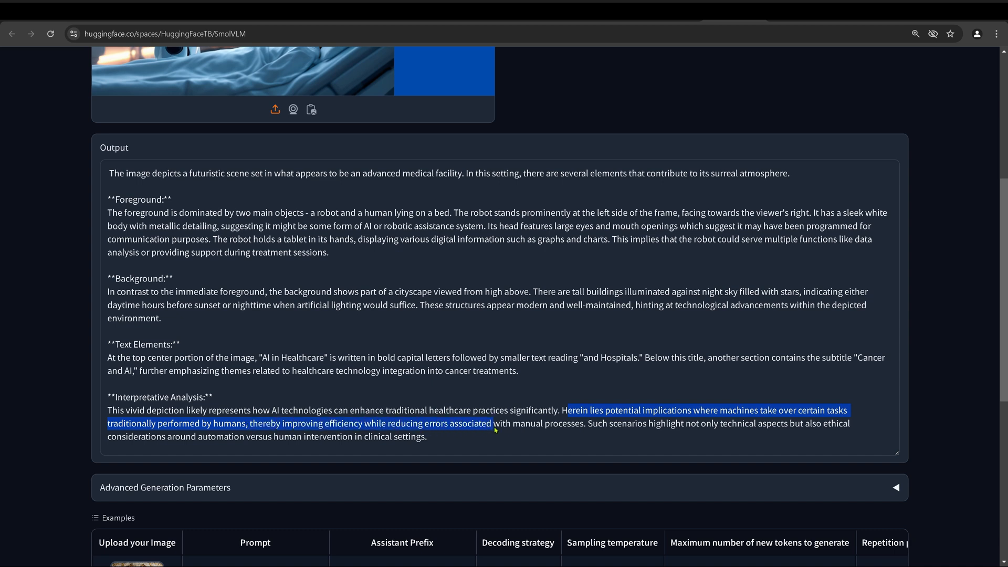
pyautogui.moveTo(494, 430); pyautogui.dragTo(585, 423)
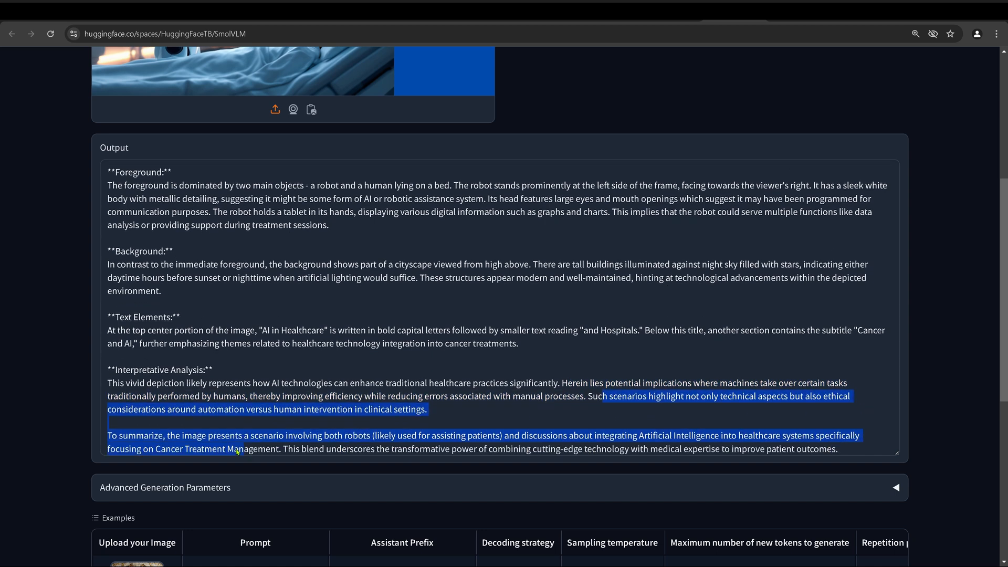
pyautogui.moveTo(239, 451); pyautogui.dragTo(151, 412)
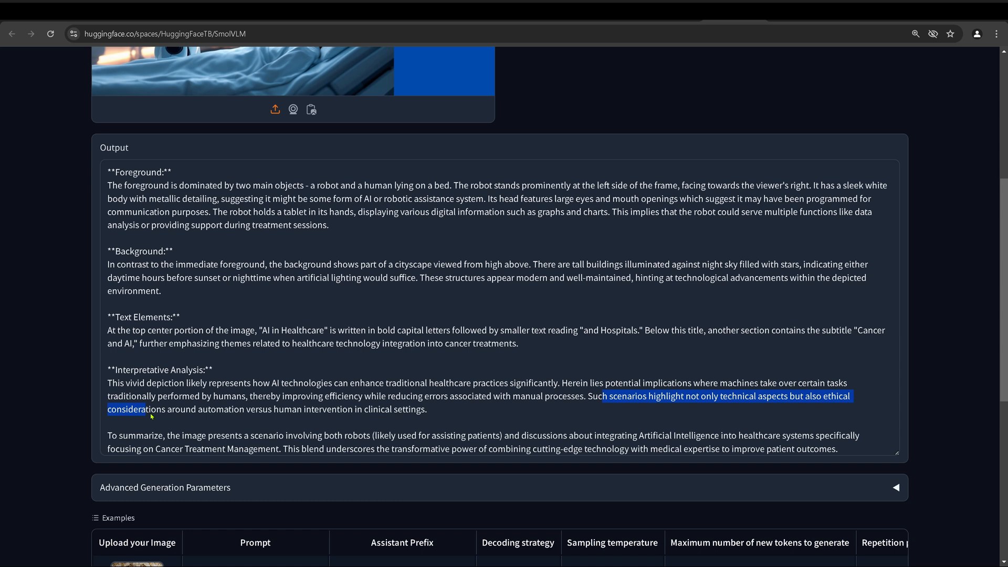
pyautogui.moveTo(149, 416); pyautogui.dragTo(251, 409)
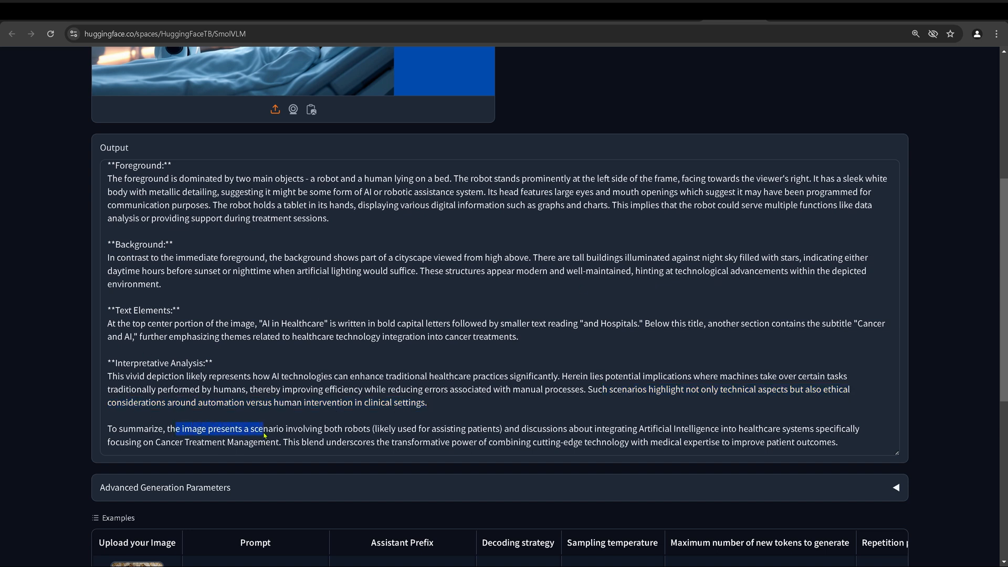
pyautogui.moveTo(263, 428); pyautogui.dragTo(344, 428)
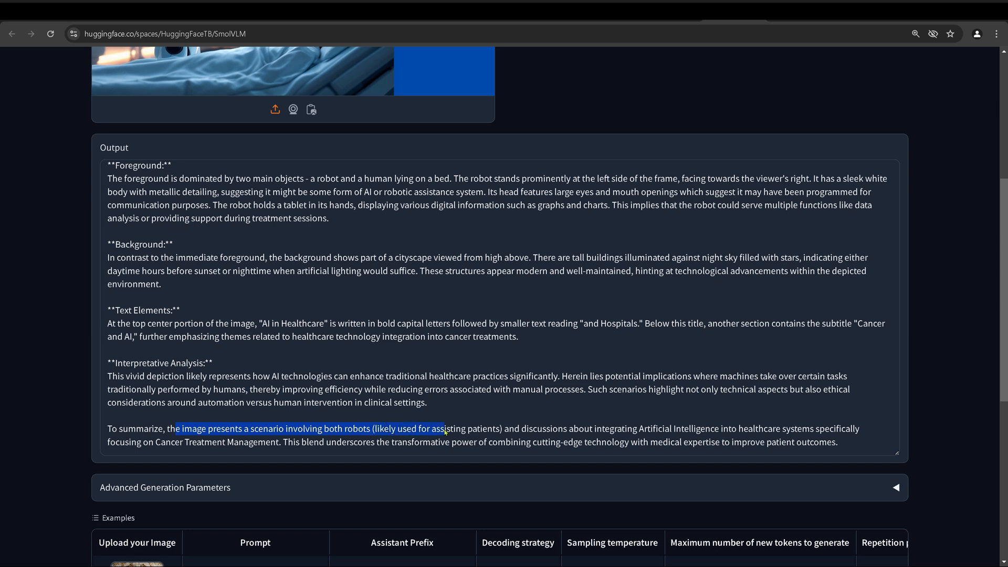
pyautogui.moveTo(443, 431); pyautogui.dragTo(527, 431)
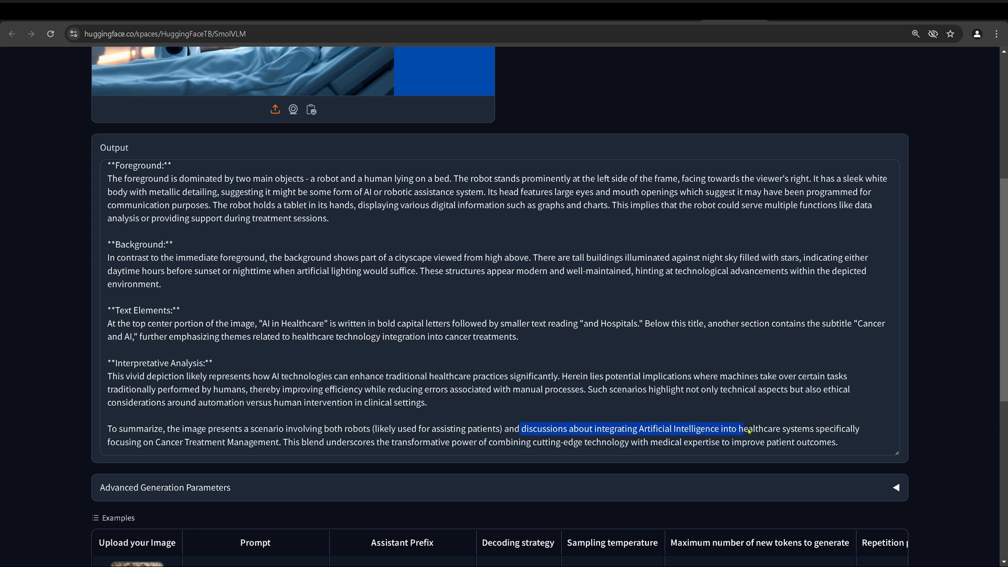
pyautogui.moveTo(745, 429); pyautogui.dragTo(196, 448)
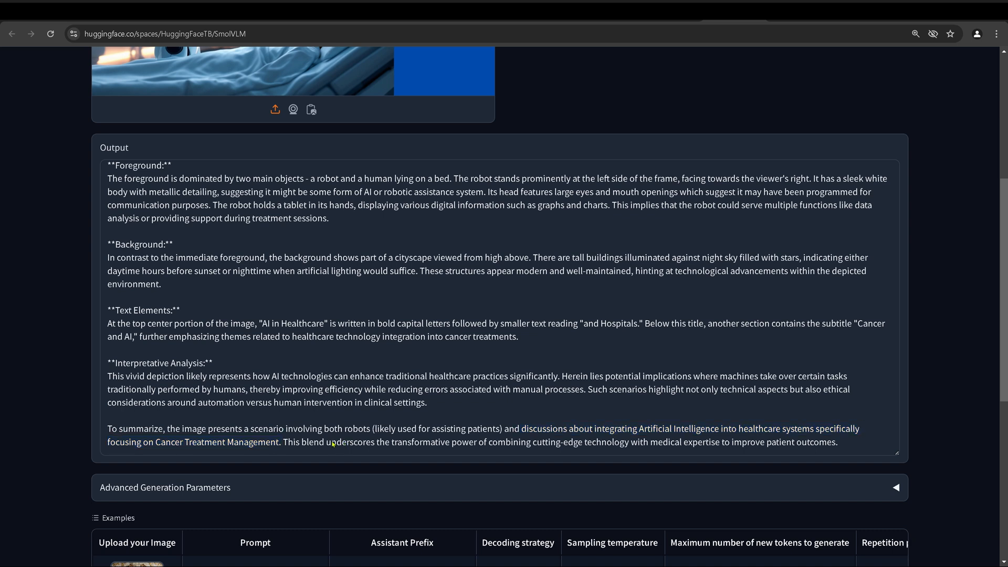
pyautogui.moveTo(329, 442); pyautogui.dragTo(515, 442)
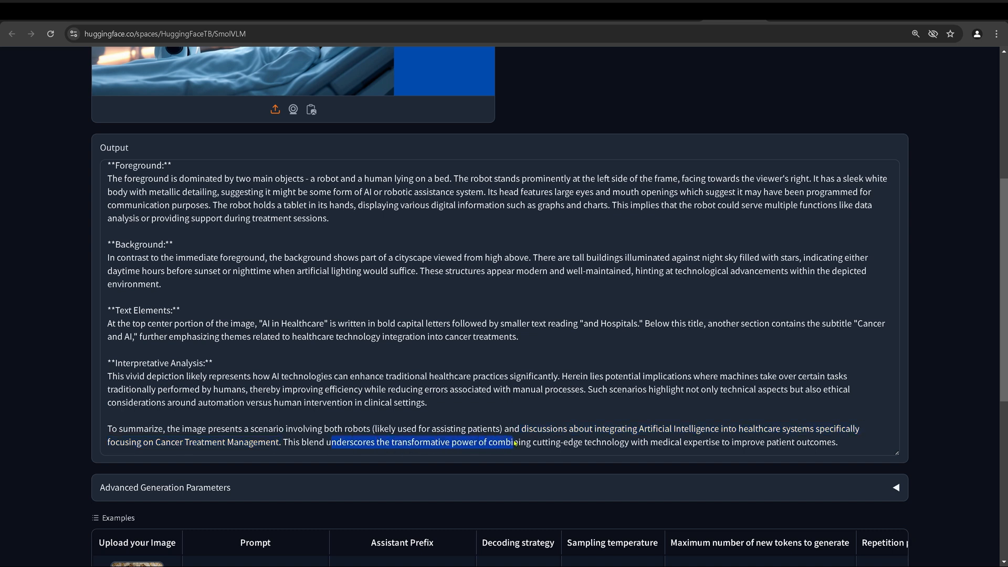
pyautogui.moveTo(514, 442); pyautogui.dragTo(623, 442)
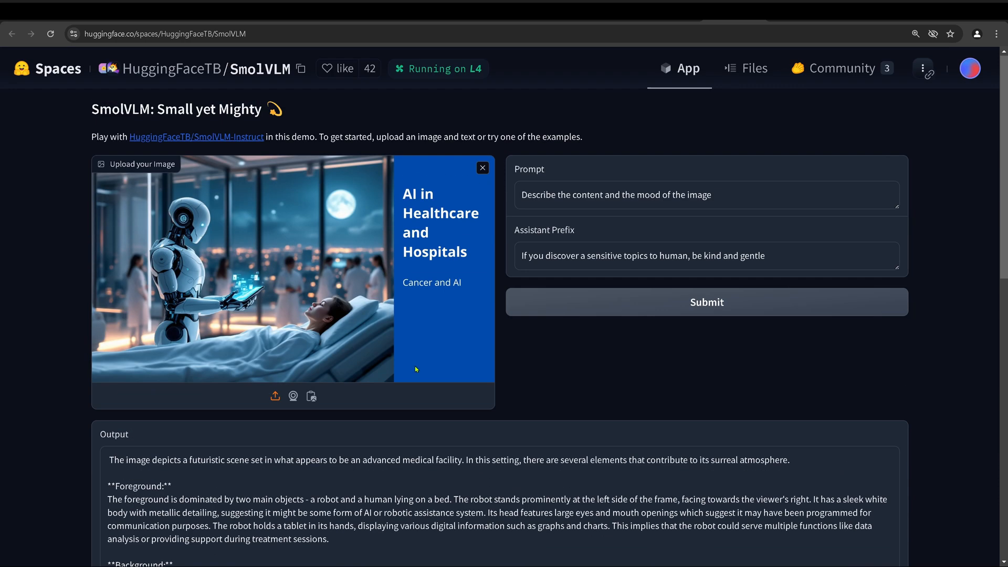
pyautogui.moveTo(257, 259)
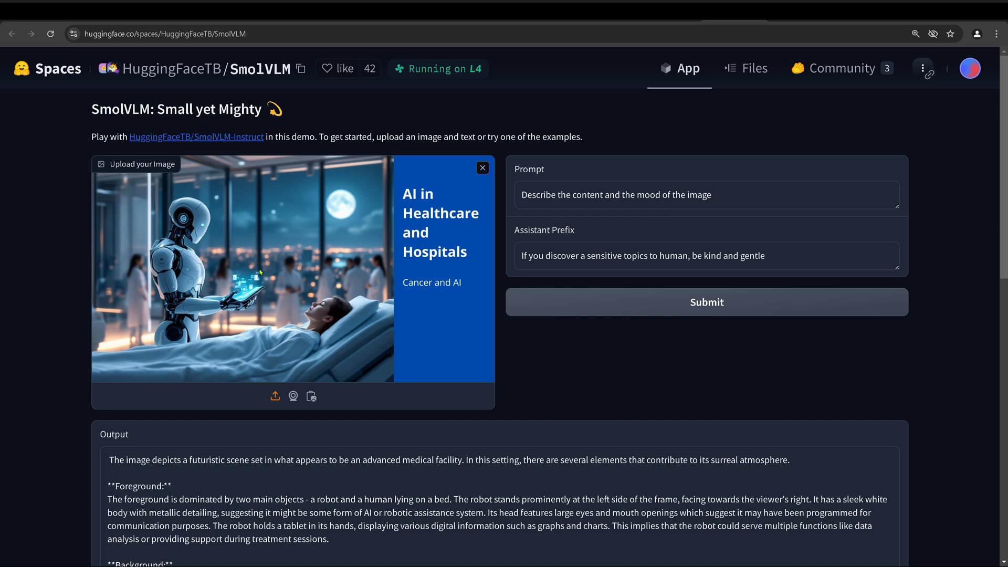
pyautogui.moveTo(268, 192)
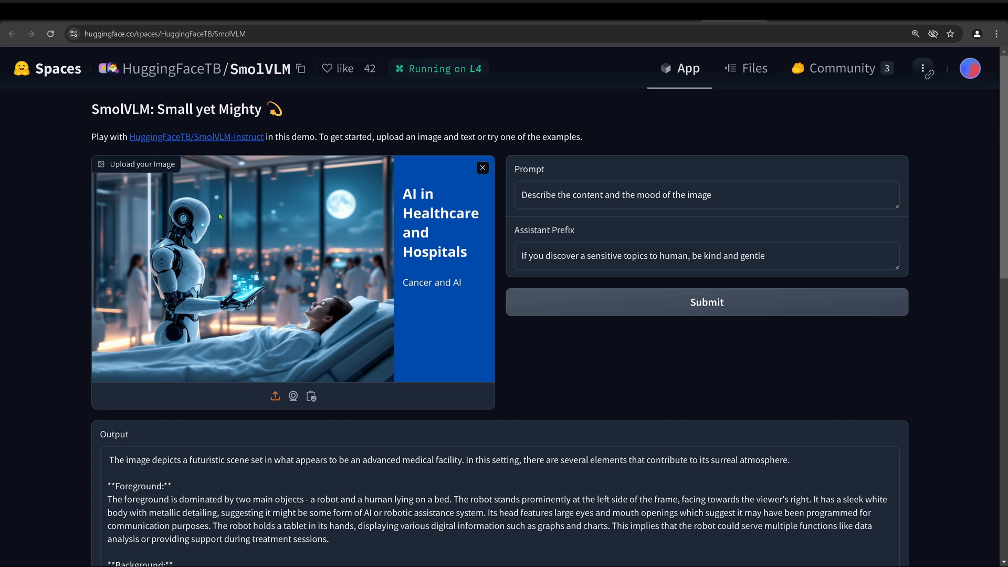
pyautogui.moveTo(541, 222)
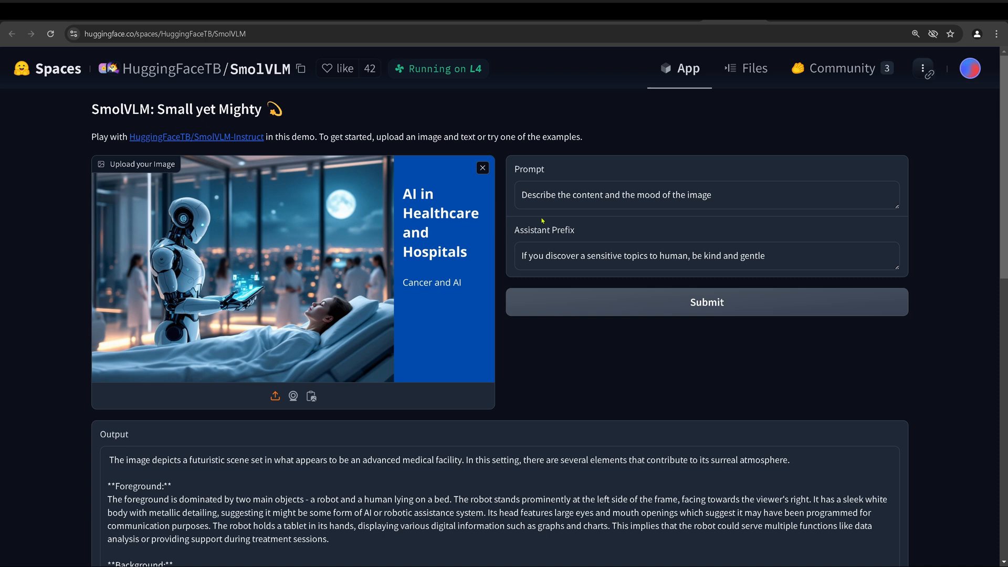
pyautogui.moveTo(648, 135)
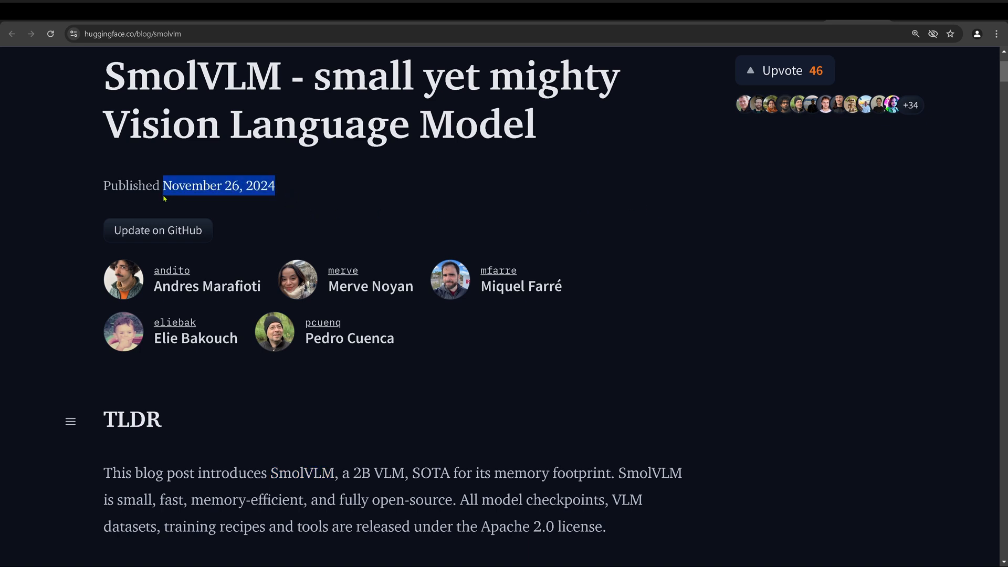
pyautogui.moveTo(306, 308)
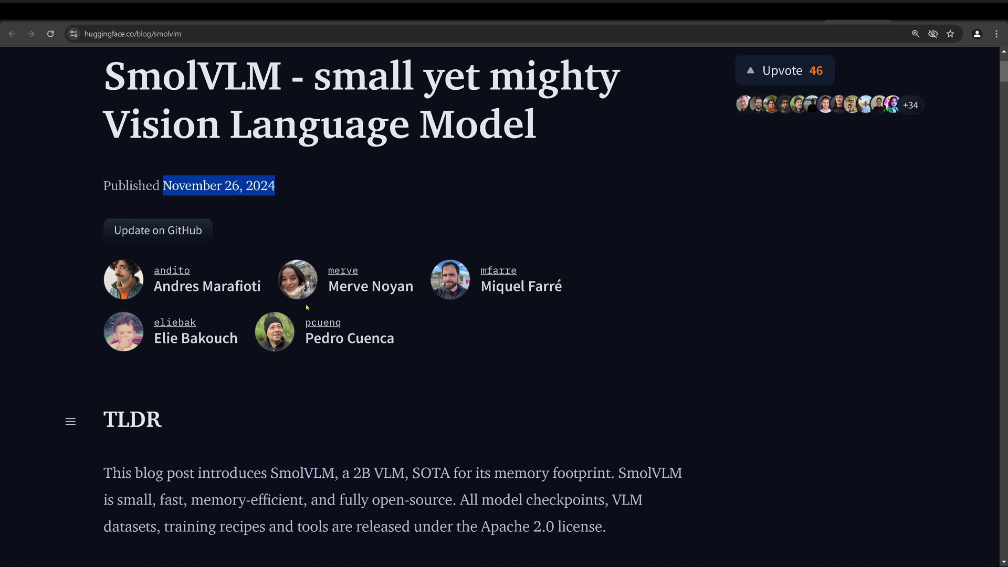
pyautogui.moveTo(537, 339)
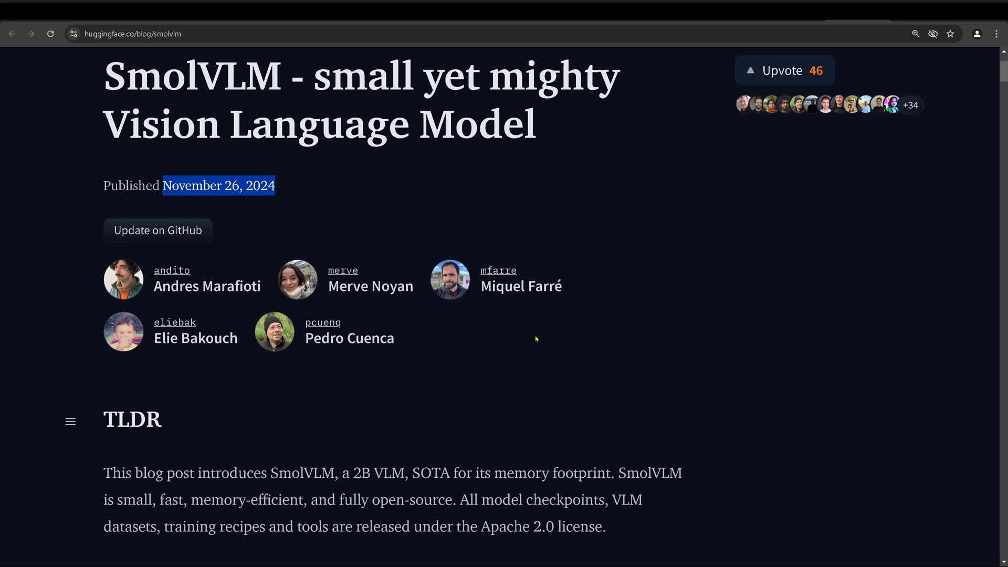
pyautogui.moveTo(554, 336)
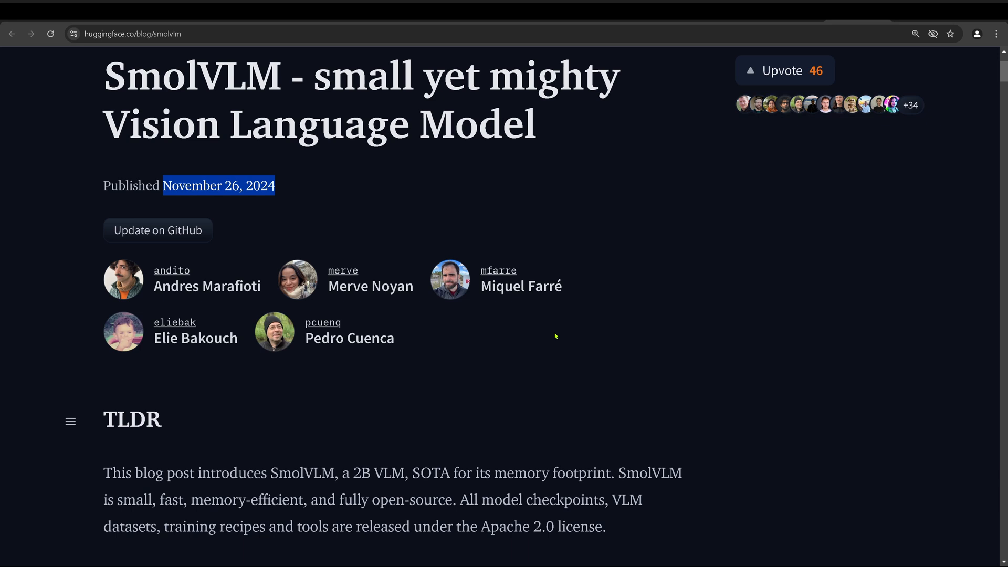
pyautogui.moveTo(577, 330)
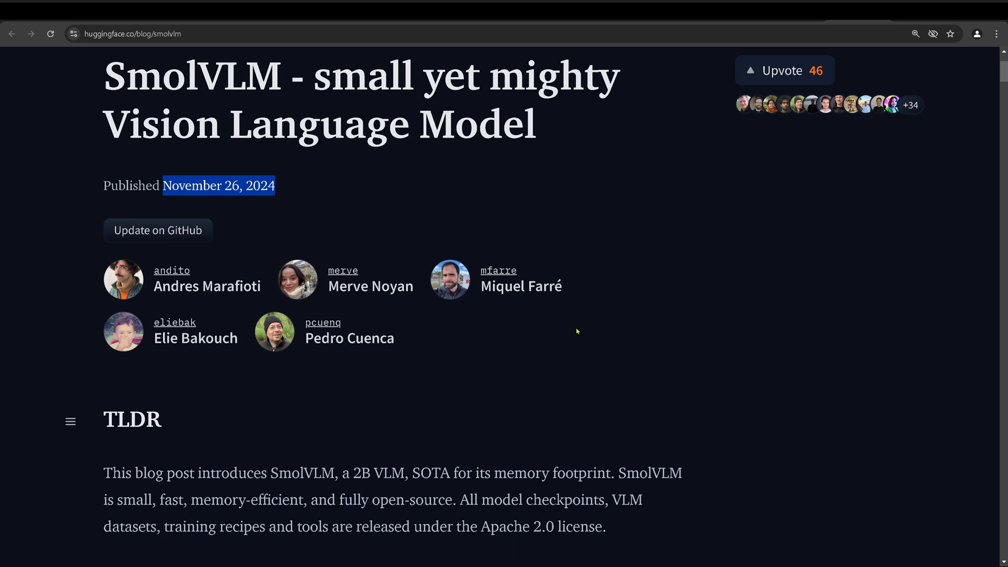
pyautogui.moveTo(435, 194)
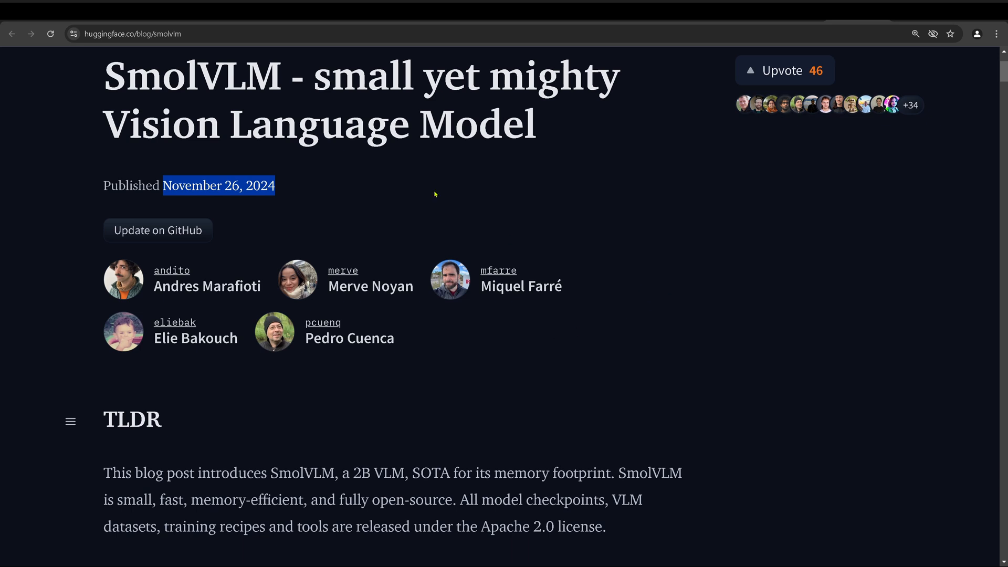
pyautogui.doubleClick(241, 75)
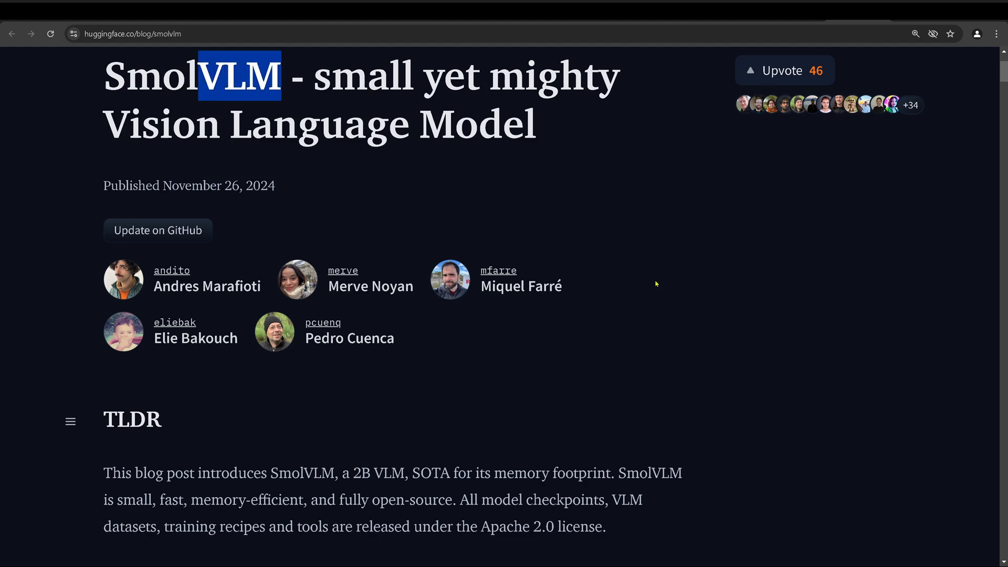
pyautogui.scroll(-3)
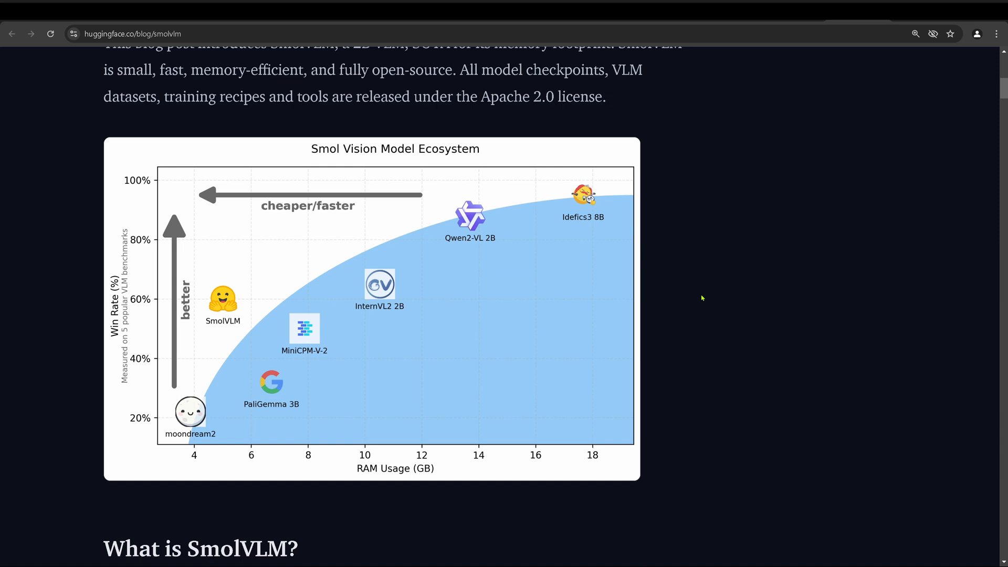
pyautogui.moveTo(462, 155)
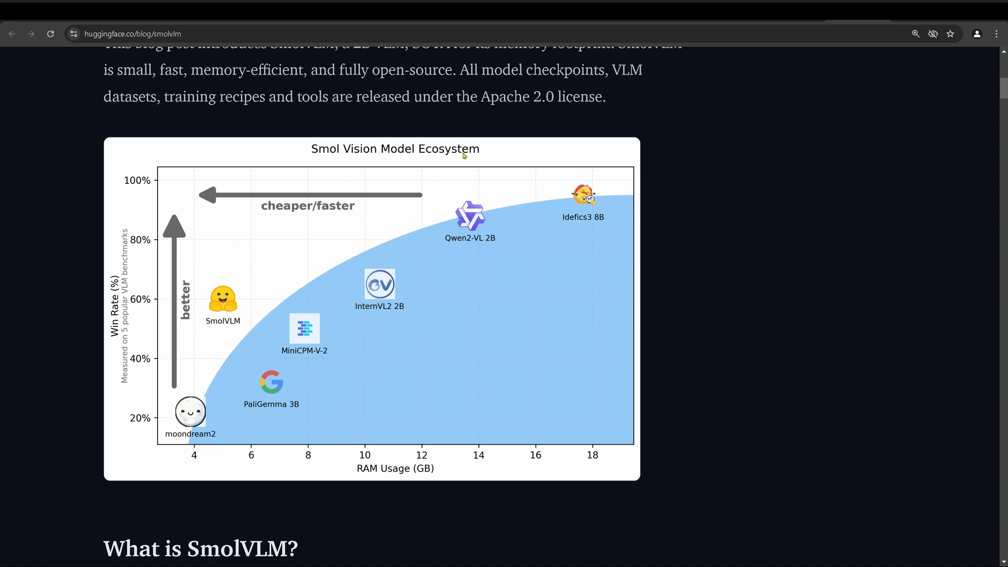
pyautogui.moveTo(354, 157)
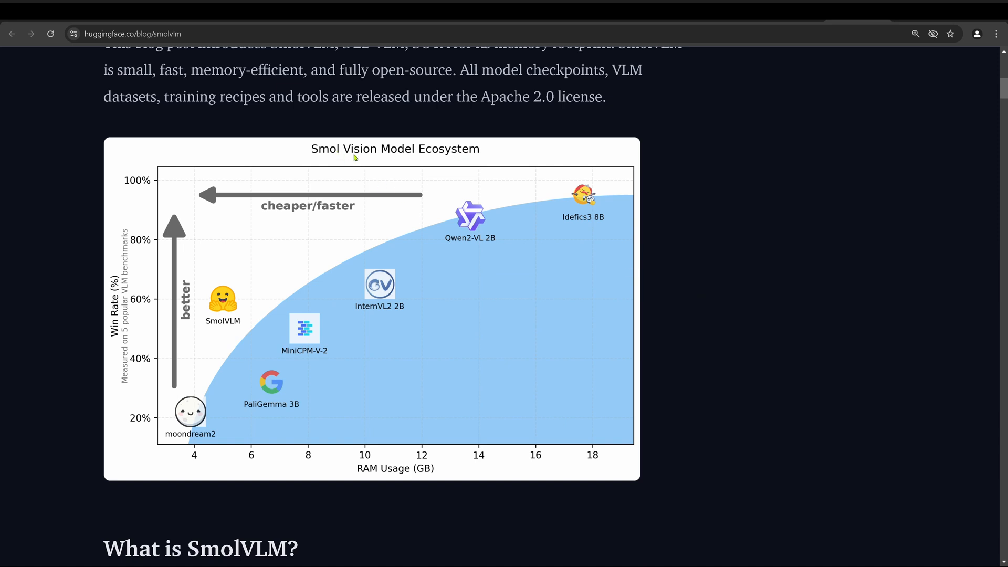
pyautogui.moveTo(246, 369)
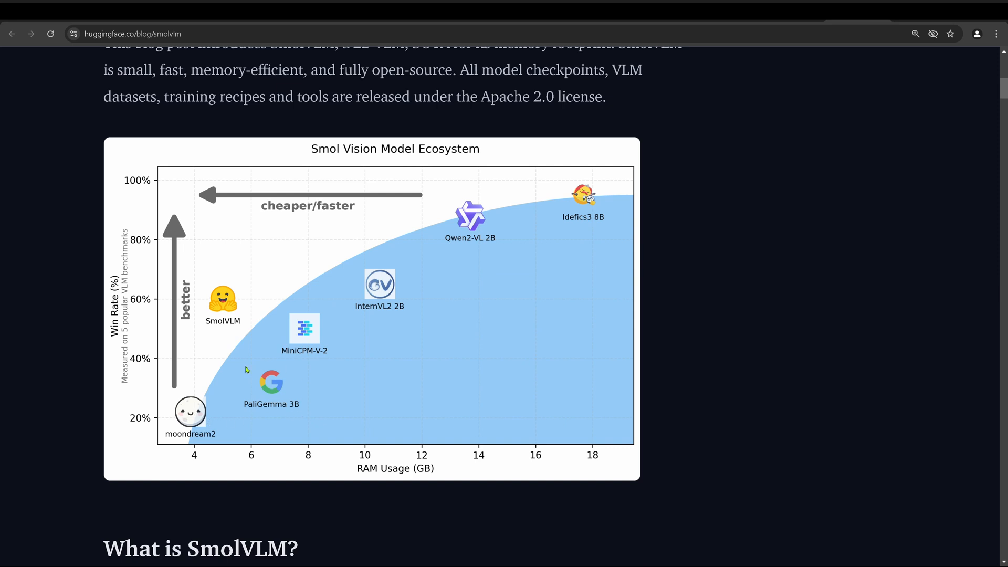
pyautogui.moveTo(297, 411)
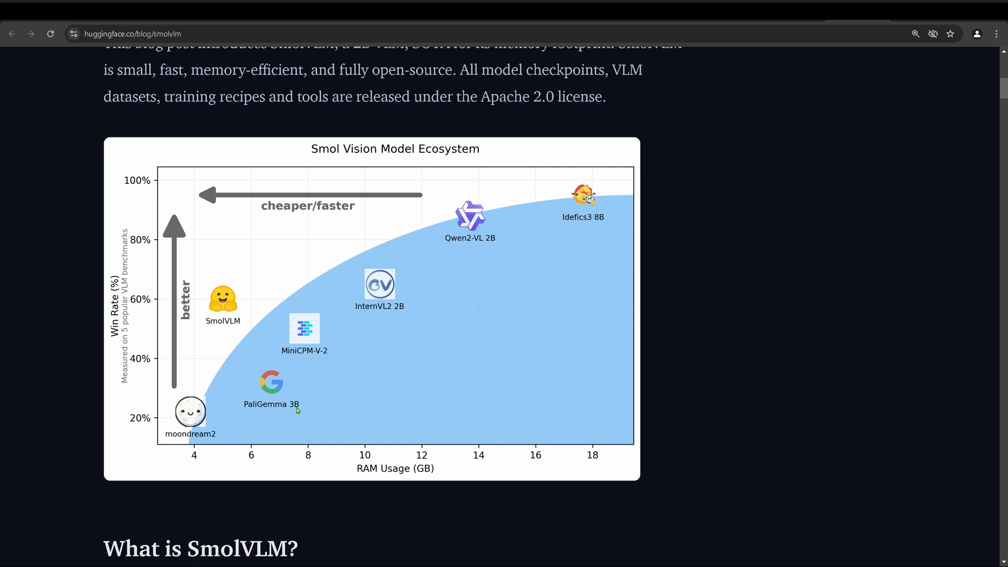
pyautogui.moveTo(453, 246)
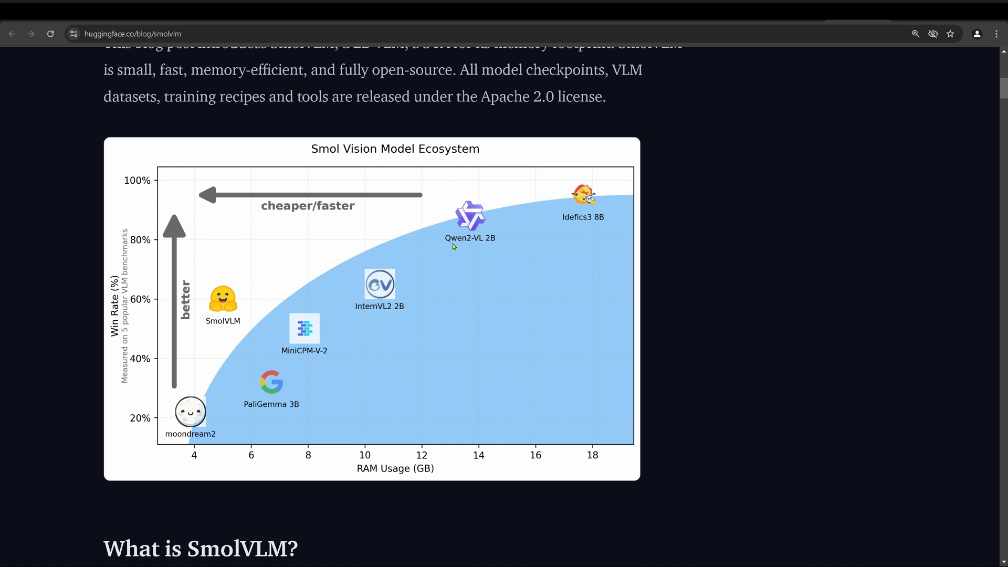
pyautogui.moveTo(469, 243)
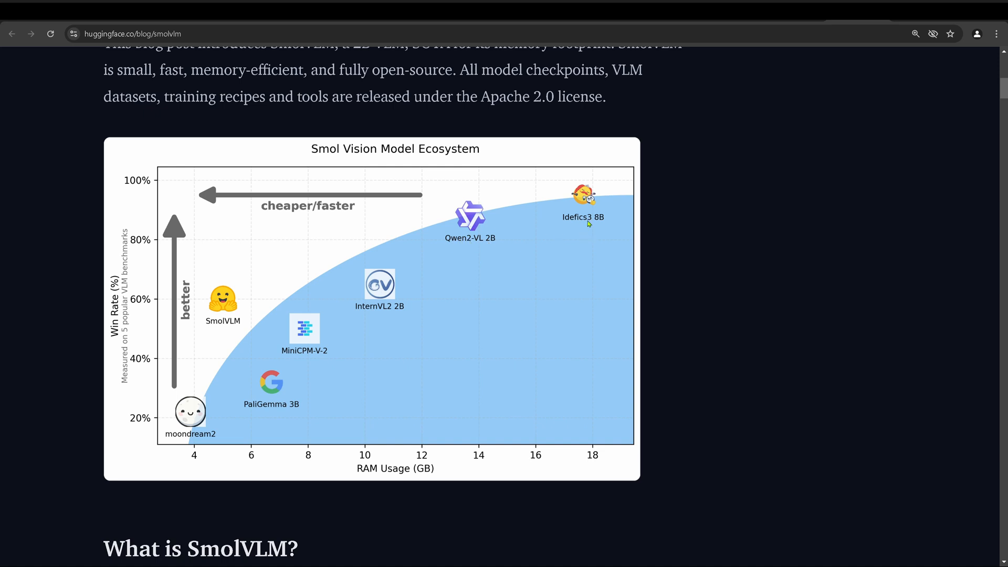
pyautogui.moveTo(581, 197)
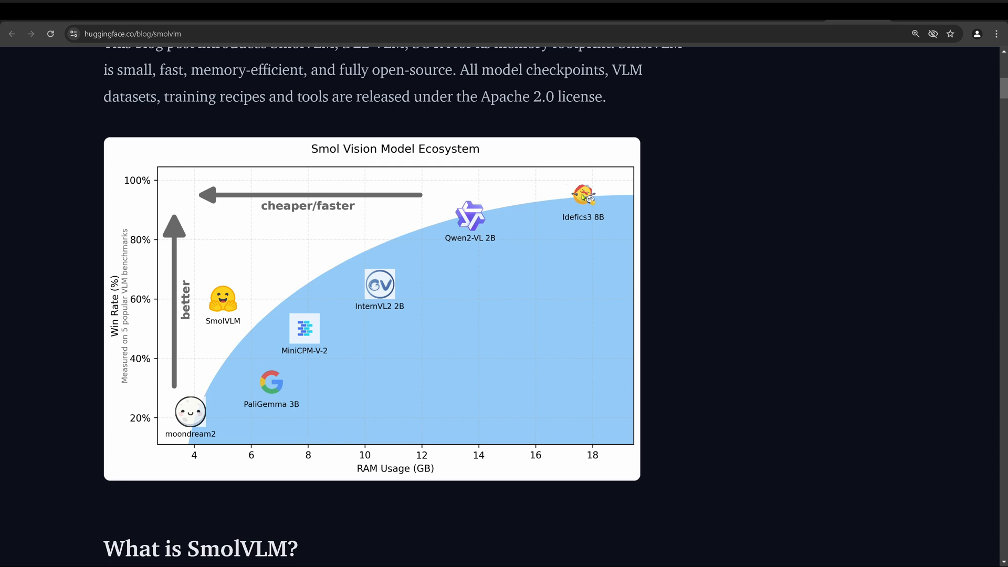
pyautogui.moveTo(594, 225)
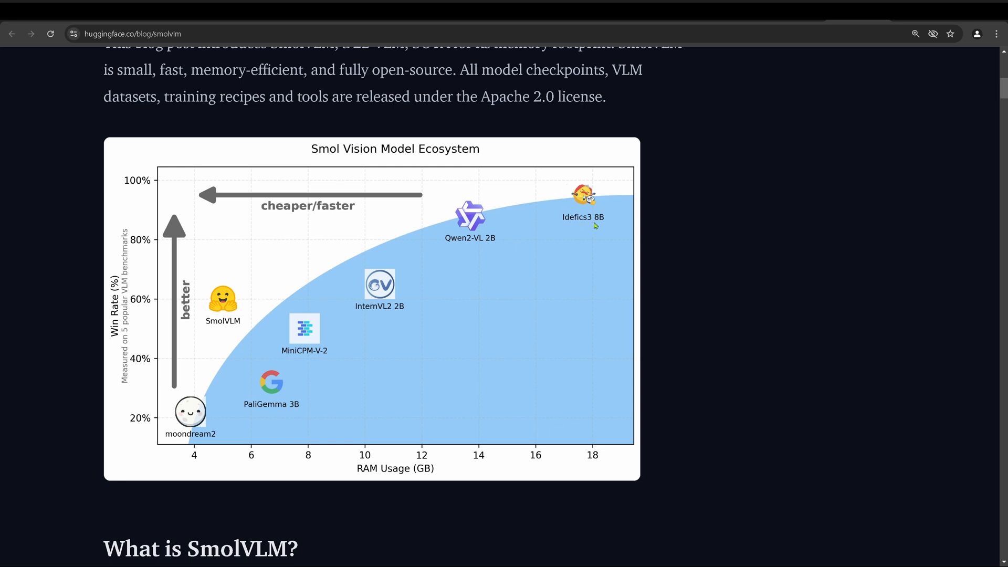
pyautogui.moveTo(610, 225)
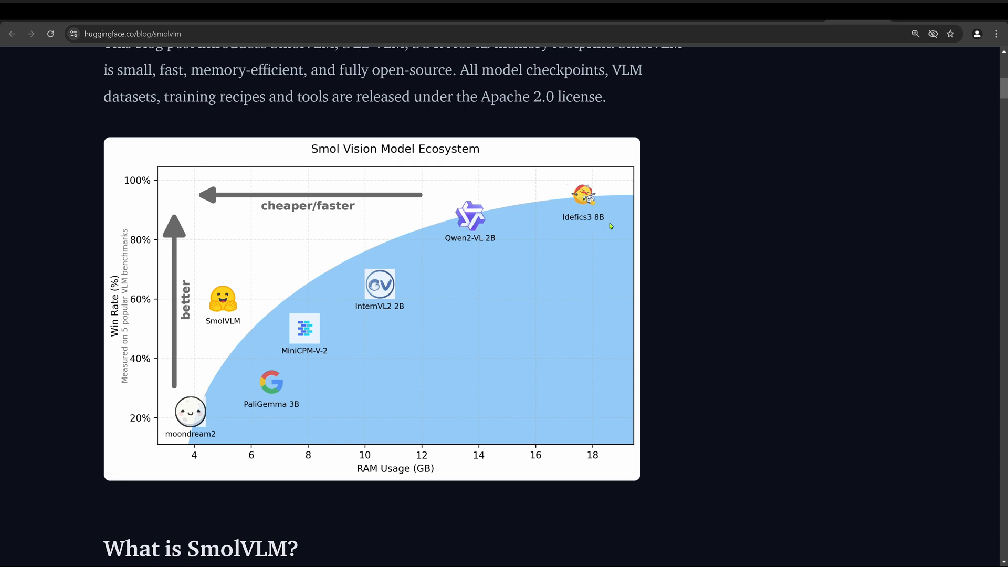
pyautogui.moveTo(589, 200)
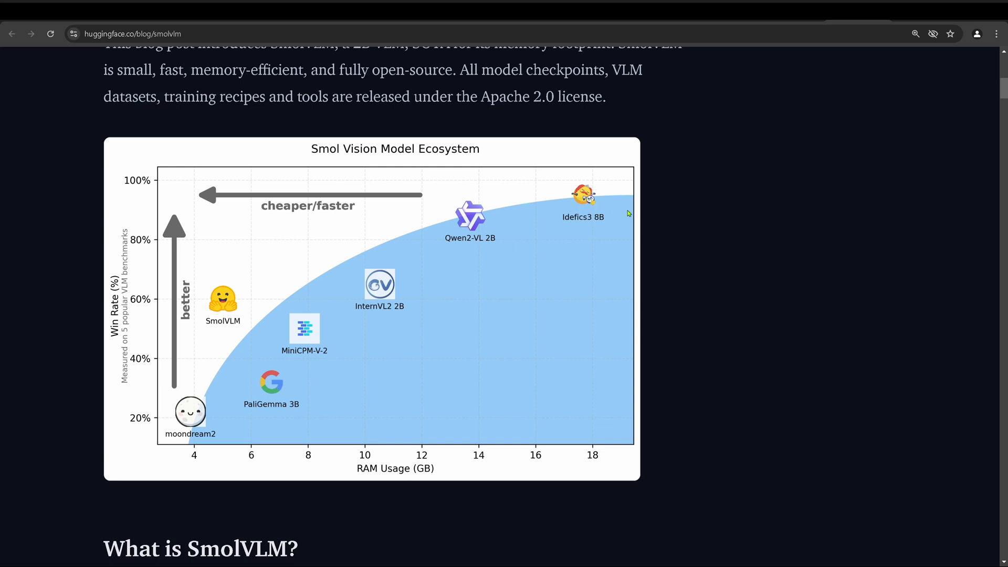
pyautogui.moveTo(660, 224)
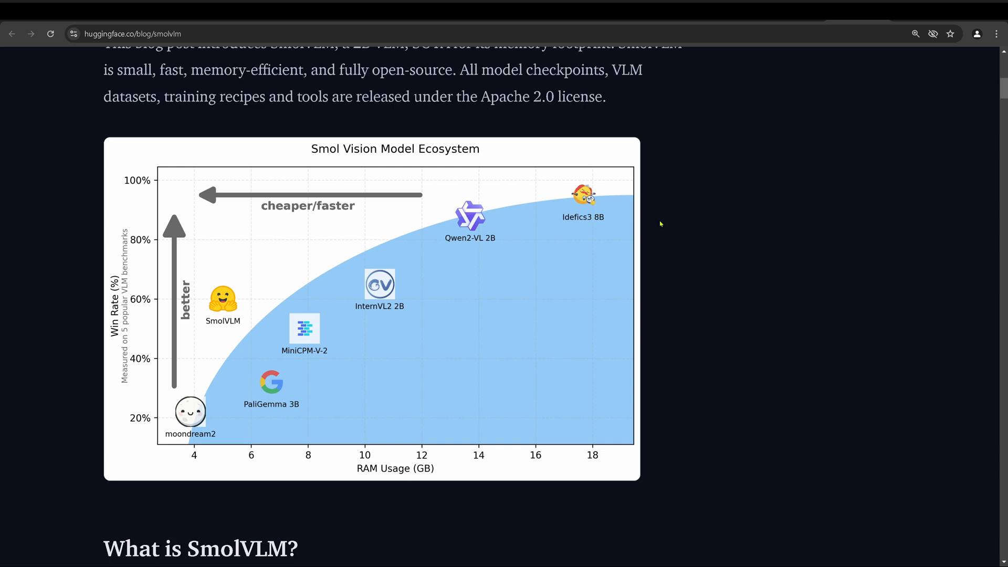
pyautogui.moveTo(662, 221)
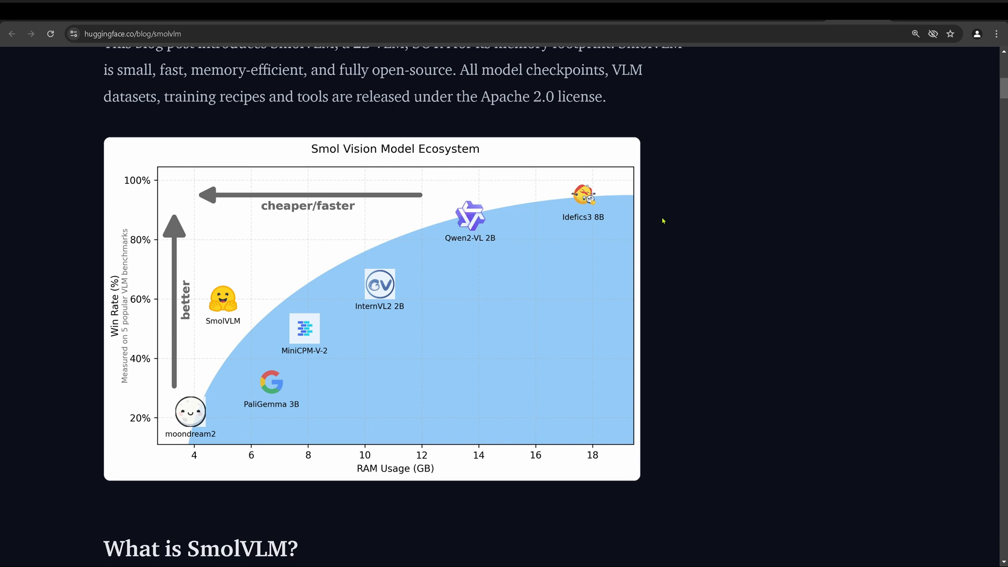
pyautogui.scroll(-3)
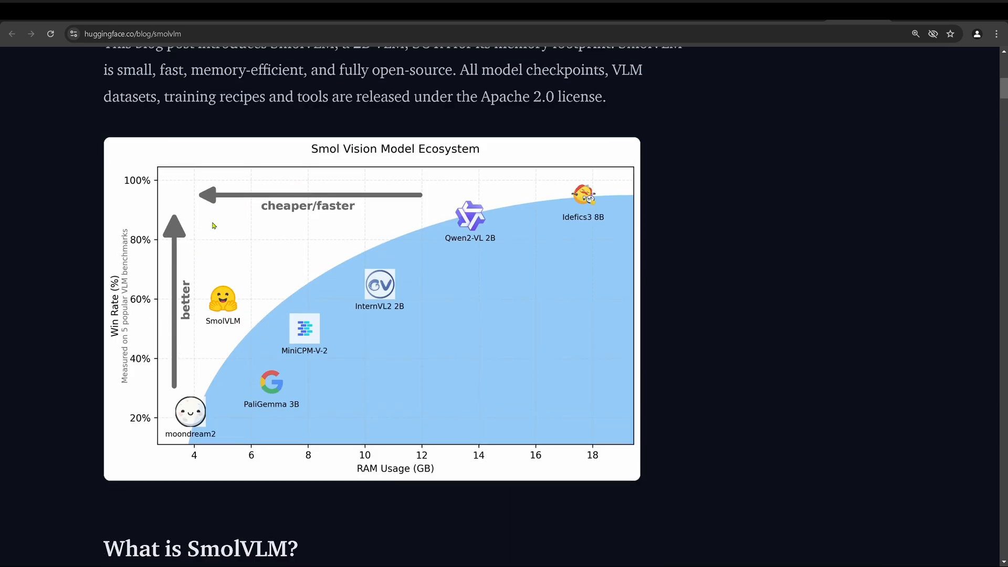
pyautogui.moveTo(577, 279)
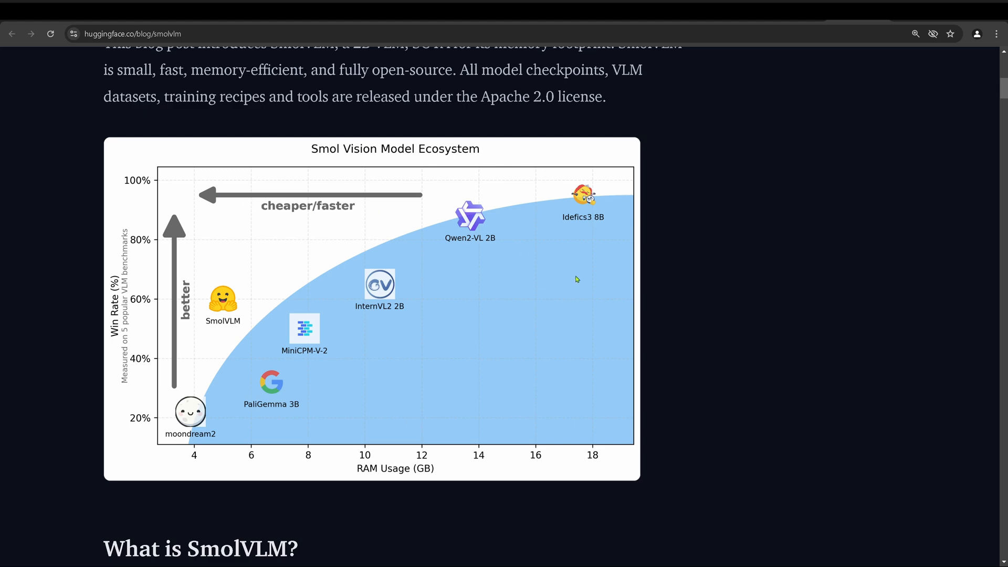
pyautogui.scroll(-3)
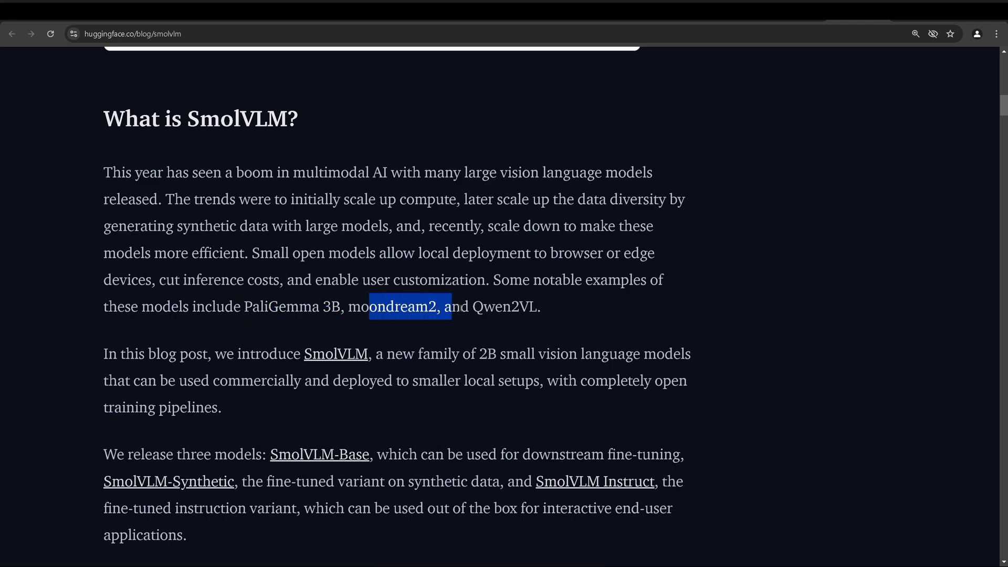
# Scroll the SmolVLM blog past the GPU memory chart to the Video section.
pyautogui.scroll(-3)
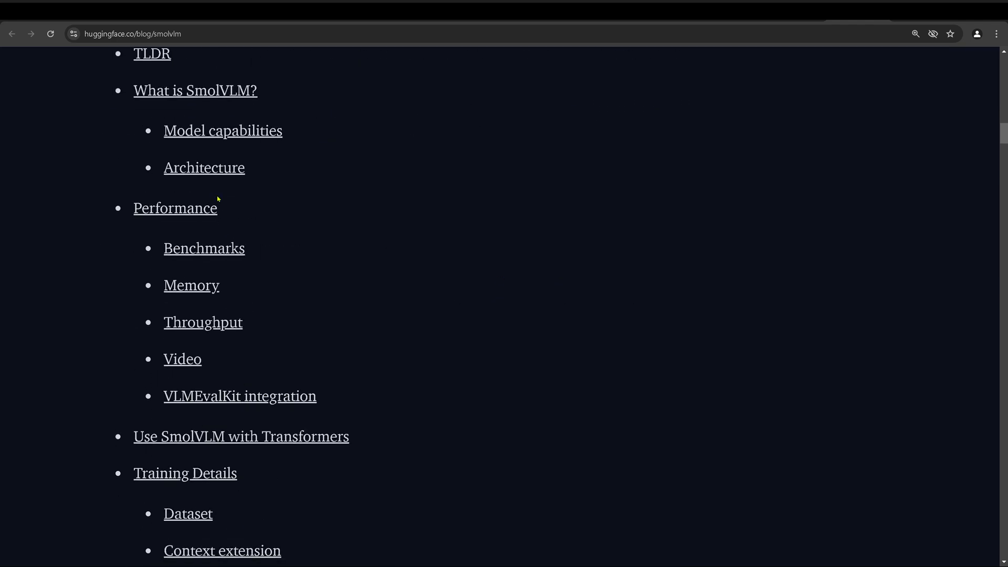
pyautogui.moveTo(176, 208)
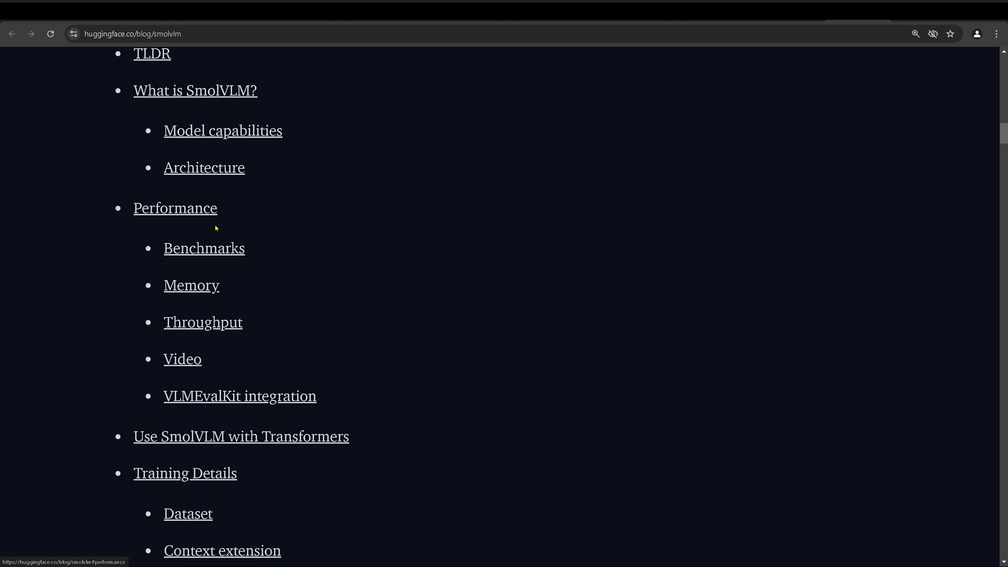
pyautogui.moveTo(551, 307)
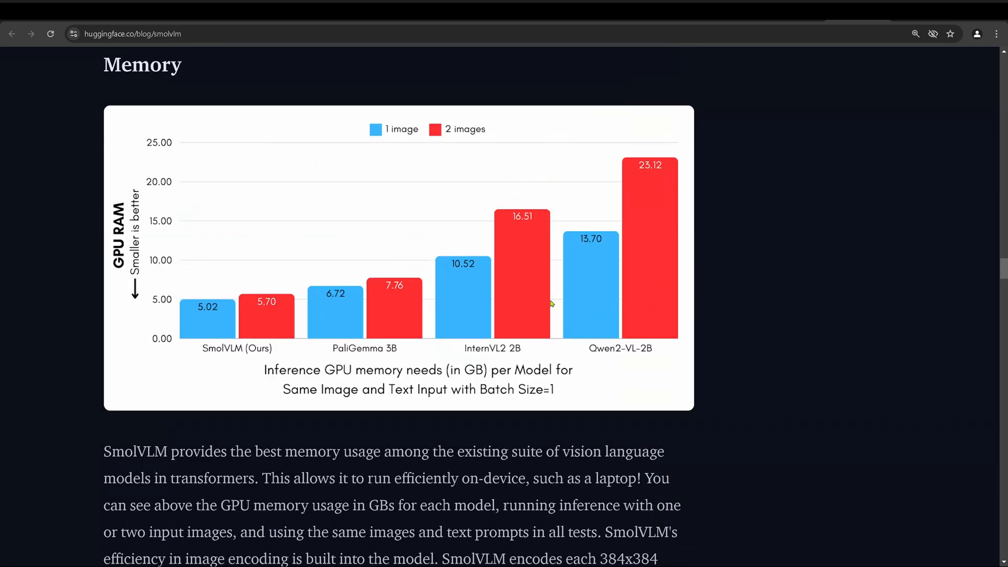
pyautogui.moveTo(647, 174)
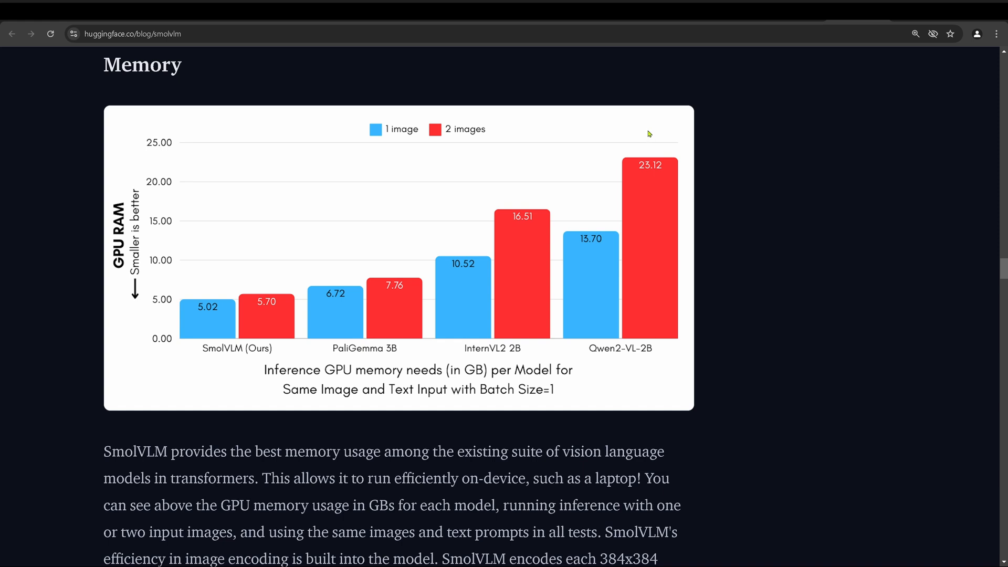
pyautogui.moveTo(644, 136)
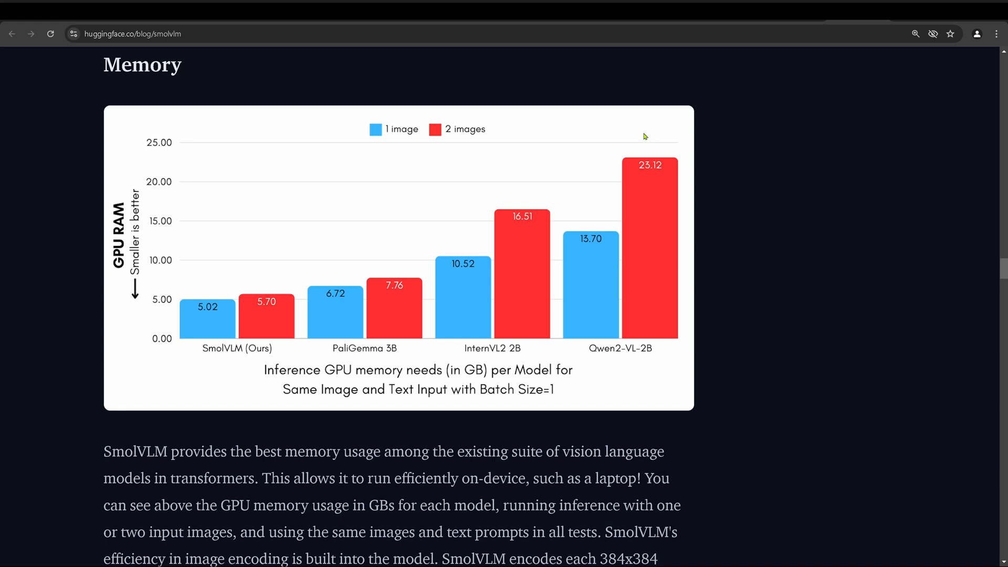
pyautogui.moveTo(127, 269)
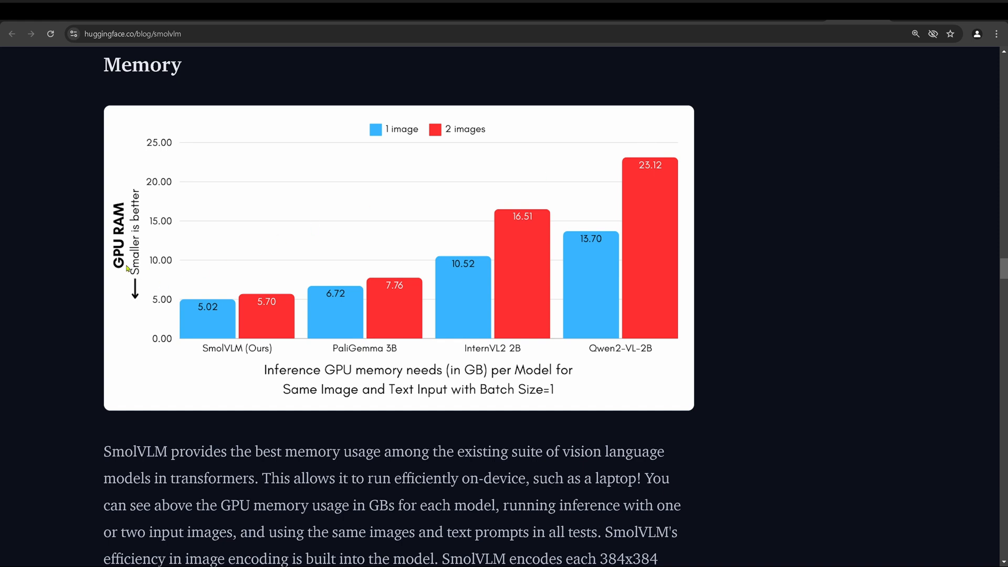
pyautogui.moveTo(164, 320)
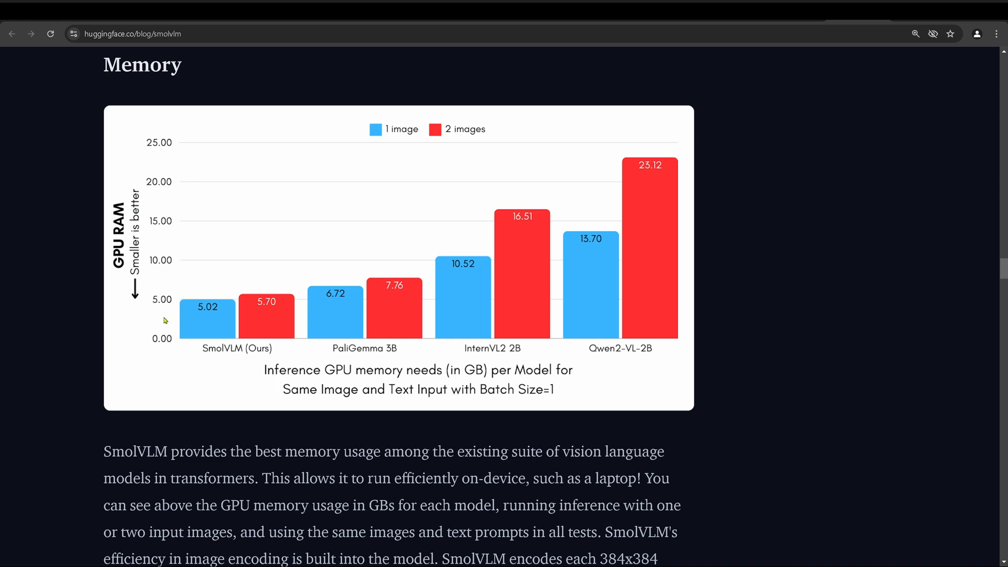
pyautogui.moveTo(166, 347)
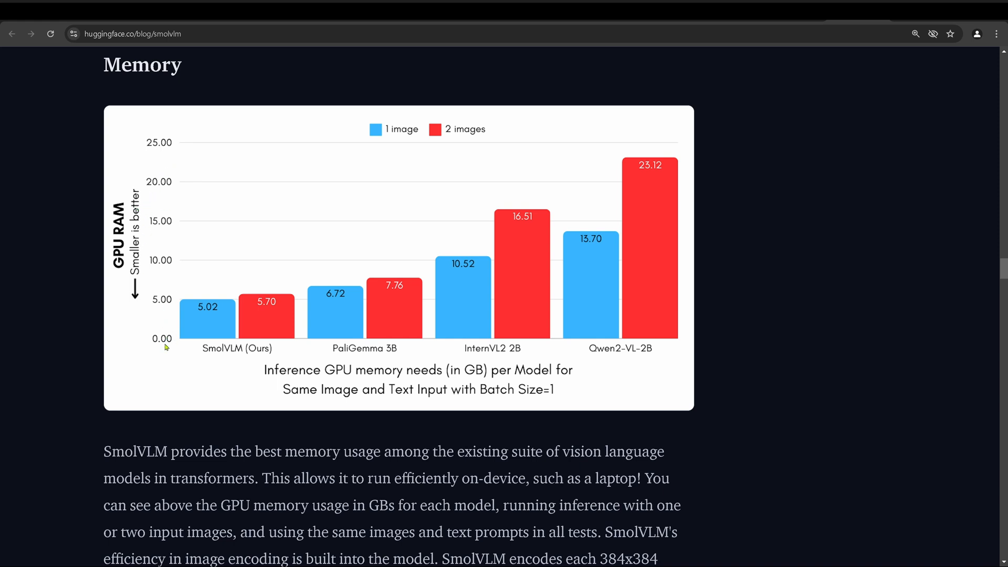
pyautogui.moveTo(585, 360)
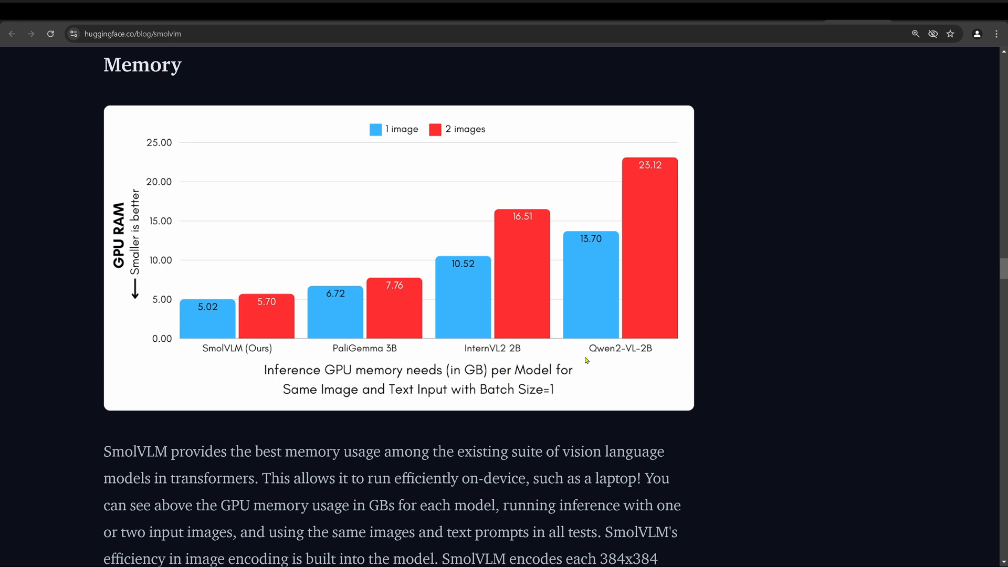
pyautogui.moveTo(529, 186)
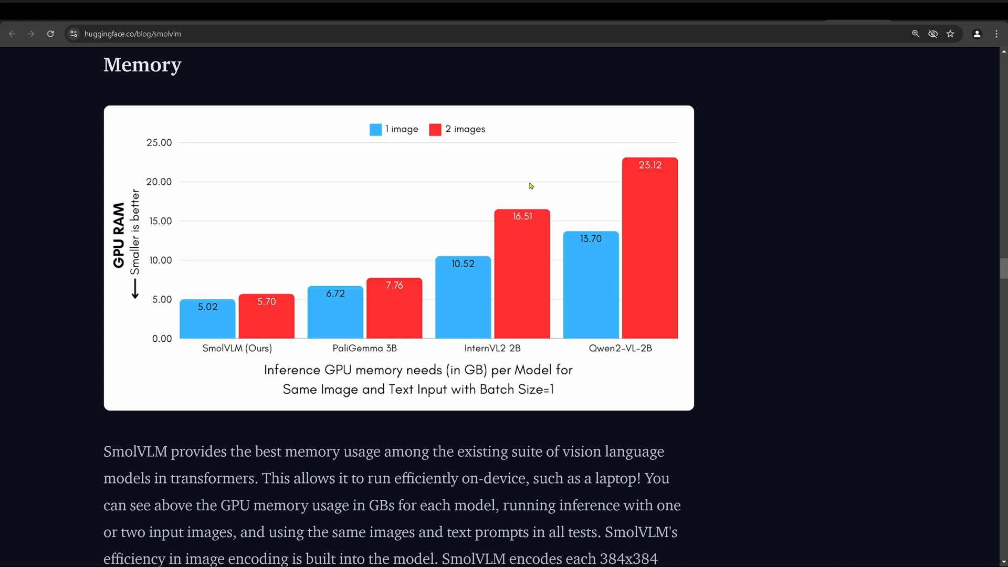
pyautogui.moveTo(667, 170)
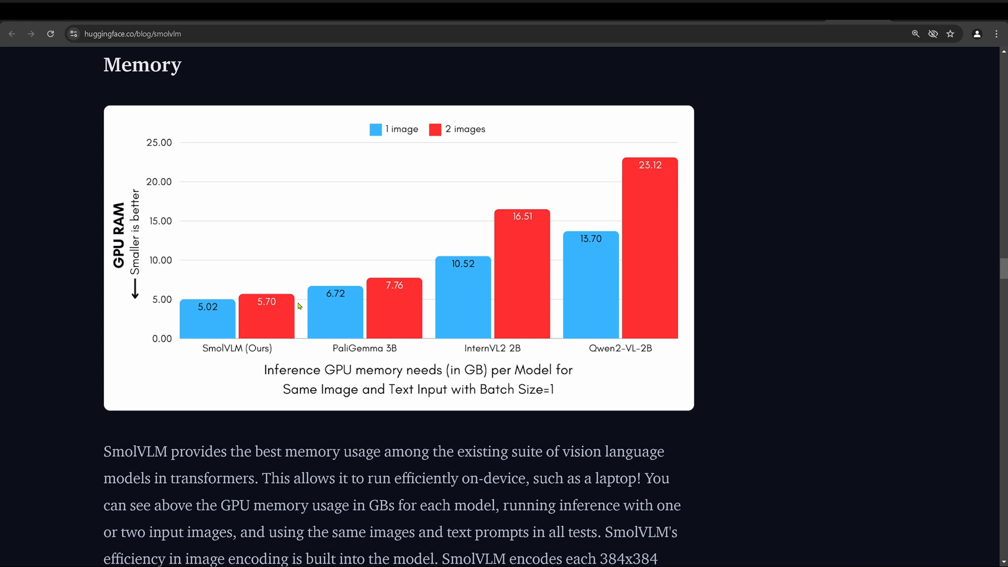
pyautogui.moveTo(211, 314)
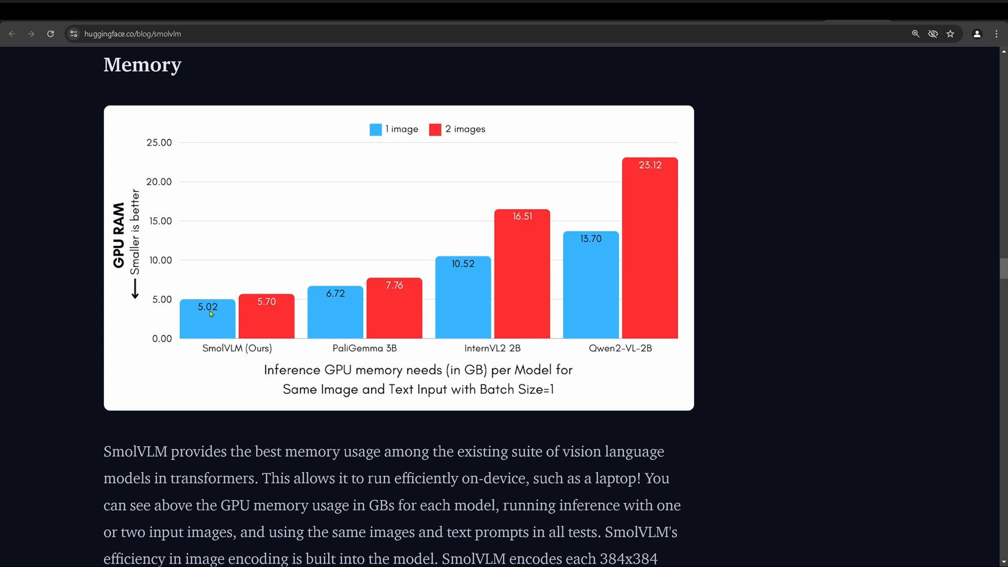
pyautogui.moveTo(380, 345)
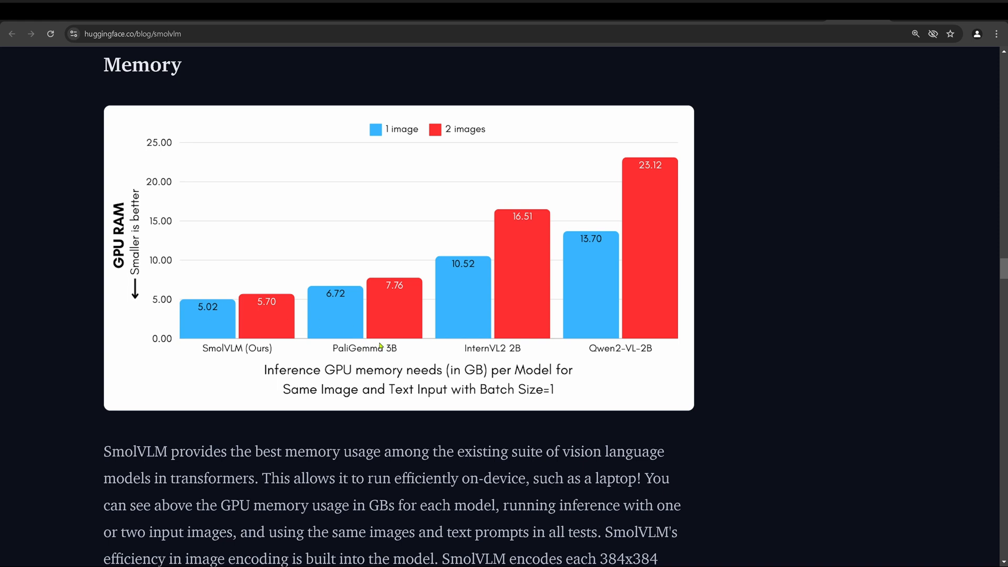
pyautogui.moveTo(525, 307)
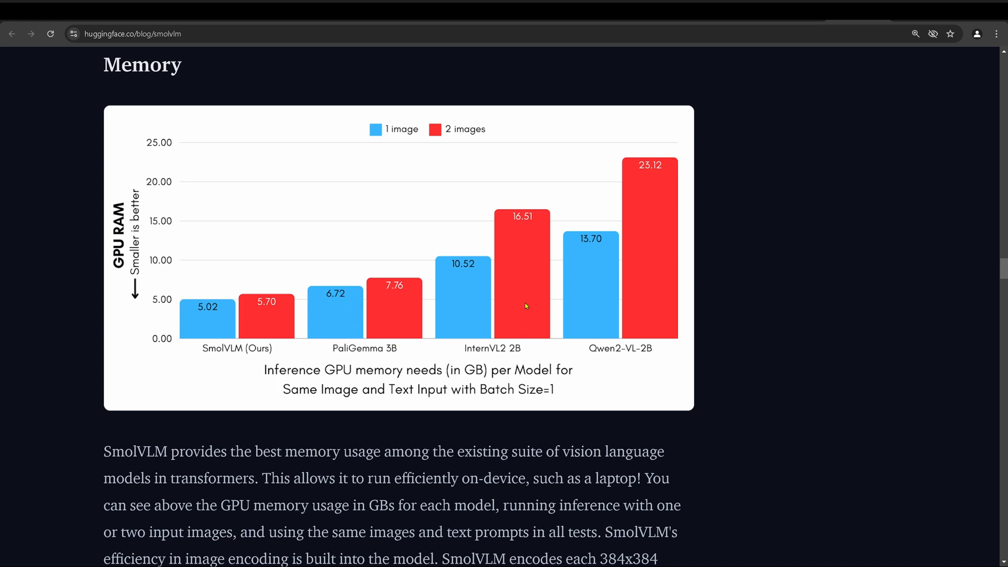
pyautogui.moveTo(195, 352)
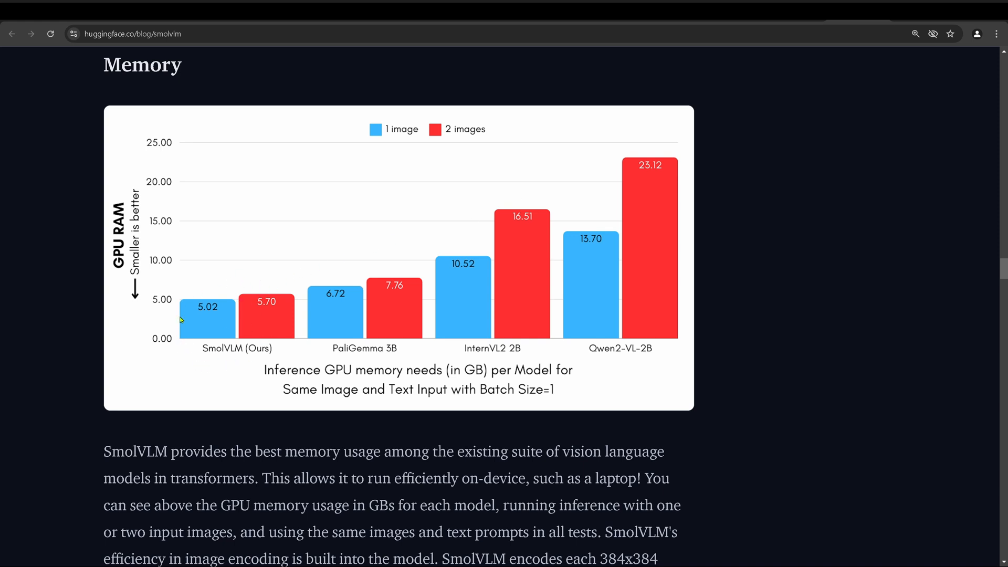
pyautogui.moveTo(291, 255)
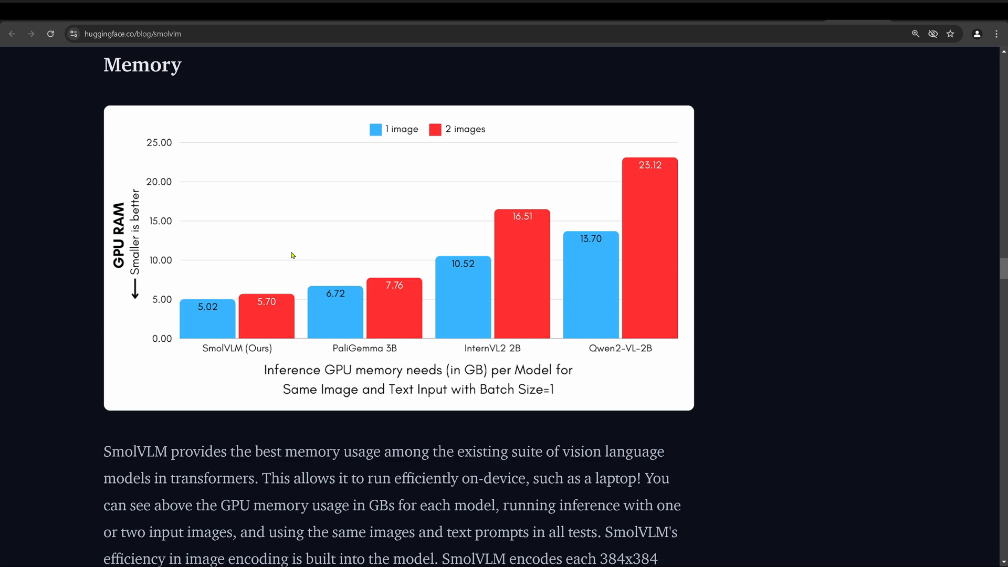
pyautogui.scroll(-3)
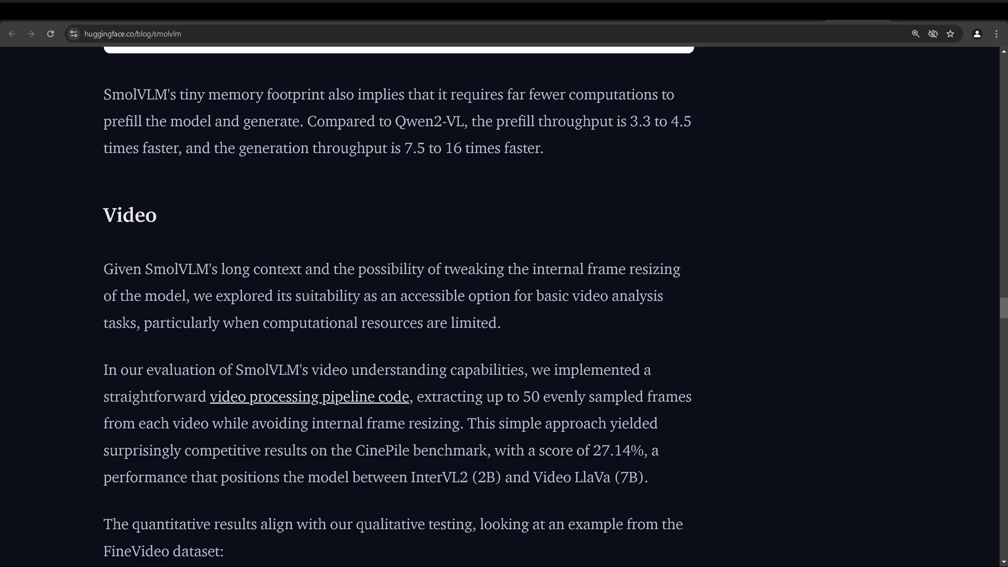
# Highlight the SmolLM2 1.7B backbone phrase and the sentence about following Idefics3.
pyautogui.scroll(-3)
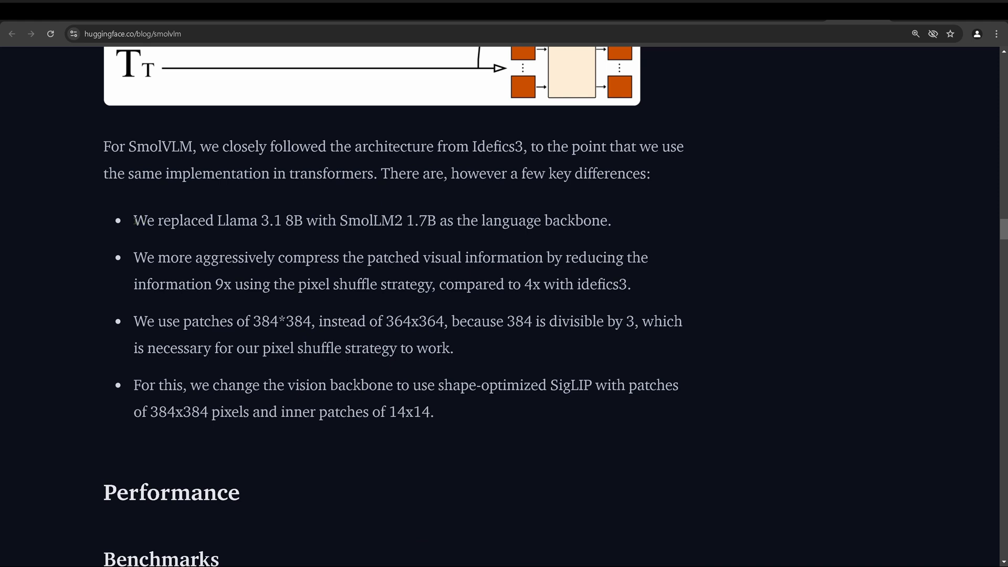
pyautogui.moveTo(134, 221); pyautogui.dragTo(281, 220)
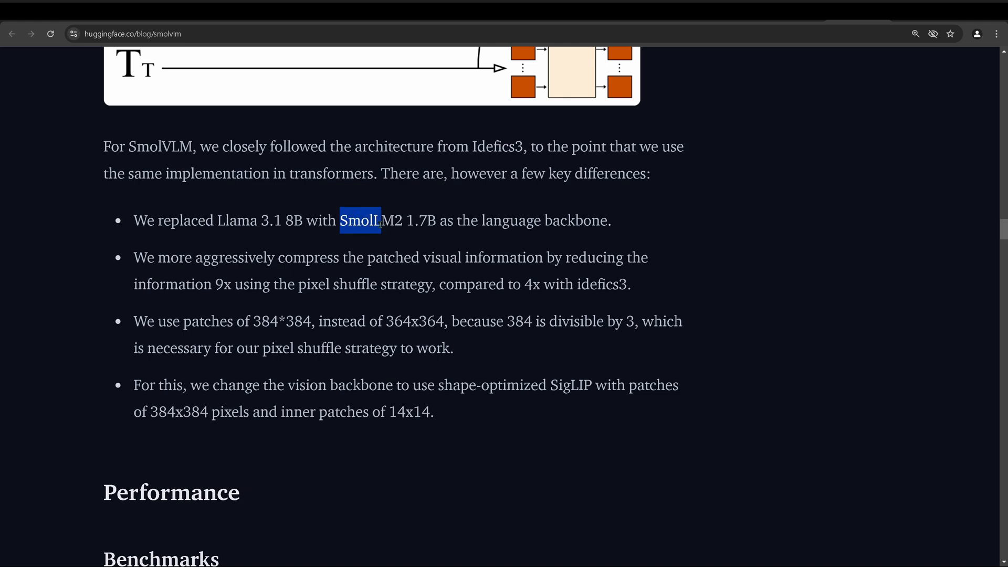
pyautogui.moveTo(380, 220); pyautogui.dragTo(435, 220)
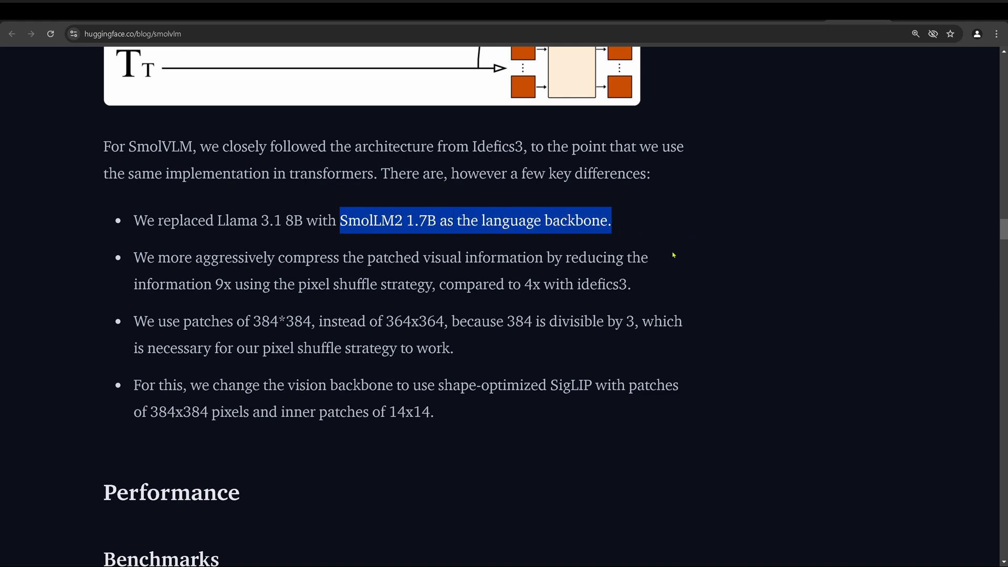
pyautogui.moveTo(623, 225)
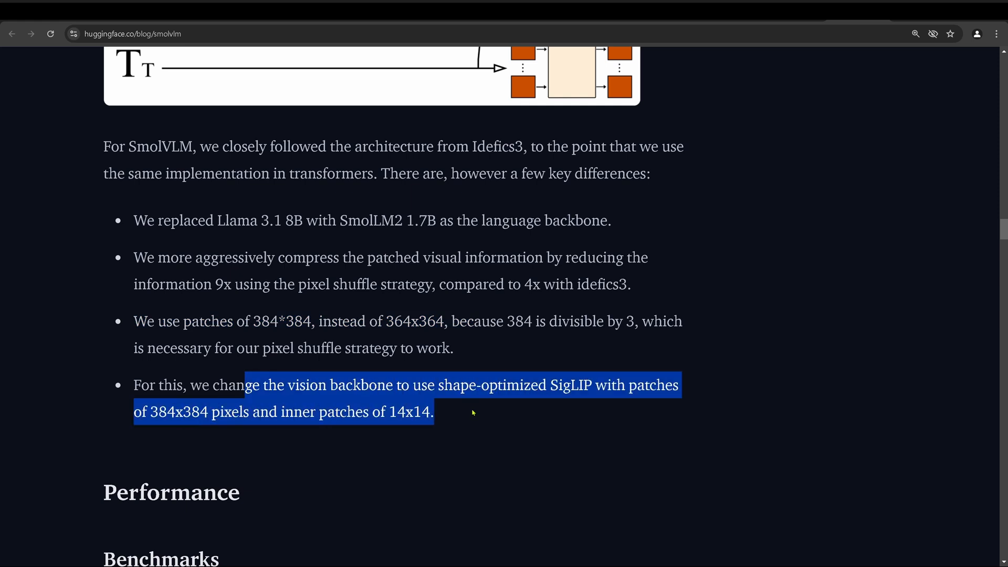
pyautogui.moveTo(480, 289)
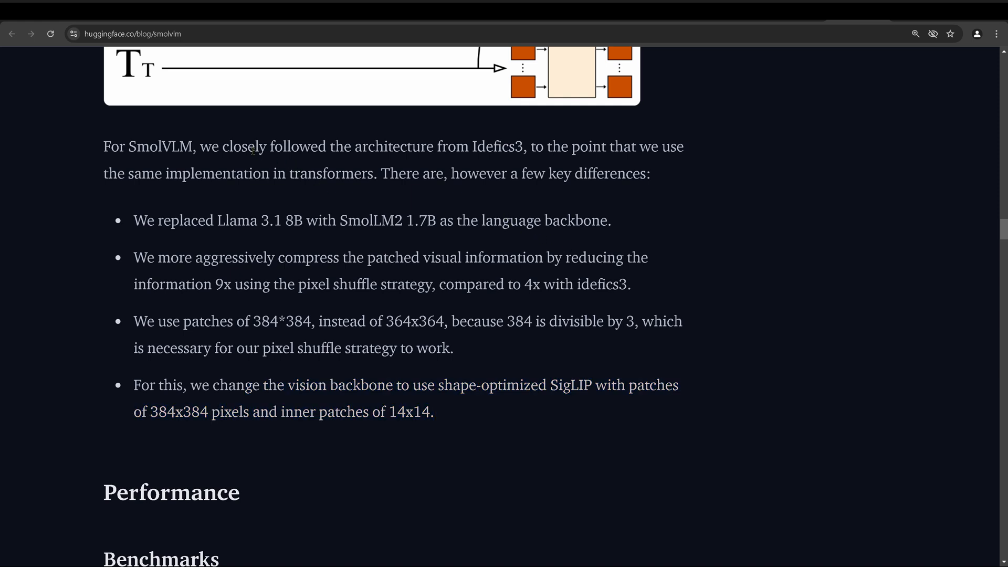
pyautogui.moveTo(254, 146); pyautogui.dragTo(526, 147)
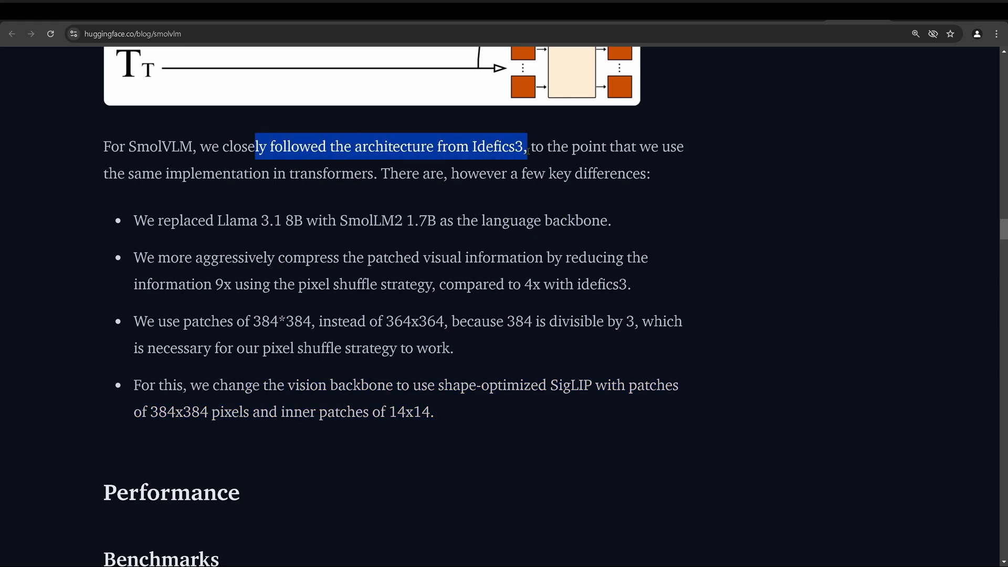
pyautogui.moveTo(526, 161)
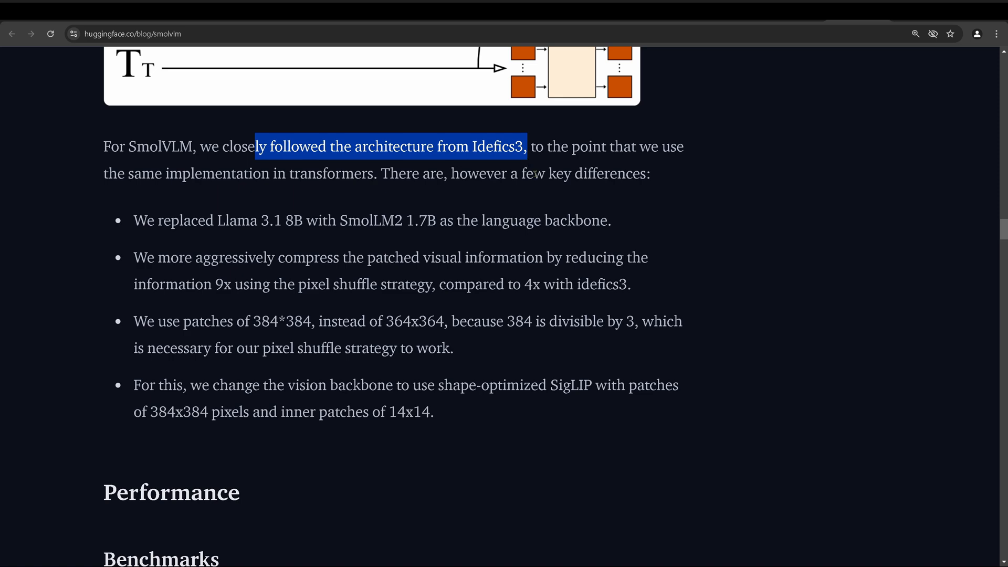
# Review the benchmark table's SmolVLM row (5.02 GB RAM) and continue to the Memory chart.
pyautogui.scroll(-3)
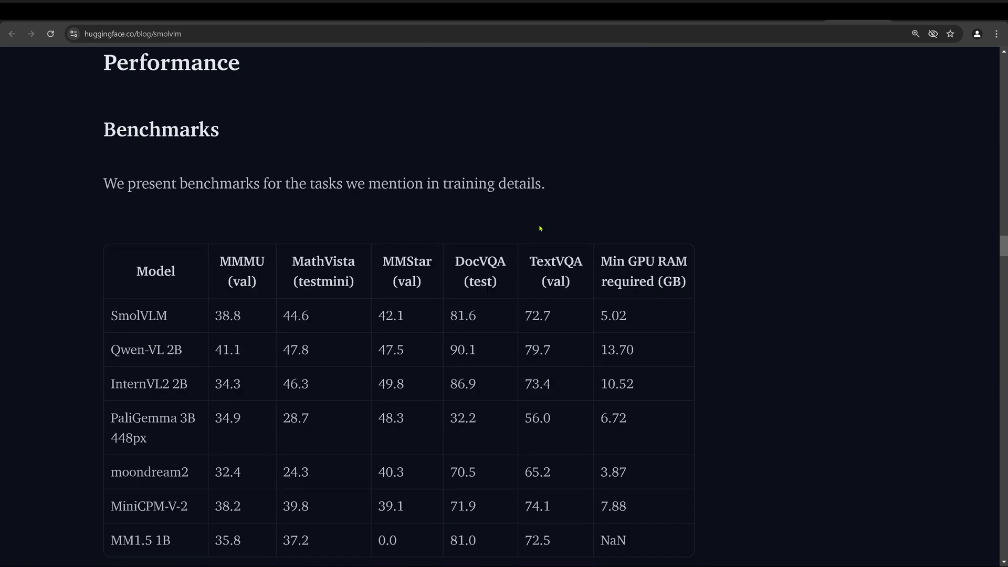
pyautogui.scroll(-3)
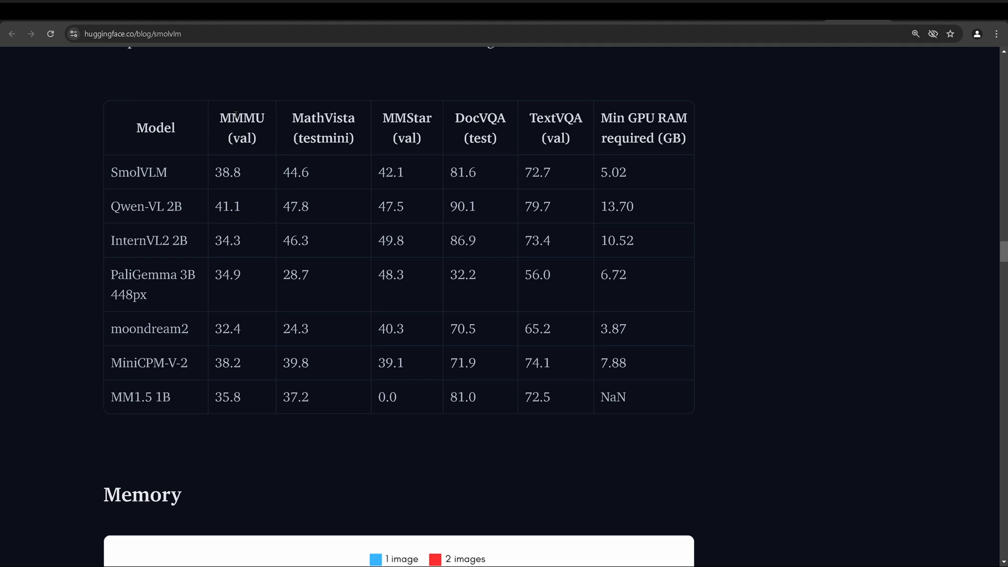
pyautogui.moveTo(696, 144)
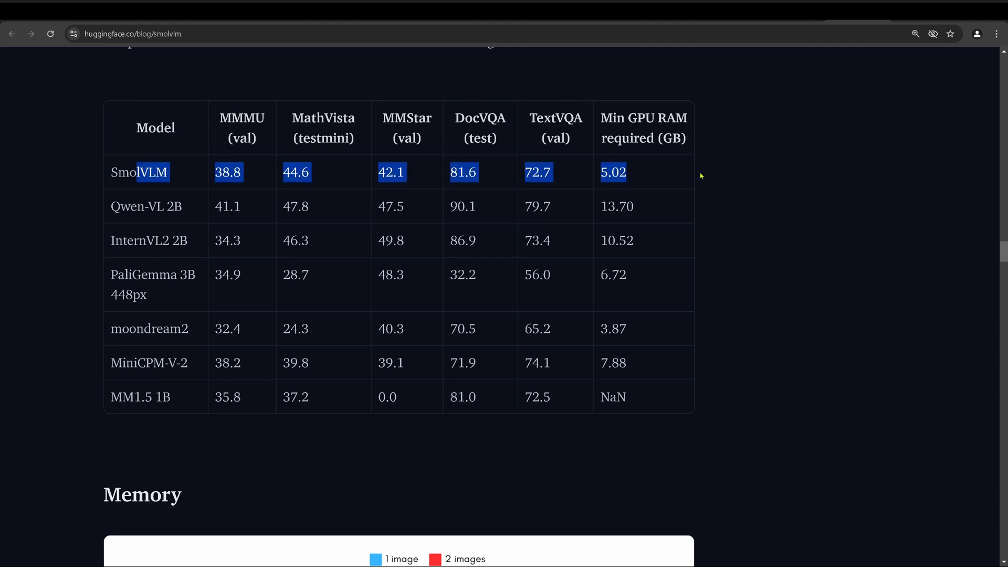
pyautogui.click(133, 209)
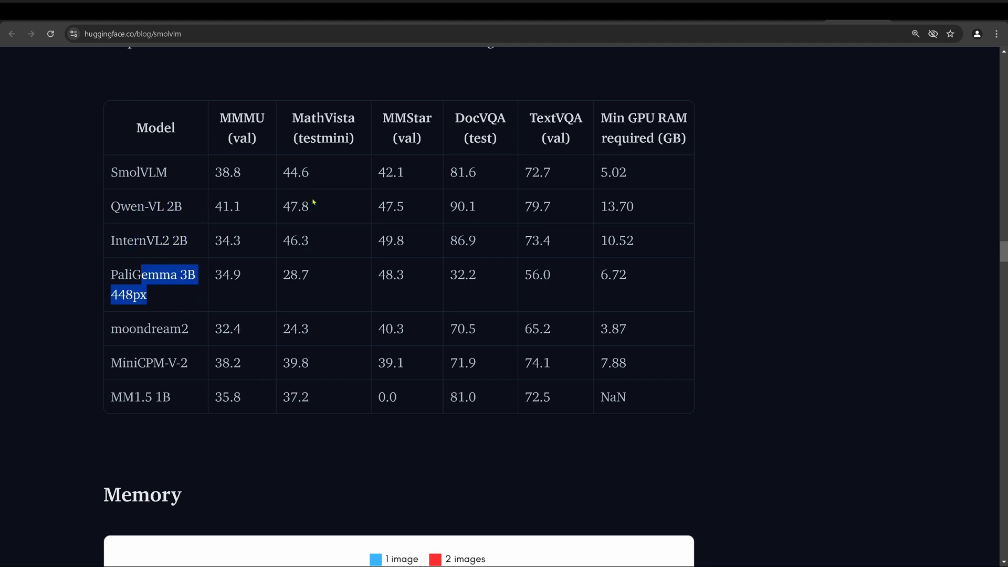
pyautogui.moveTo(726, 203)
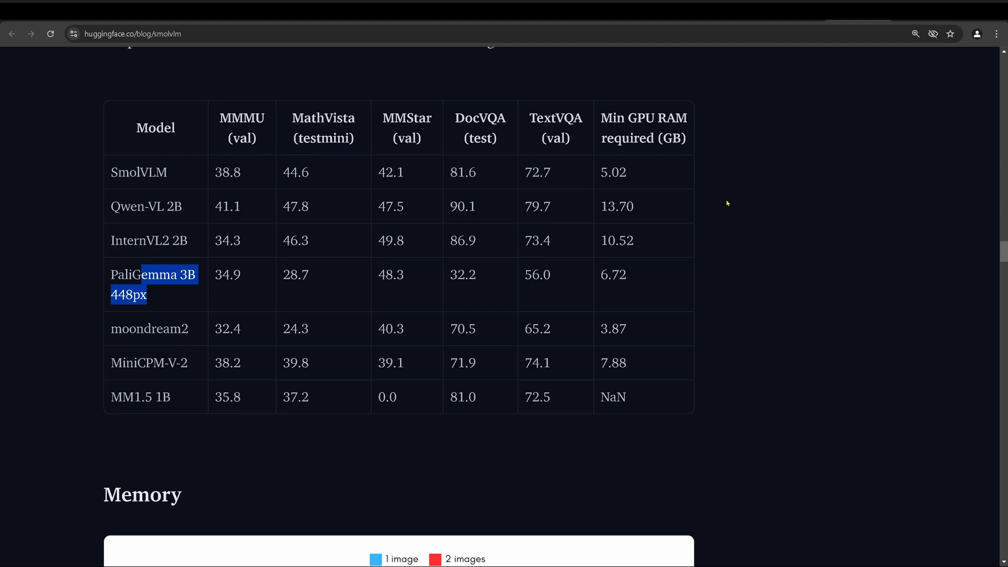
pyautogui.scroll(-3)
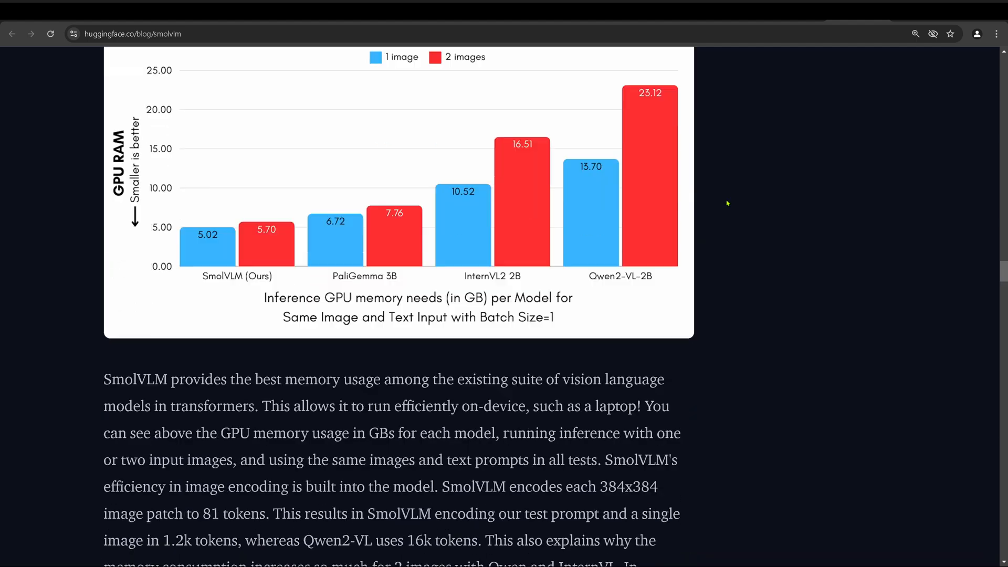
# Skim the Smol_VLM_FT.ipynb notebook from setup cells down to trainer.train().
pyautogui.scroll(-3)
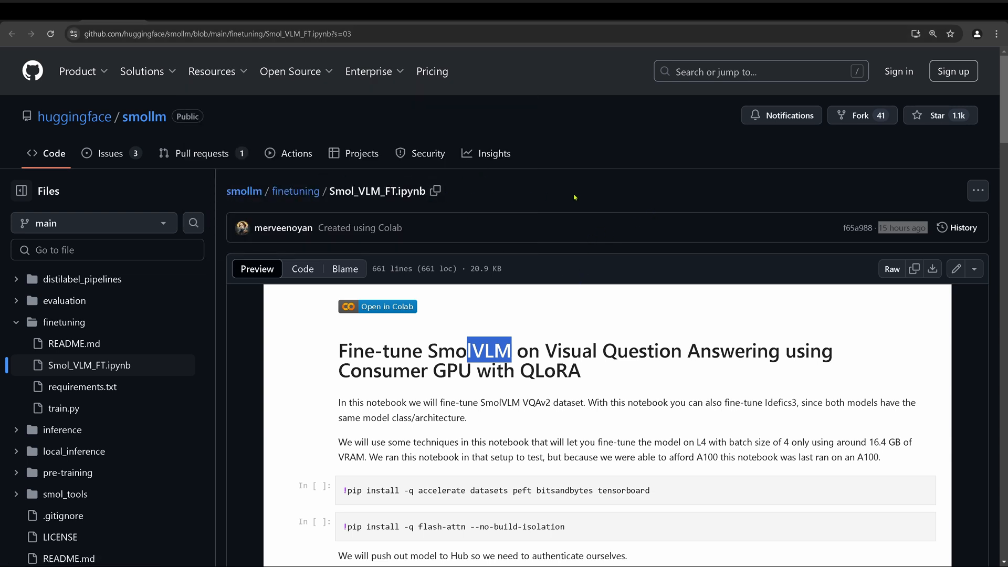
pyautogui.scroll(-3)
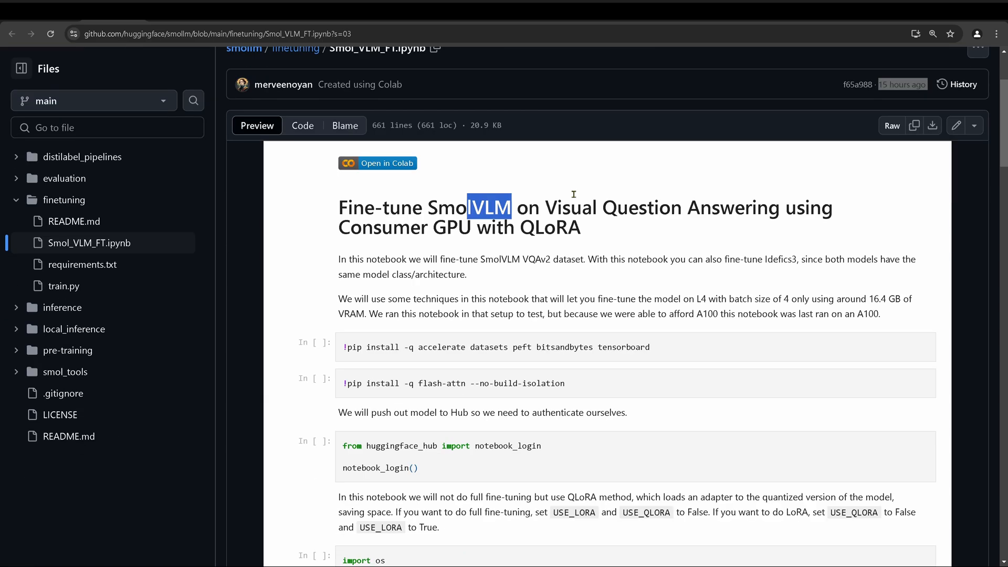
pyautogui.scroll(-3)
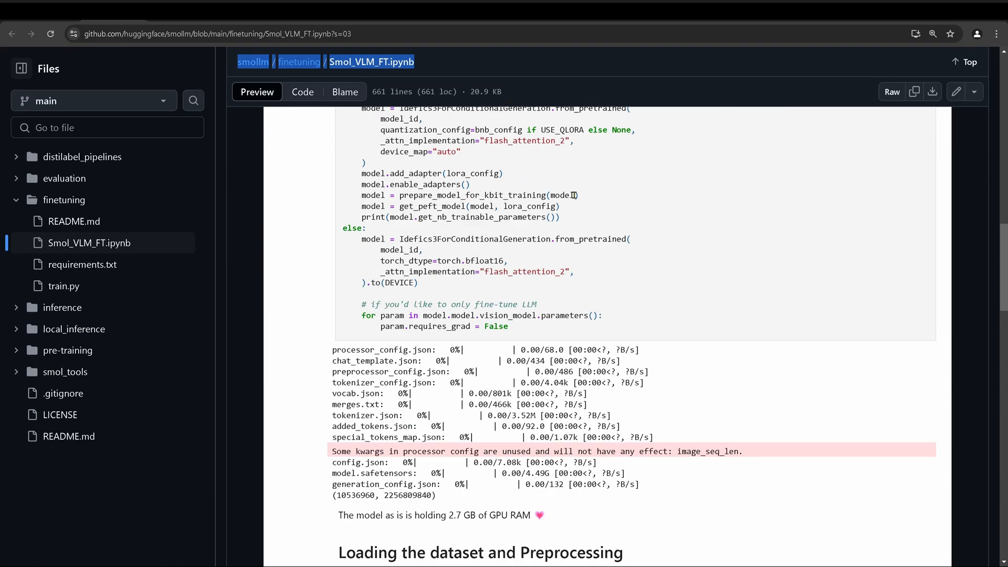
pyautogui.scroll(-3)
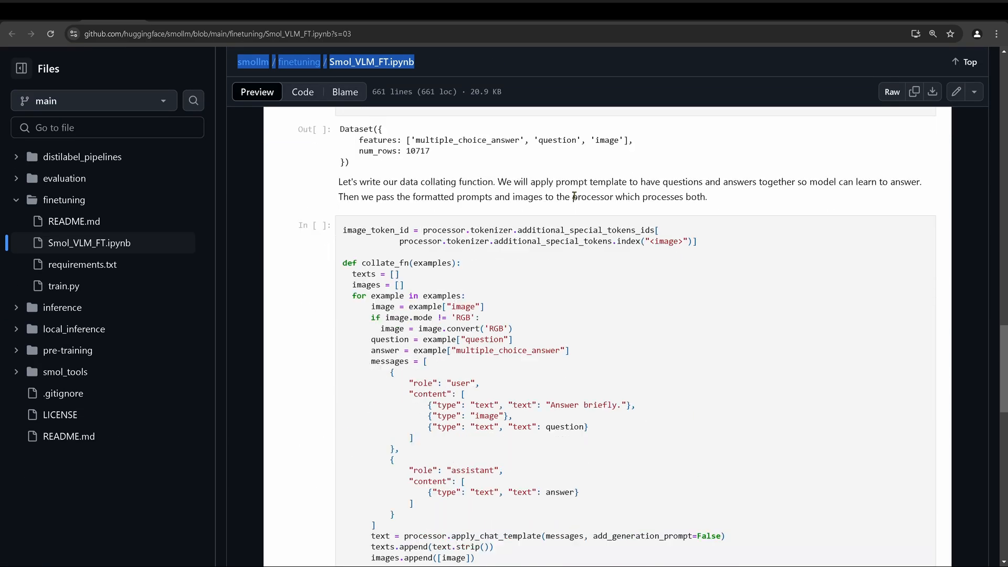
pyautogui.scroll(-3)
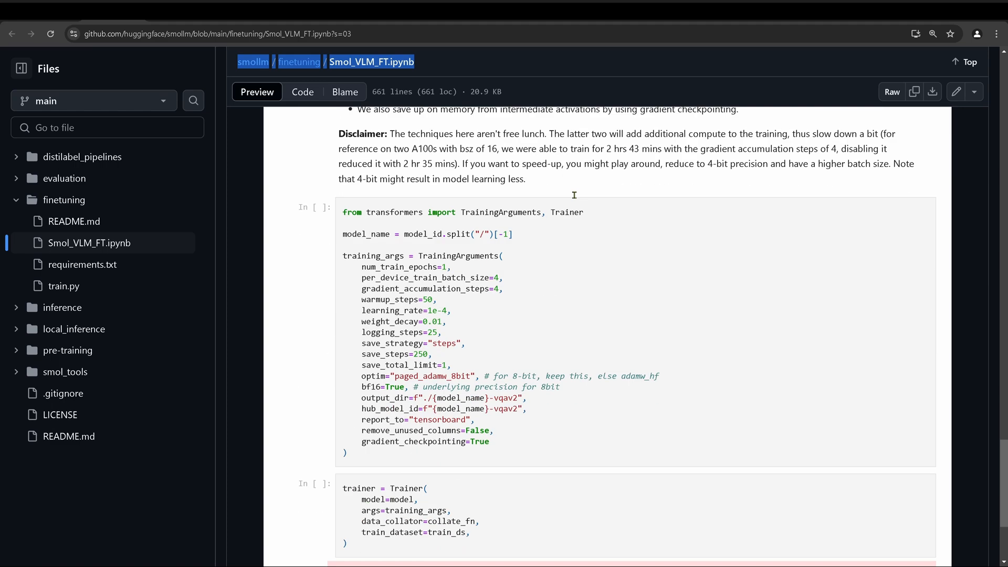
pyautogui.scroll(-3)
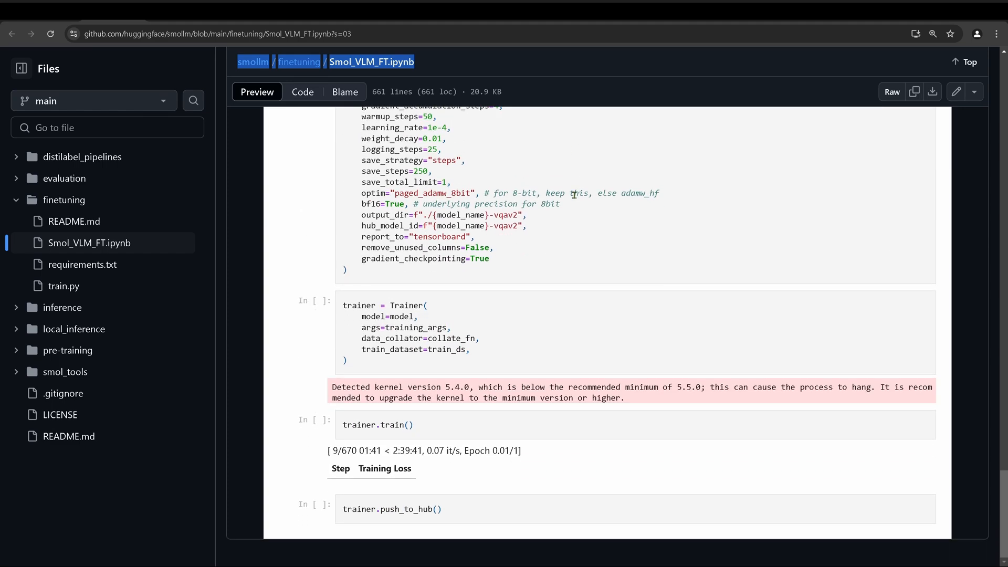
pyautogui.moveTo(643, 241)
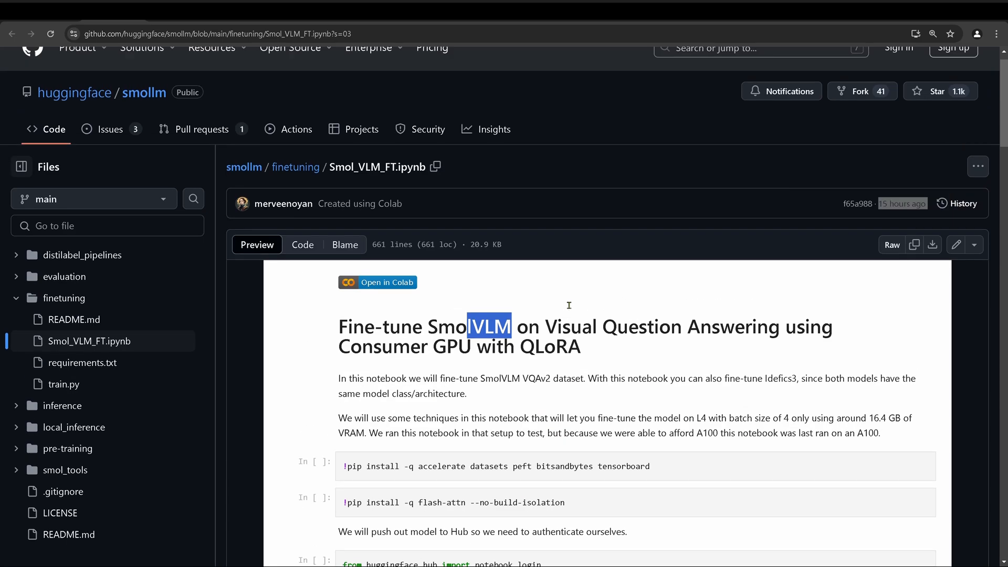
pyautogui.scroll(-3)
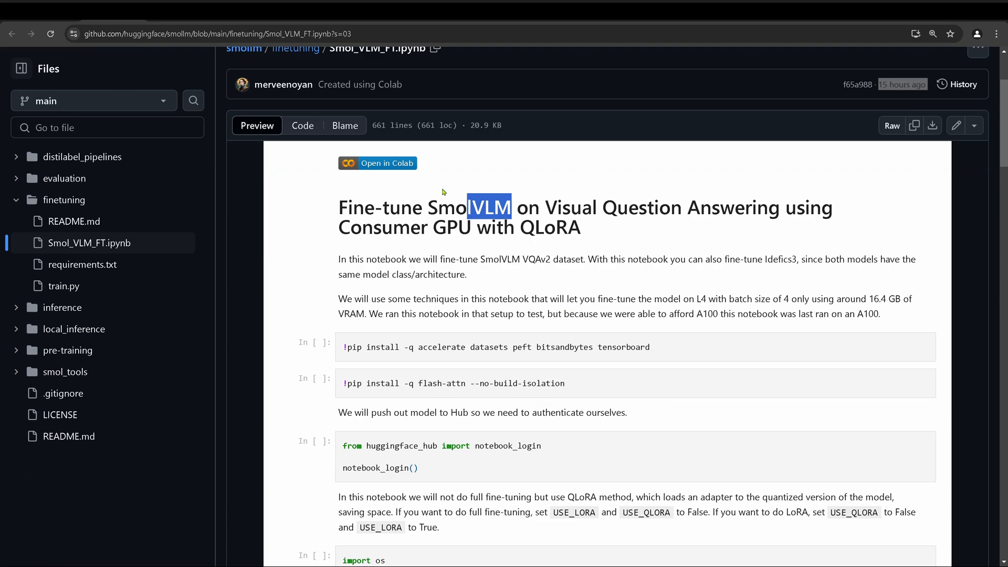
pyautogui.moveTo(437, 165)
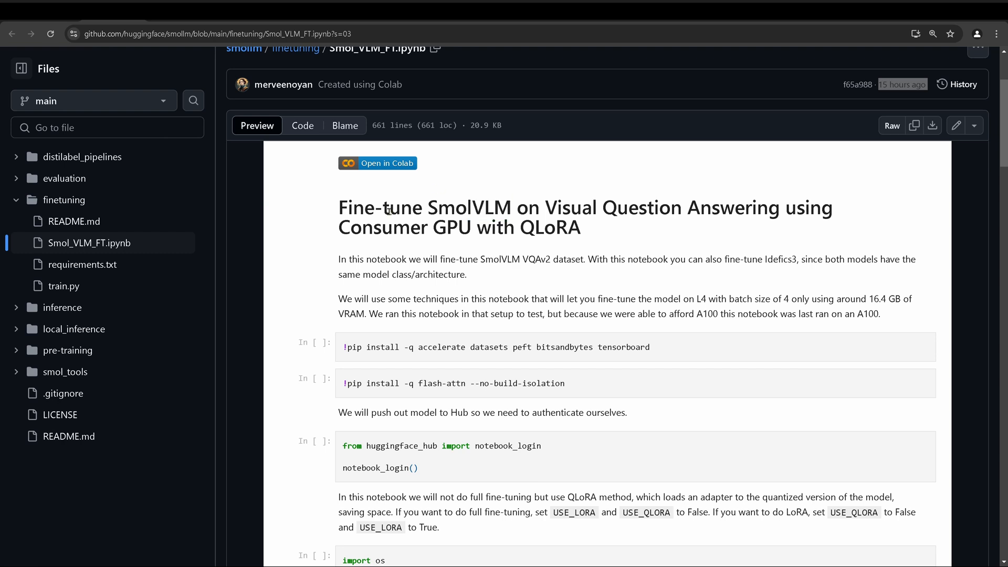
pyautogui.doubleClick(491, 207)
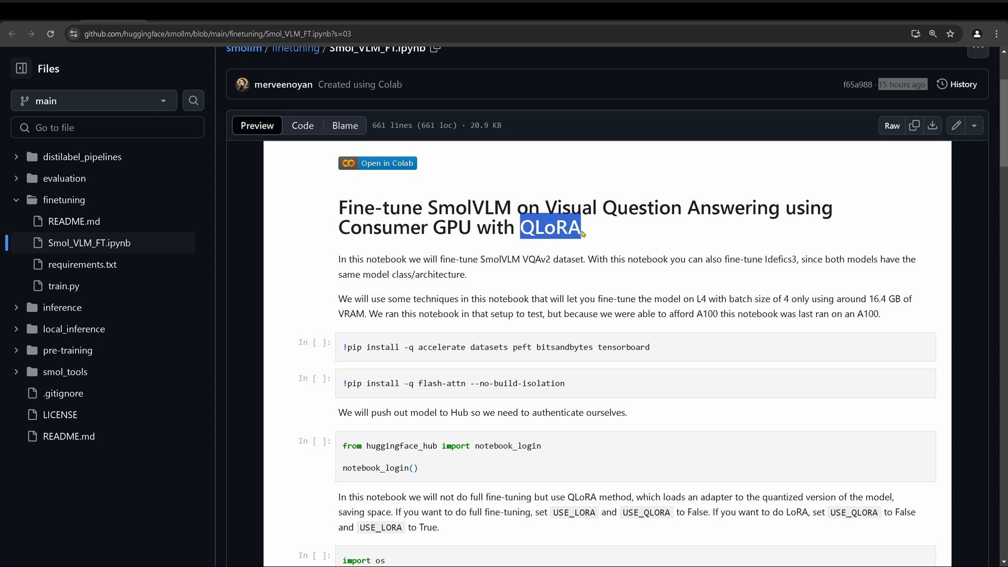
pyautogui.click(549, 227)
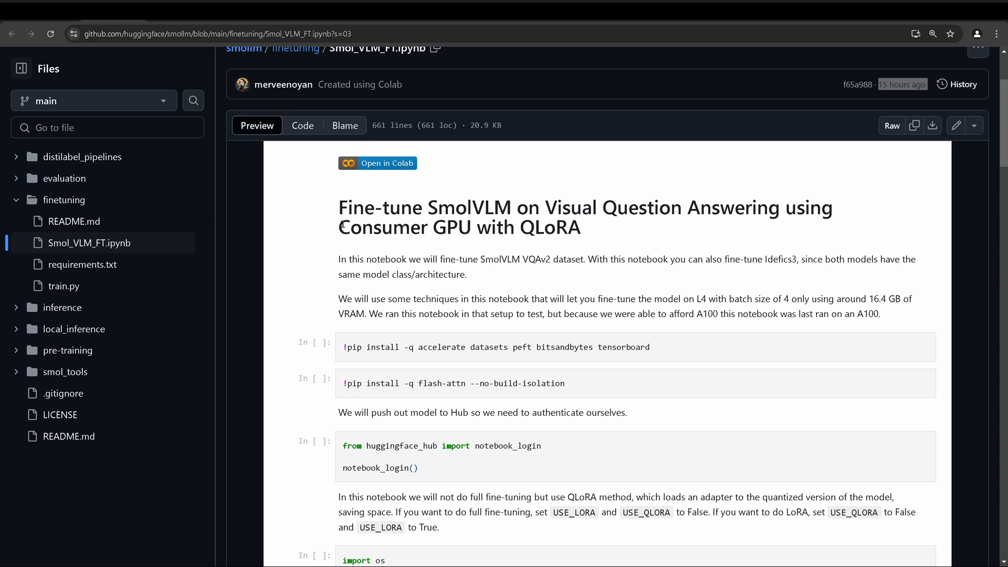
pyautogui.scroll(-3)
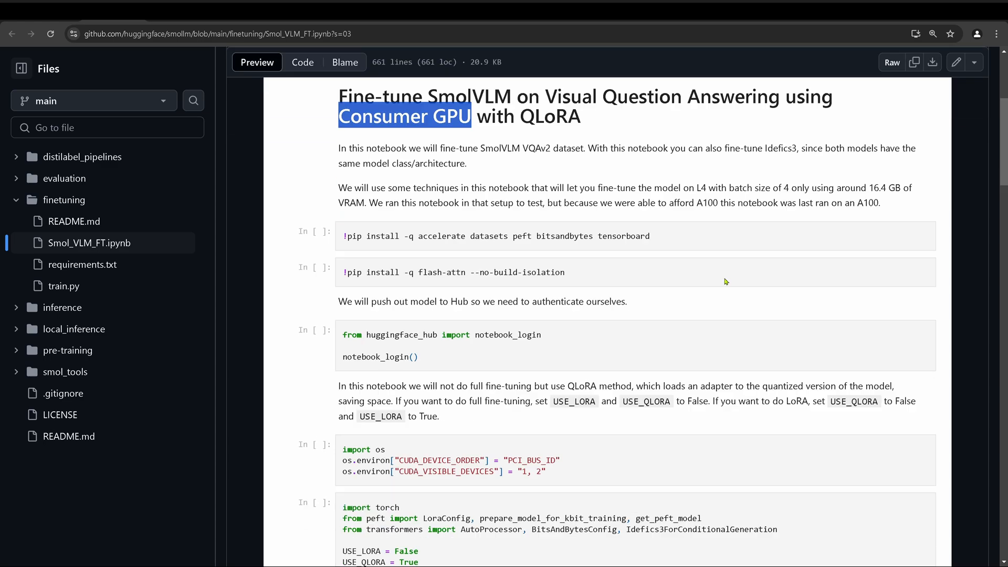
pyautogui.scroll(-3)
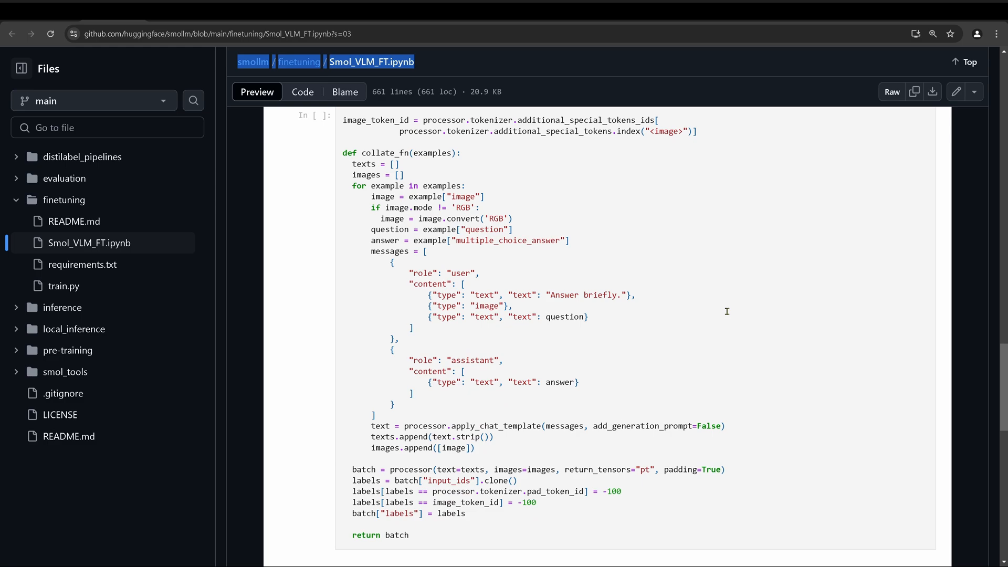
pyautogui.moveTo(700, 294)
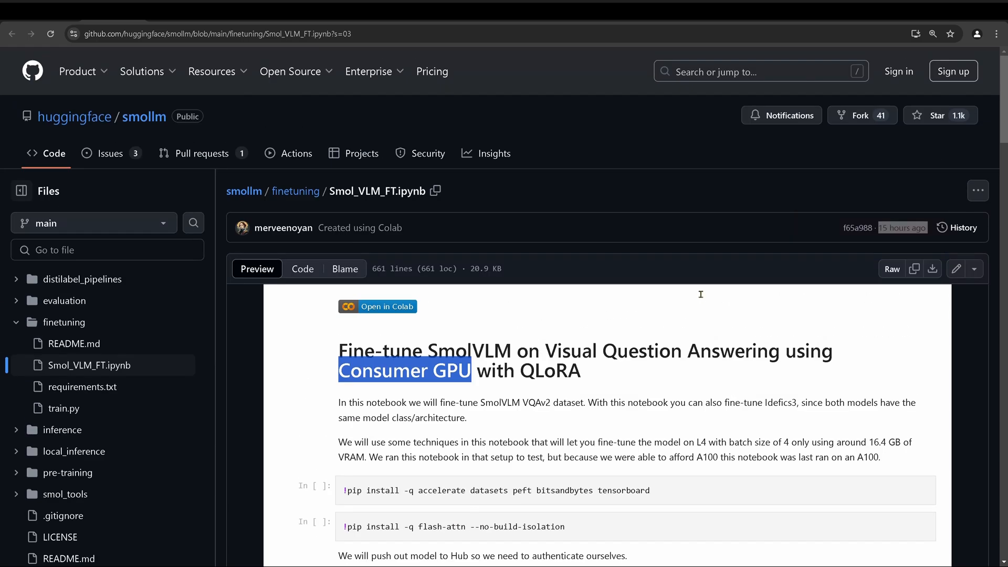
pyautogui.scroll(-3)
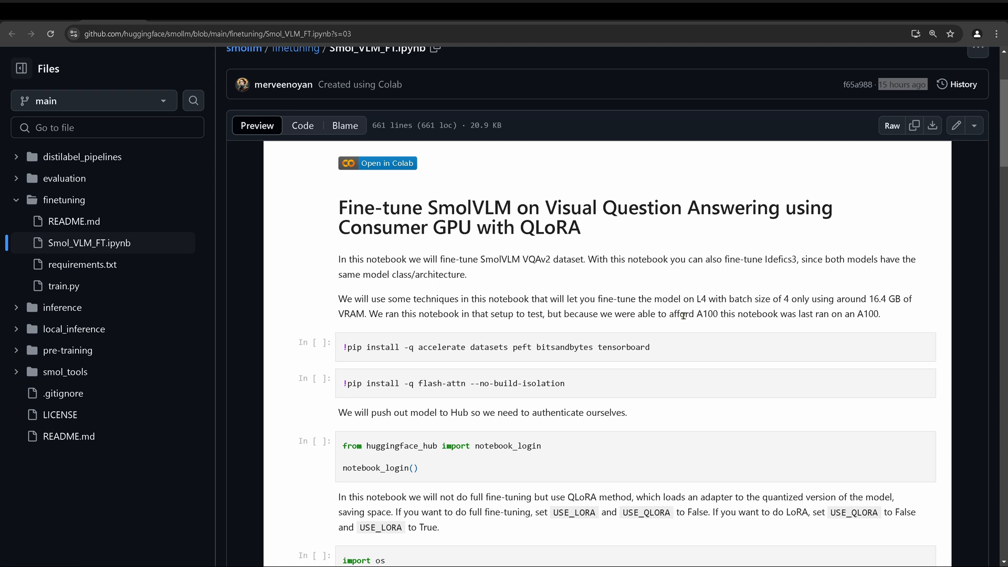
pyautogui.moveTo(339, 259); pyautogui.dragTo(699, 314)
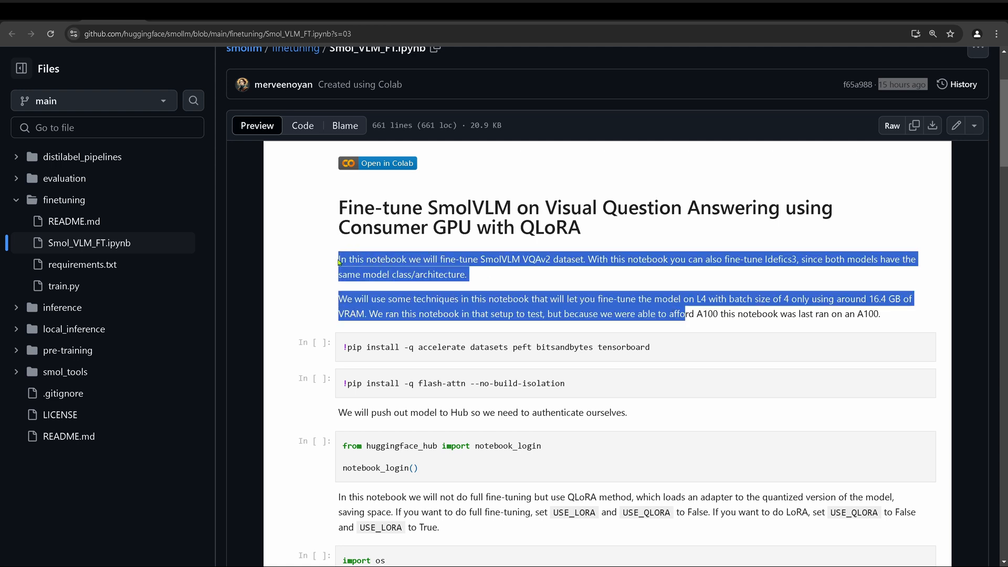